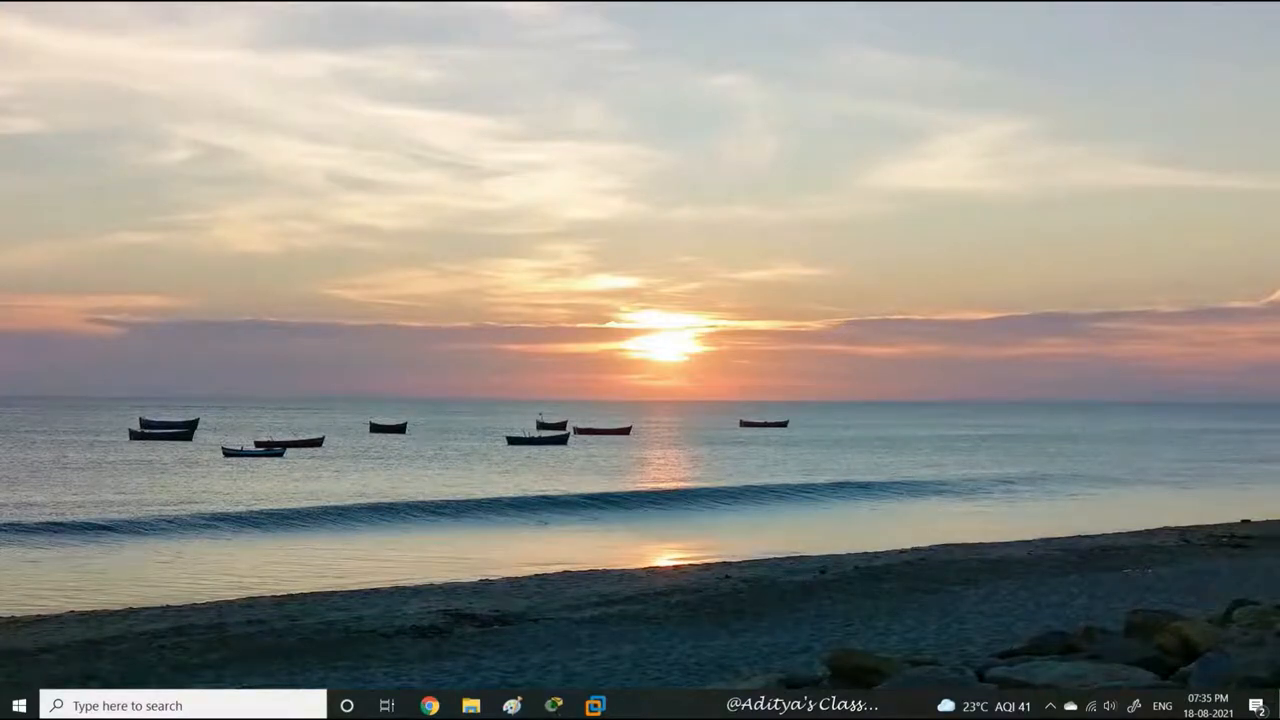
pyautogui.moveTo(675, 356)
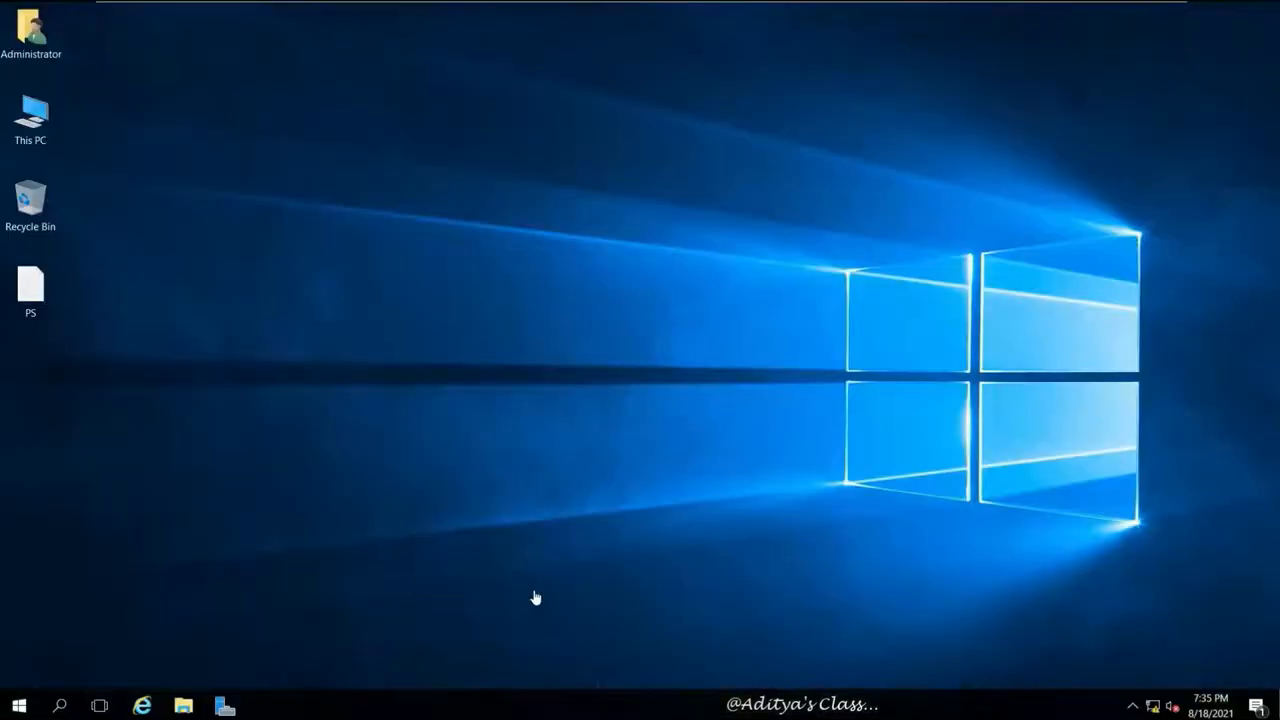
# - Refresh the desktop and launch Print Management from the Tools menu
pyautogui.rightClick(536, 597)
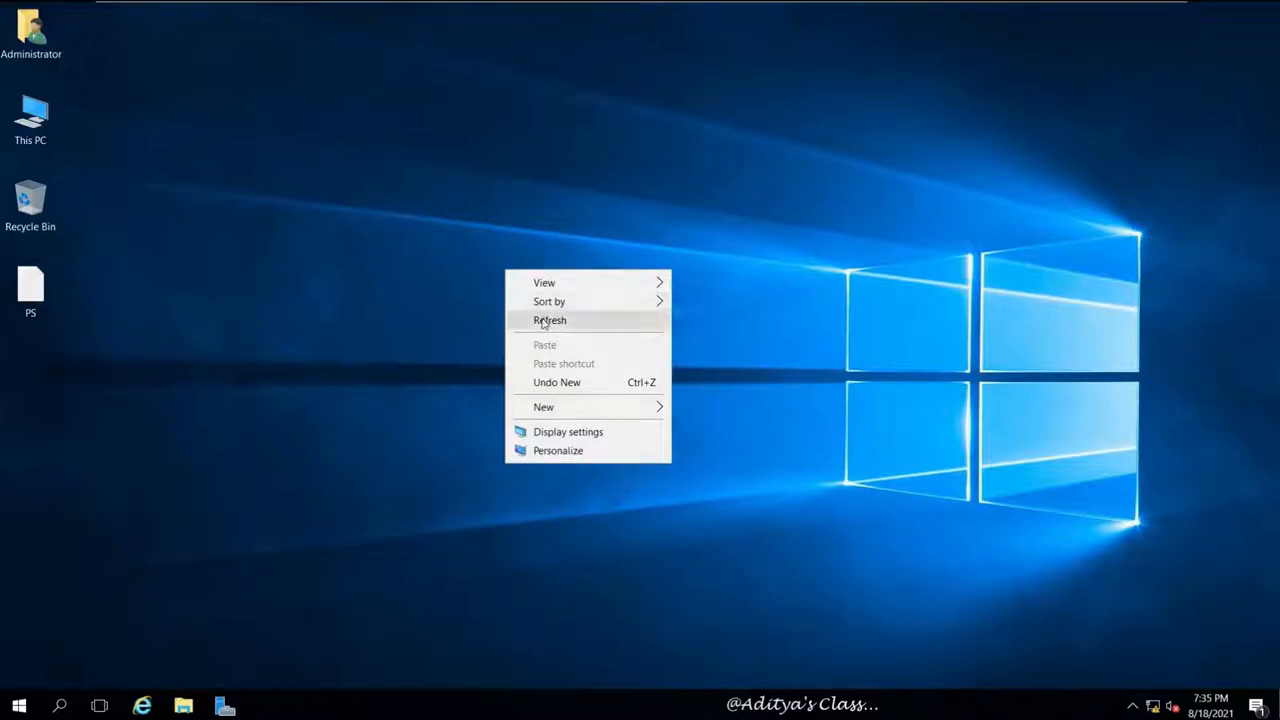
pyautogui.click(224, 705)
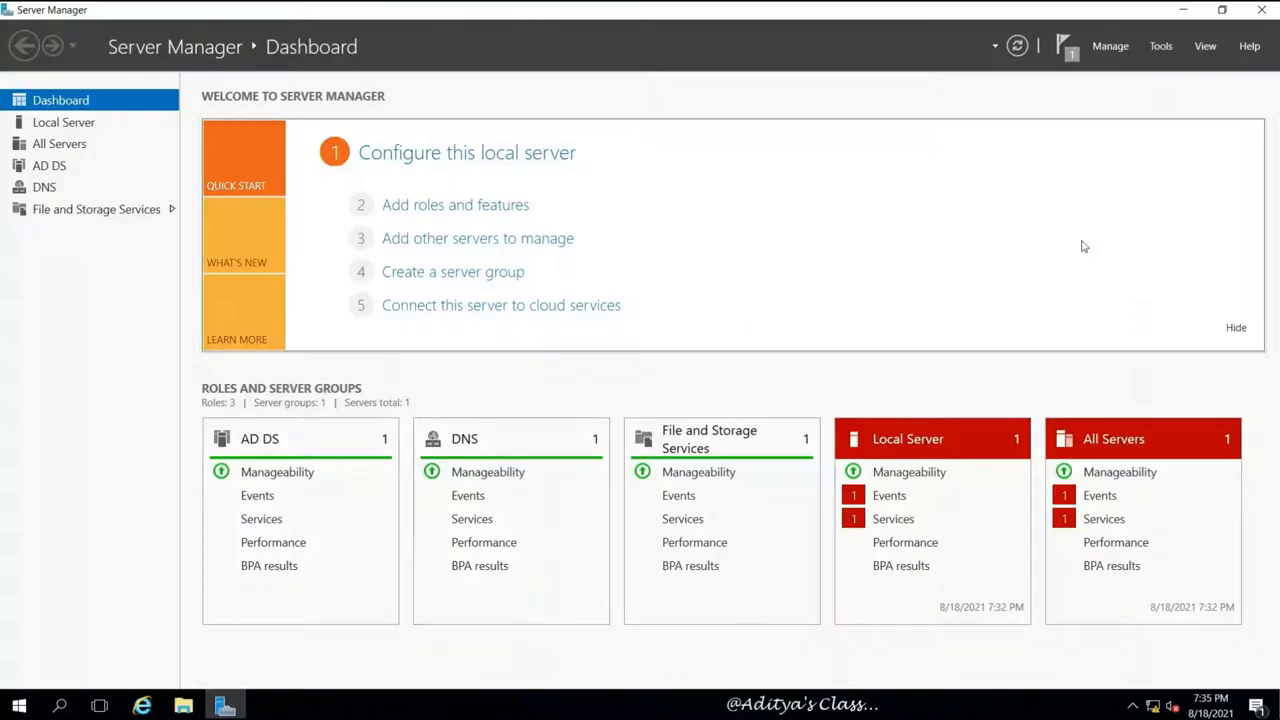
pyautogui.click(1160, 46)
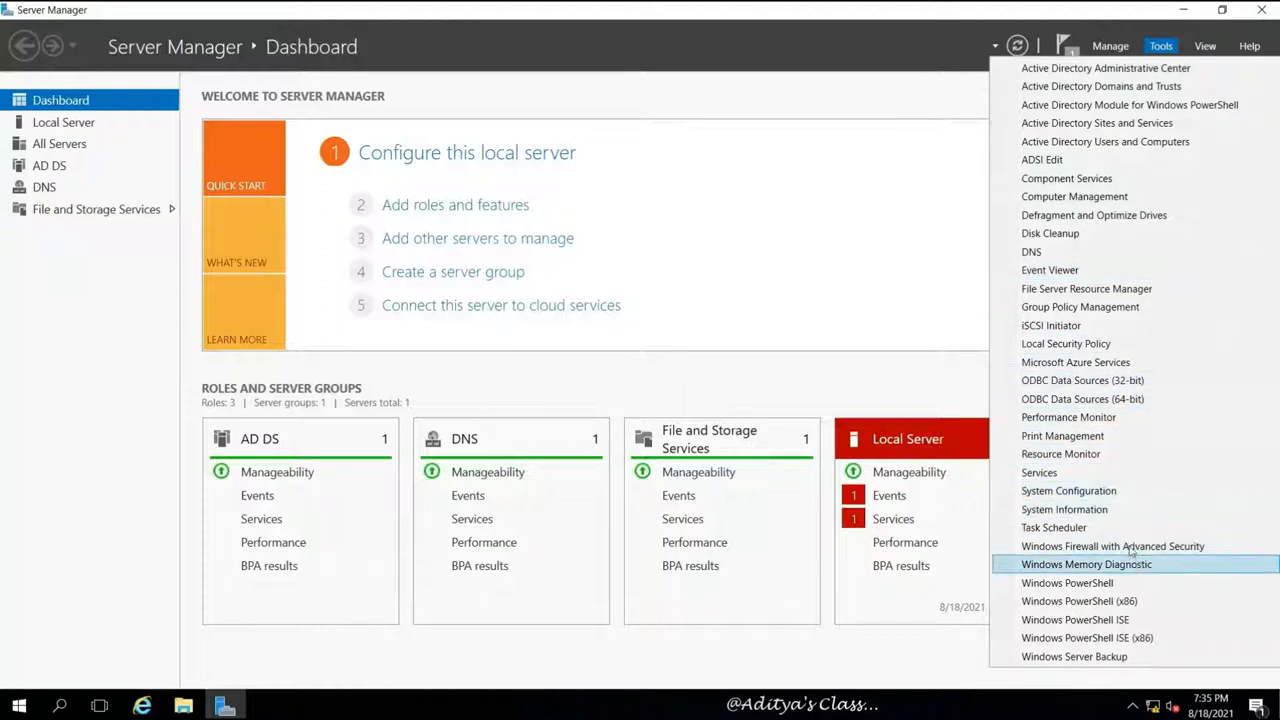
pyautogui.moveTo(1065, 435)
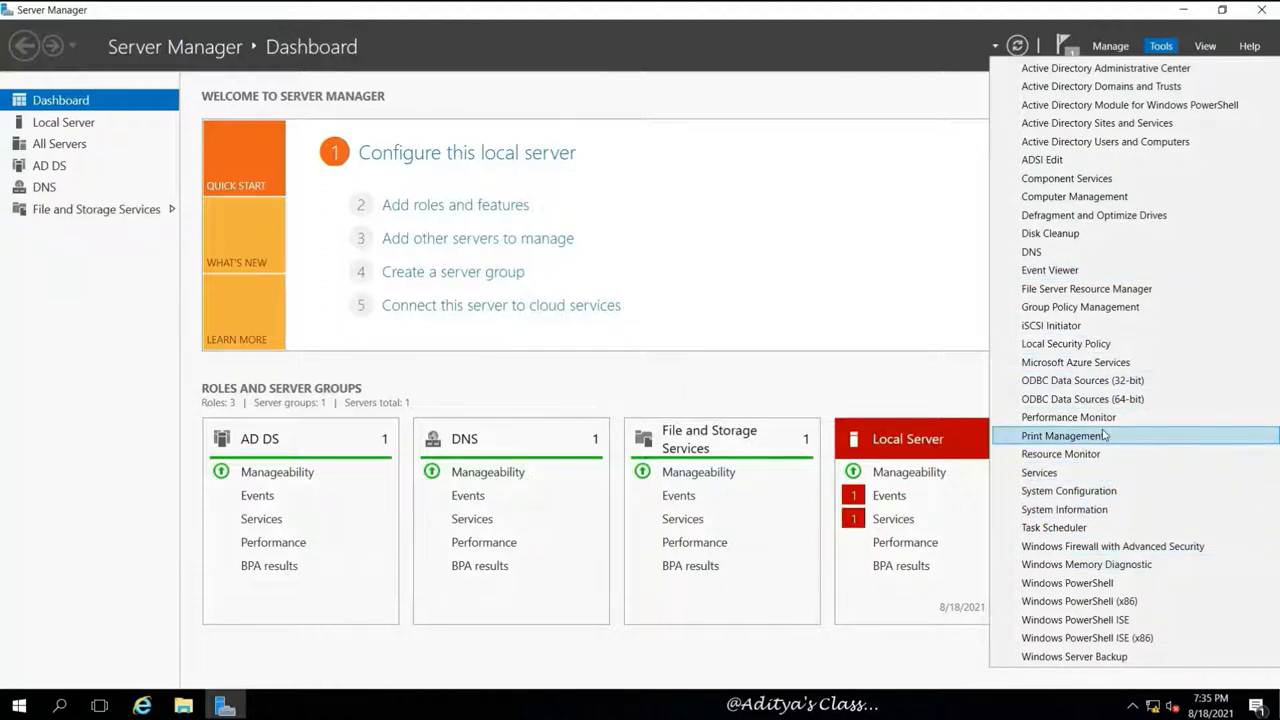
pyautogui.click(1064, 435)
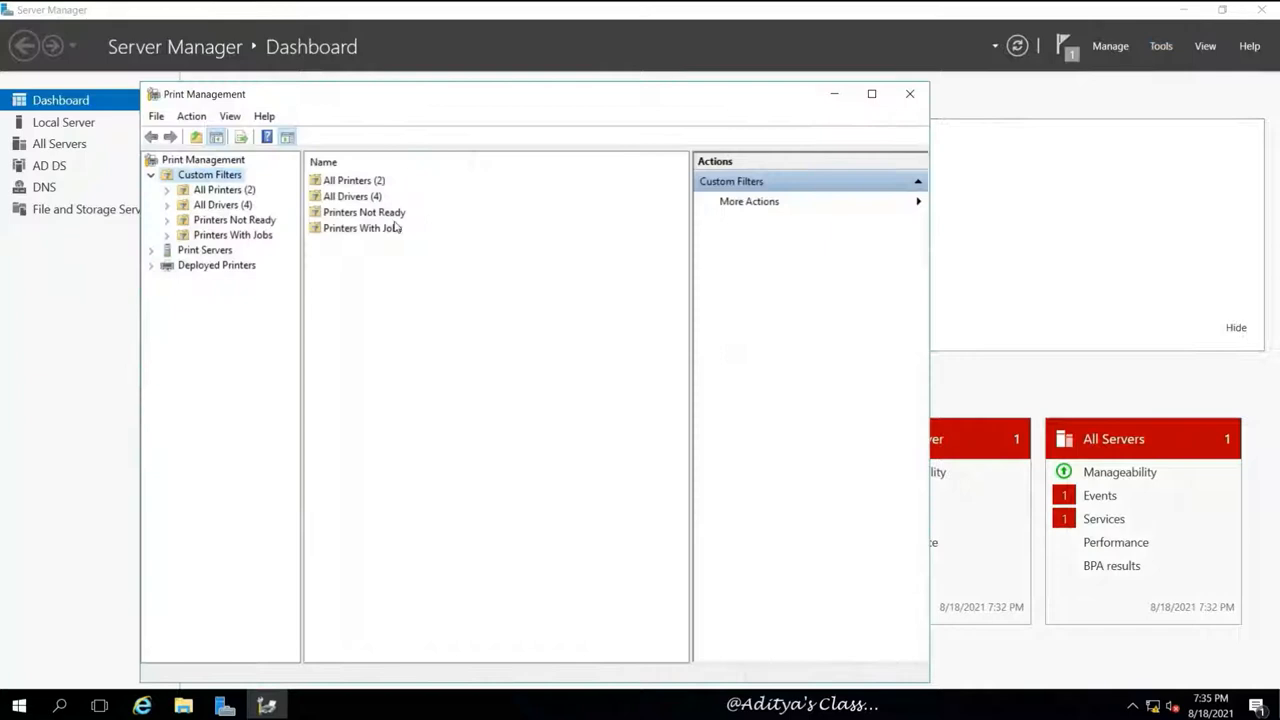
# - Maximise Print Management, view All Printers, then minimise it back to the dashboard
pyautogui.click(871, 93)
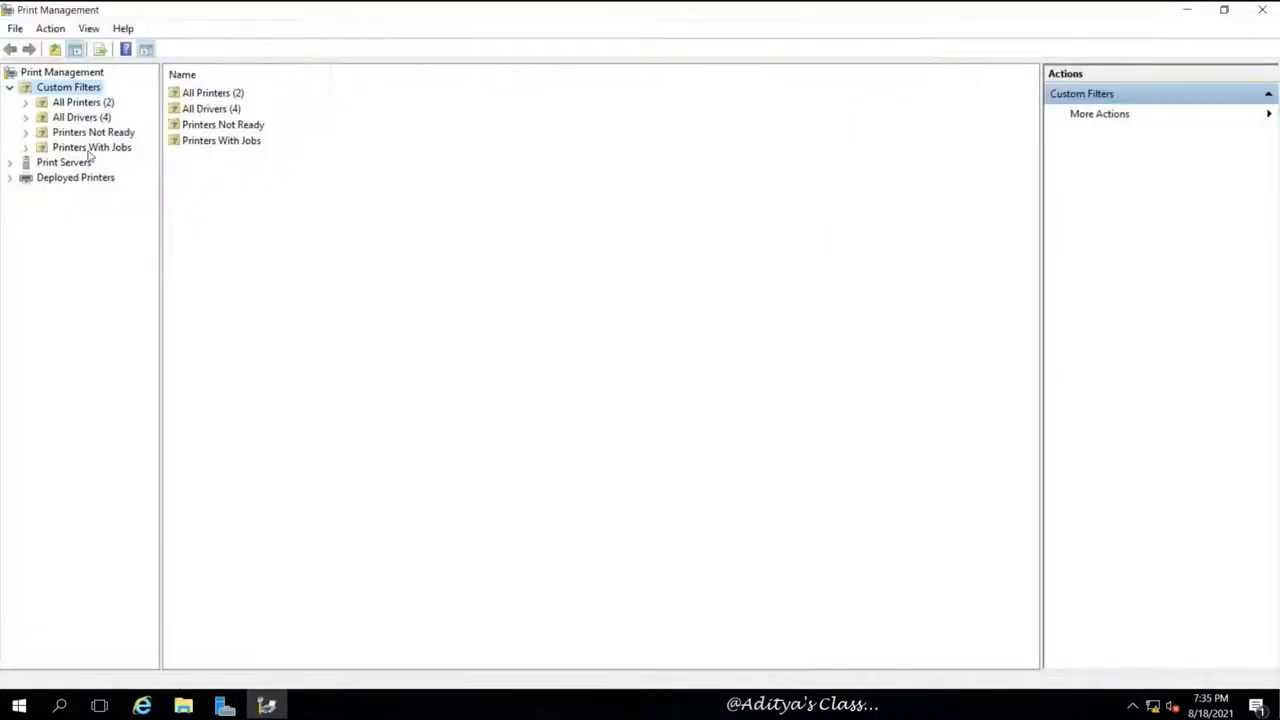
pyautogui.click(83, 101)
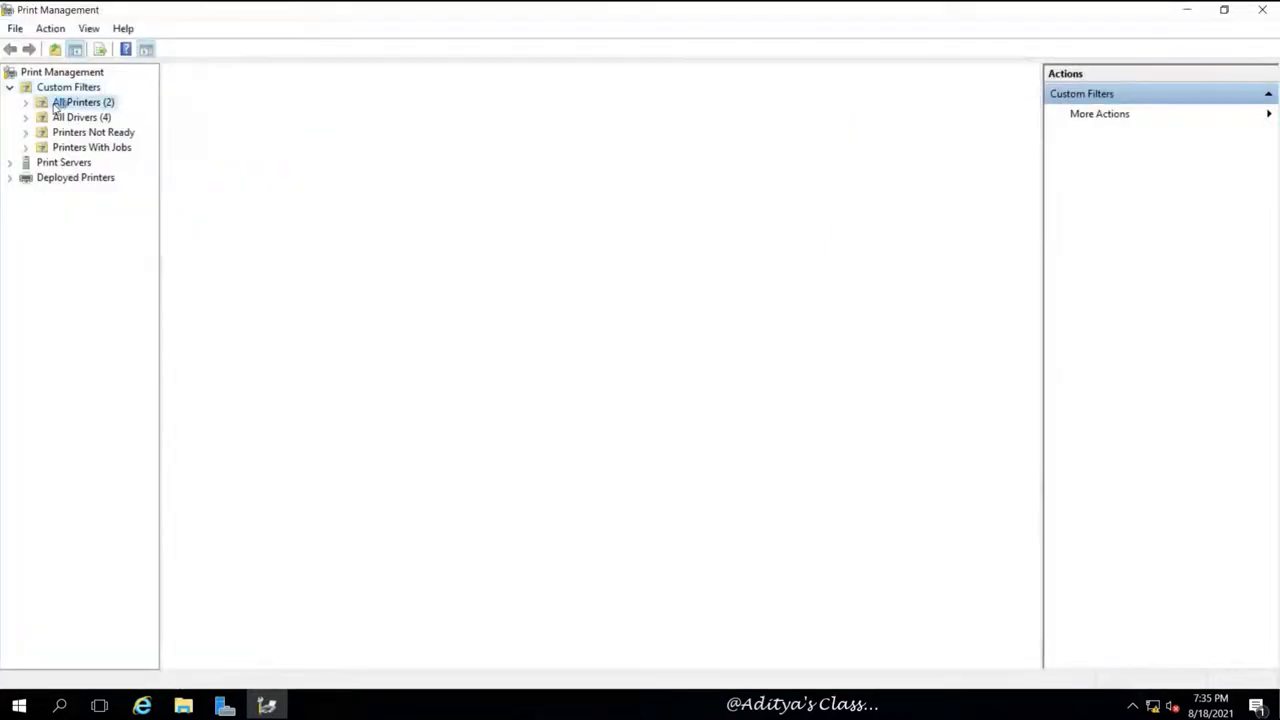
pyautogui.click(84, 102)
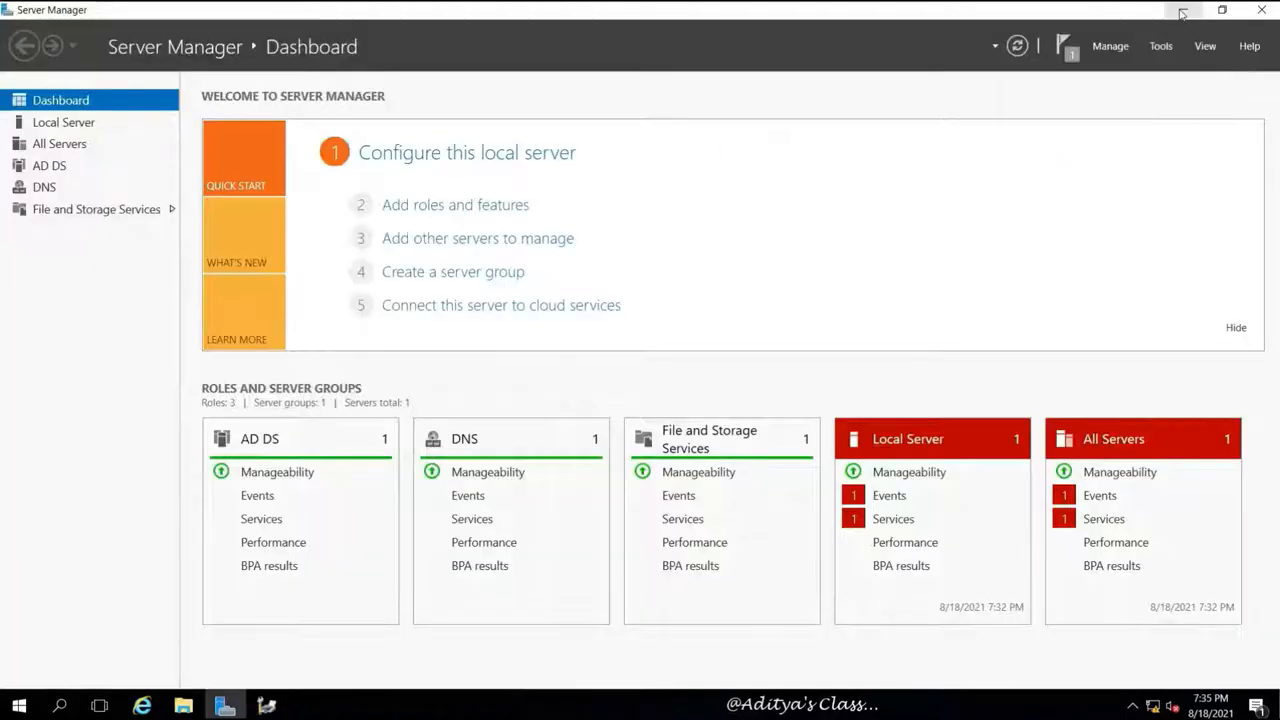
pyautogui.click(1160, 46)
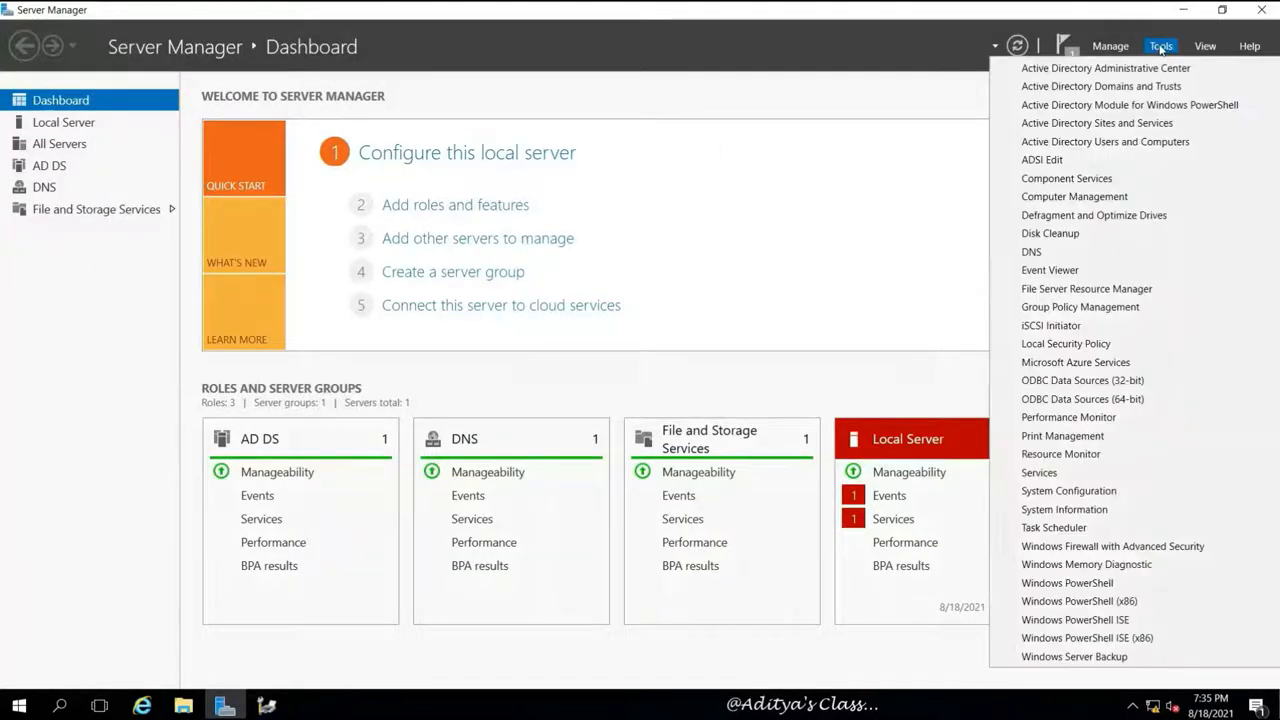
pyautogui.moveTo(530, 197)
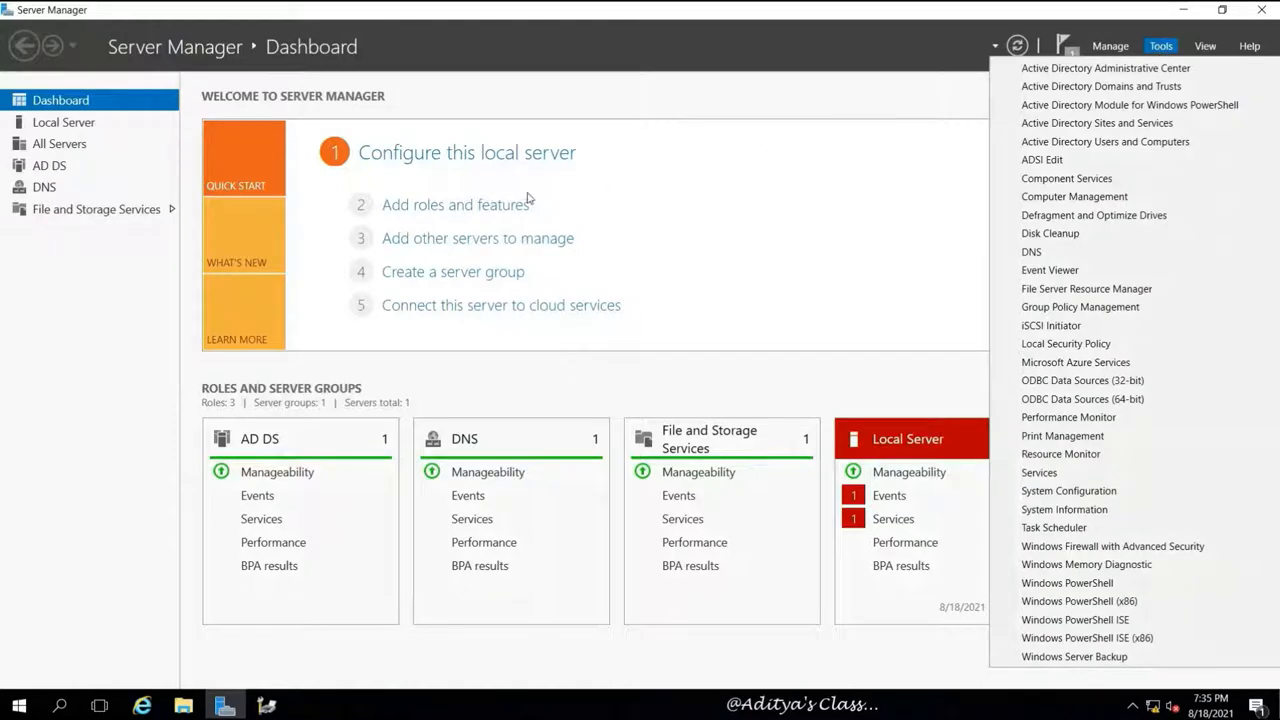
# - Run role-based Add Roles and Features with Print and Document Services, management tools and Print Server
pyautogui.click(456, 204)
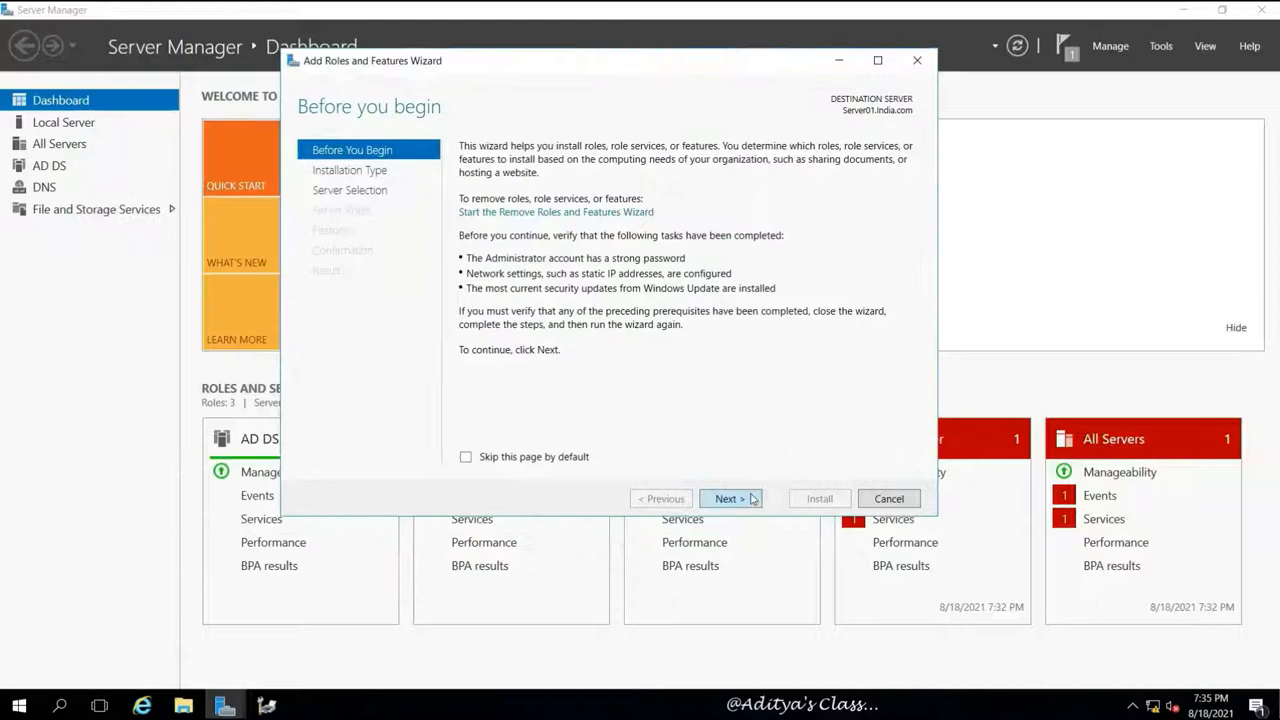
pyautogui.click(730, 498)
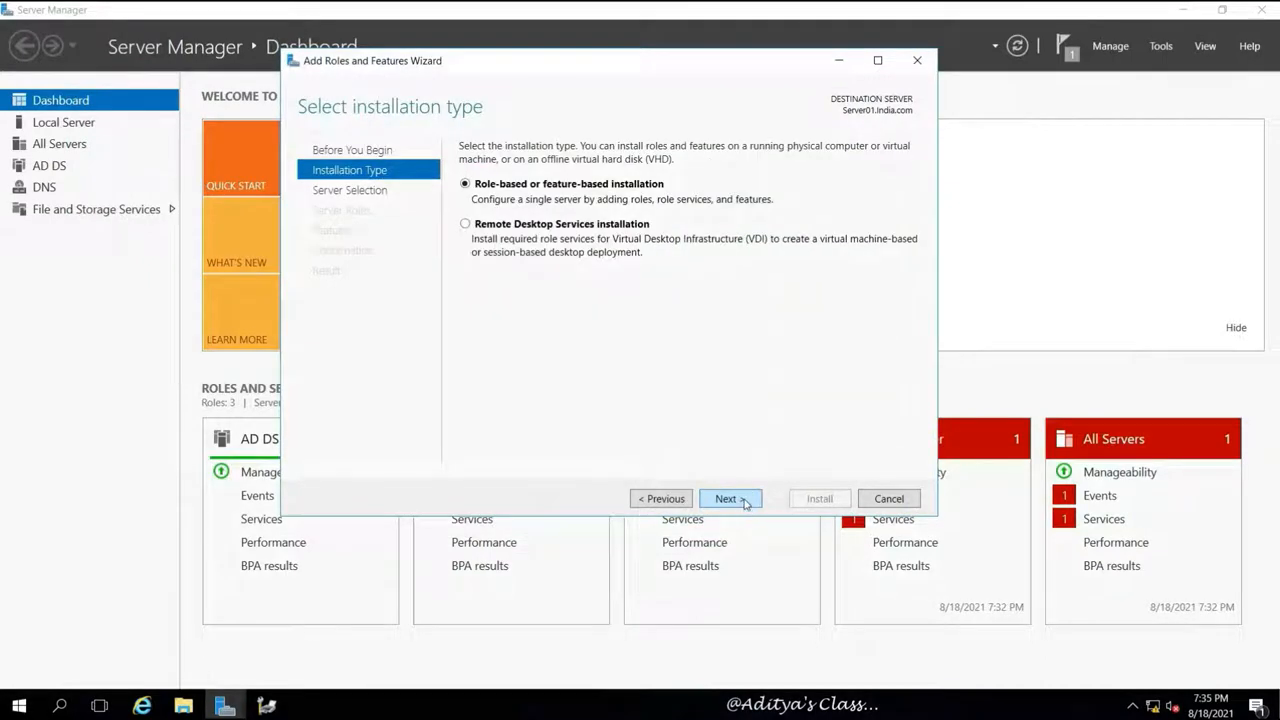
pyautogui.click(731, 498)
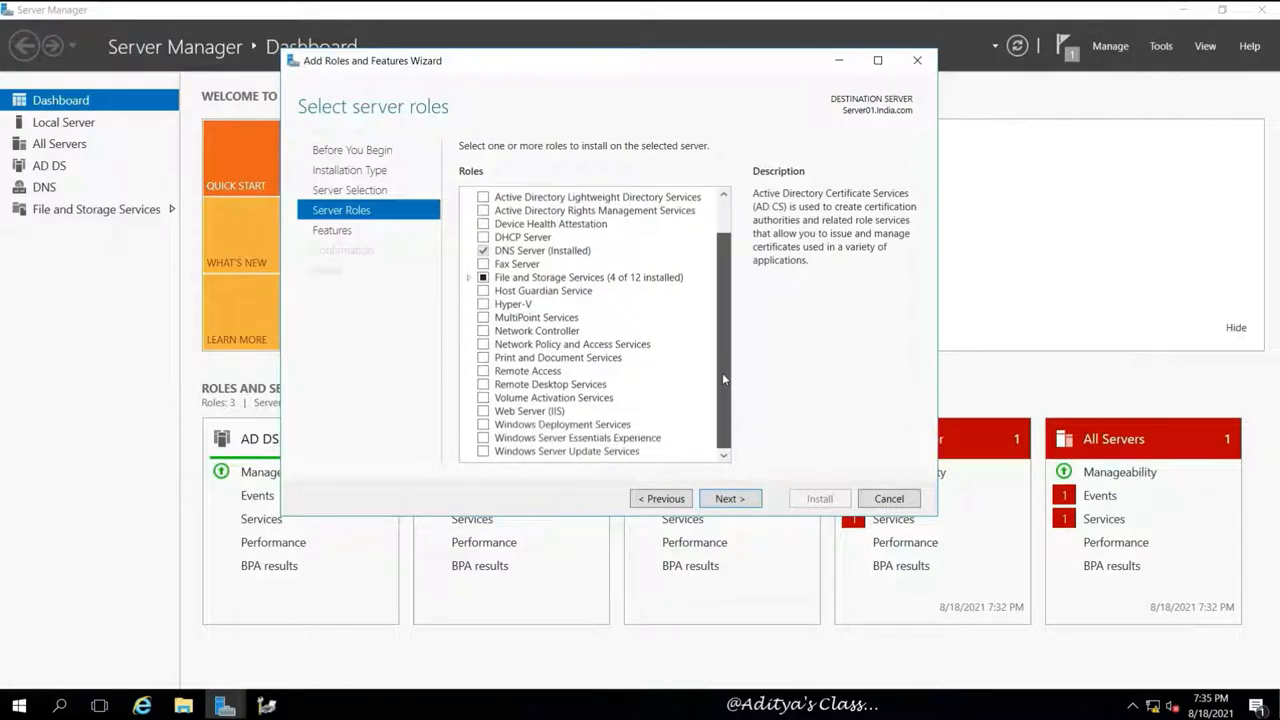
pyautogui.click(484, 357)
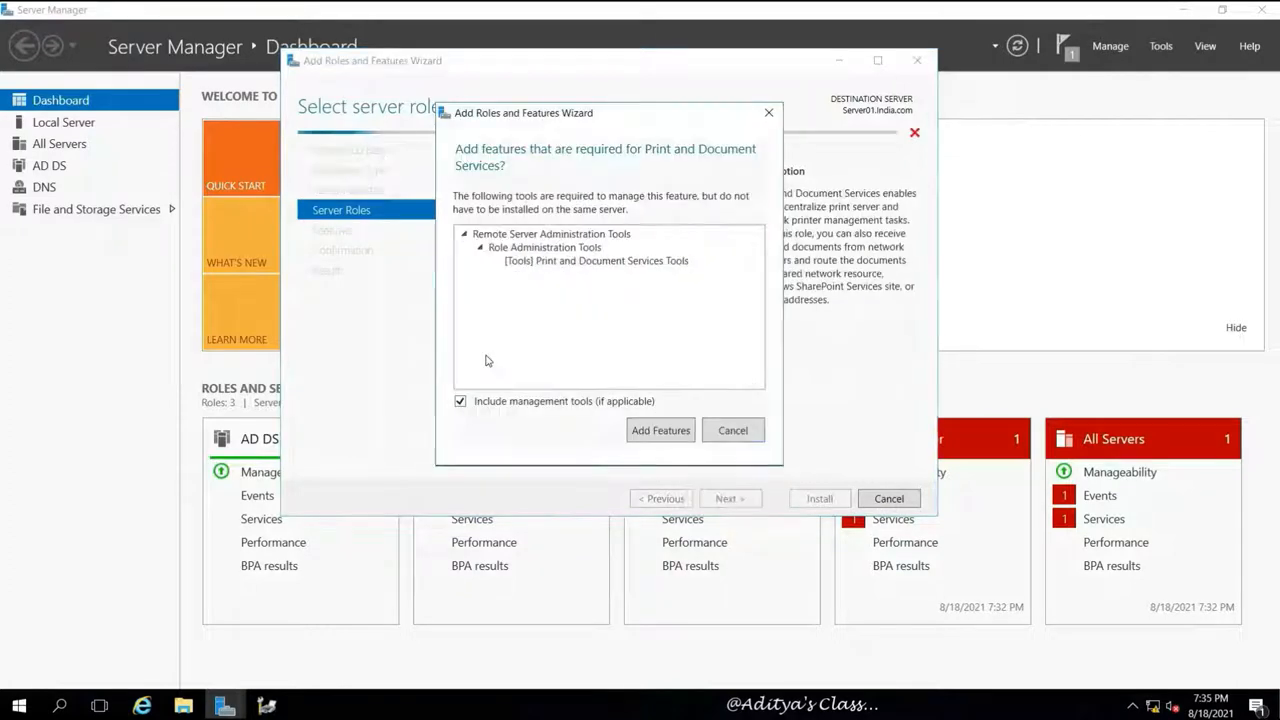
pyautogui.click(660, 430)
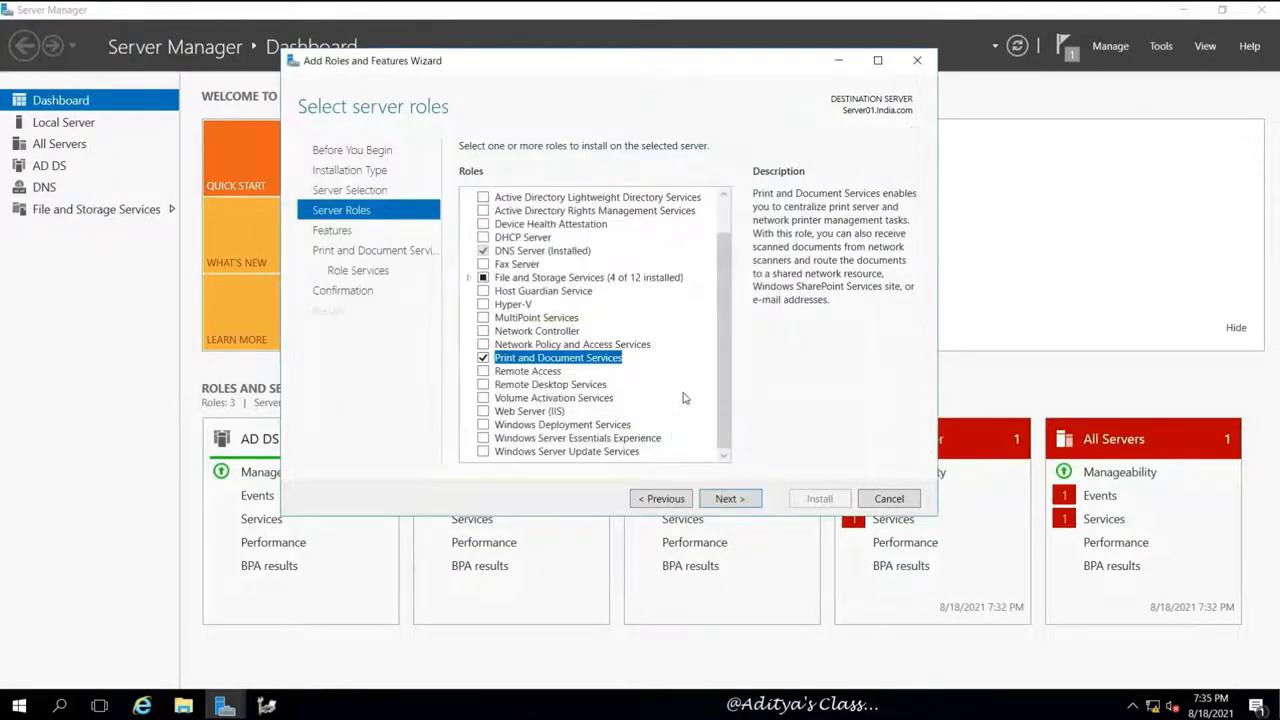
pyautogui.click(729, 498)
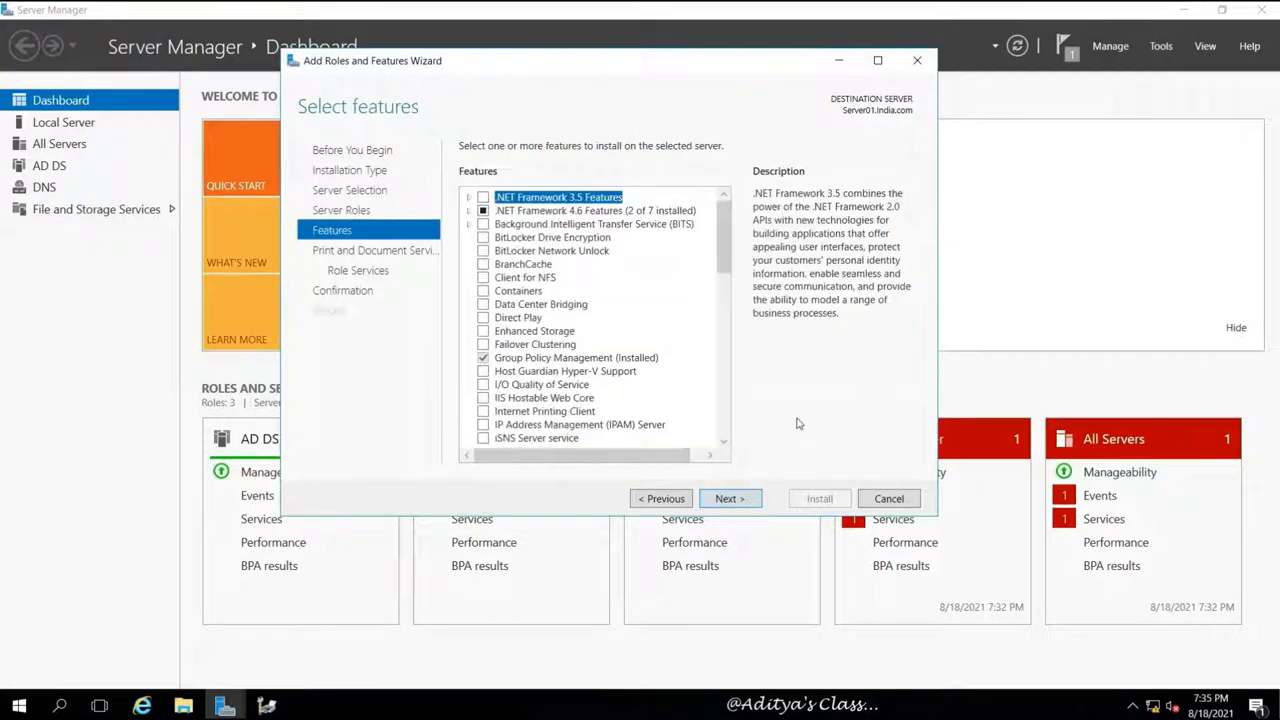
pyautogui.click(729, 498)
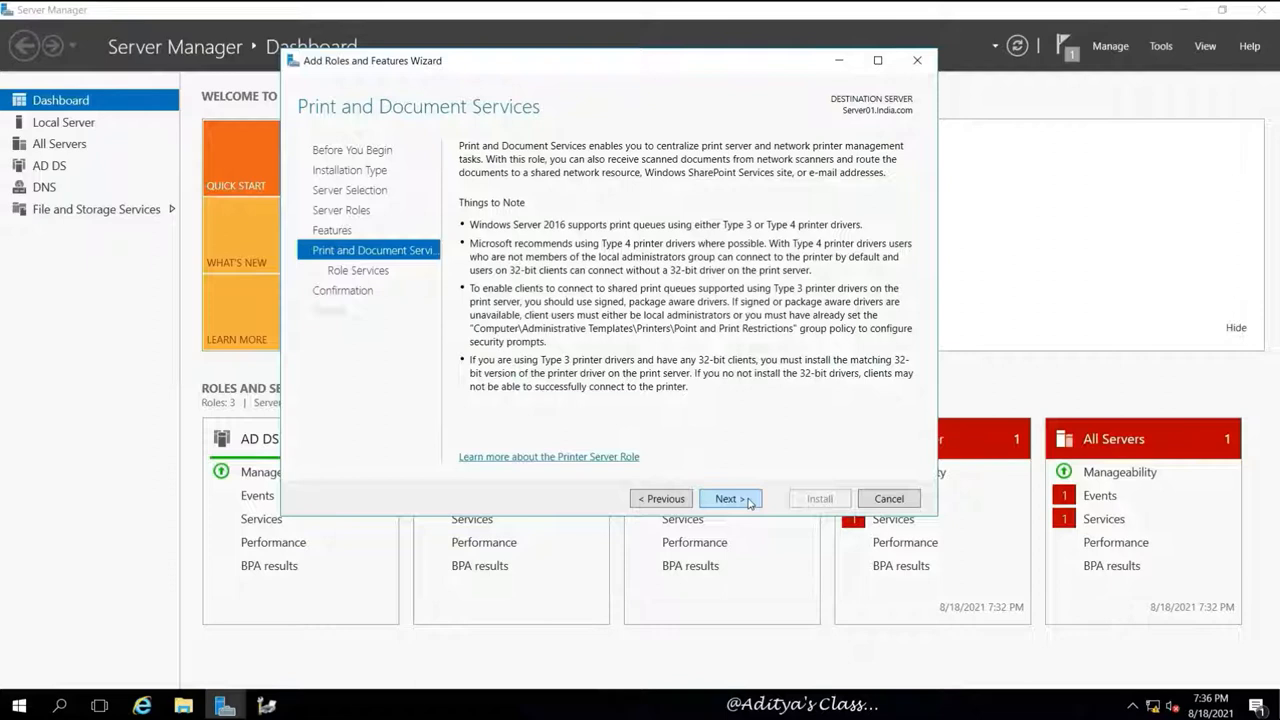
pyautogui.click(731, 498)
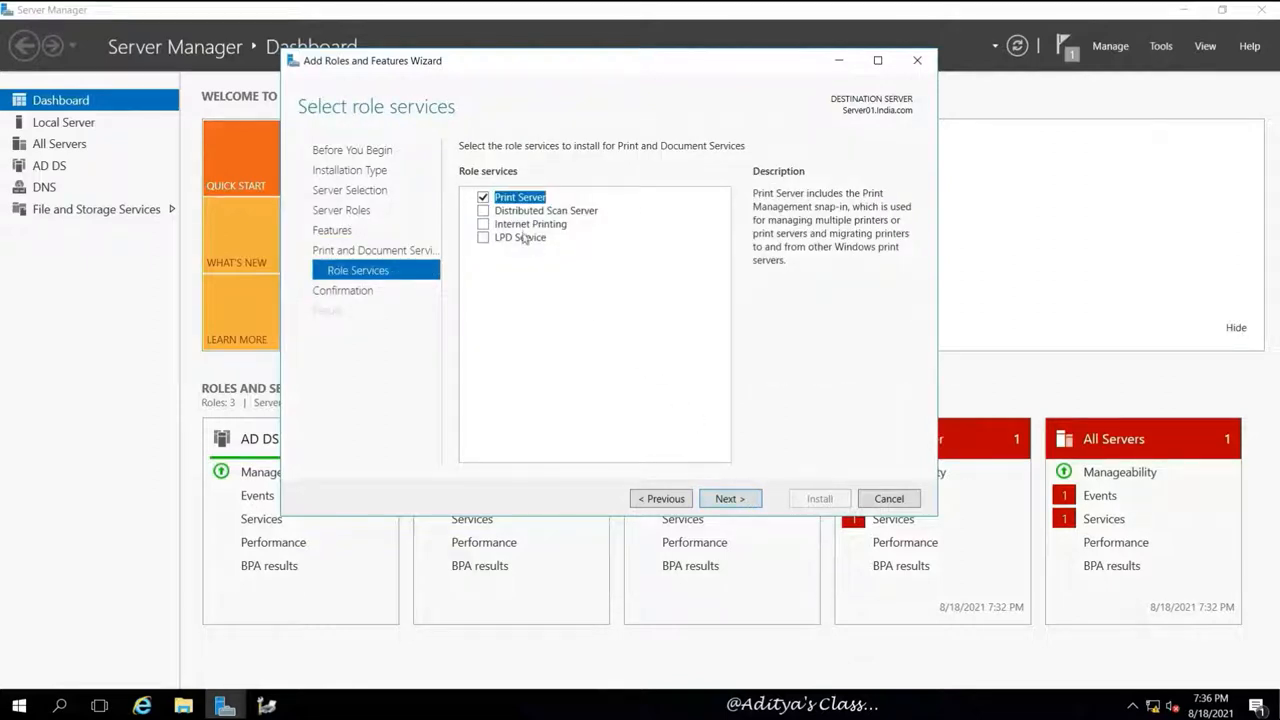
pyautogui.moveTo(578, 219)
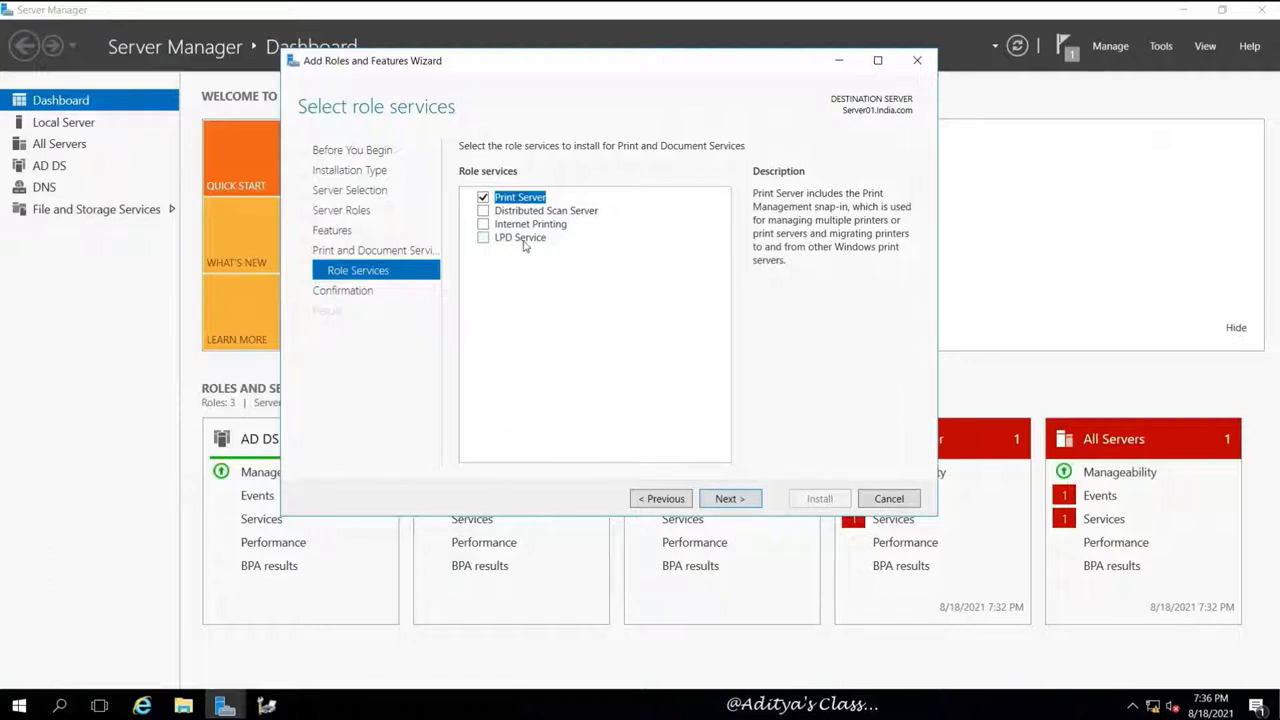
pyautogui.moveTo(671, 452)
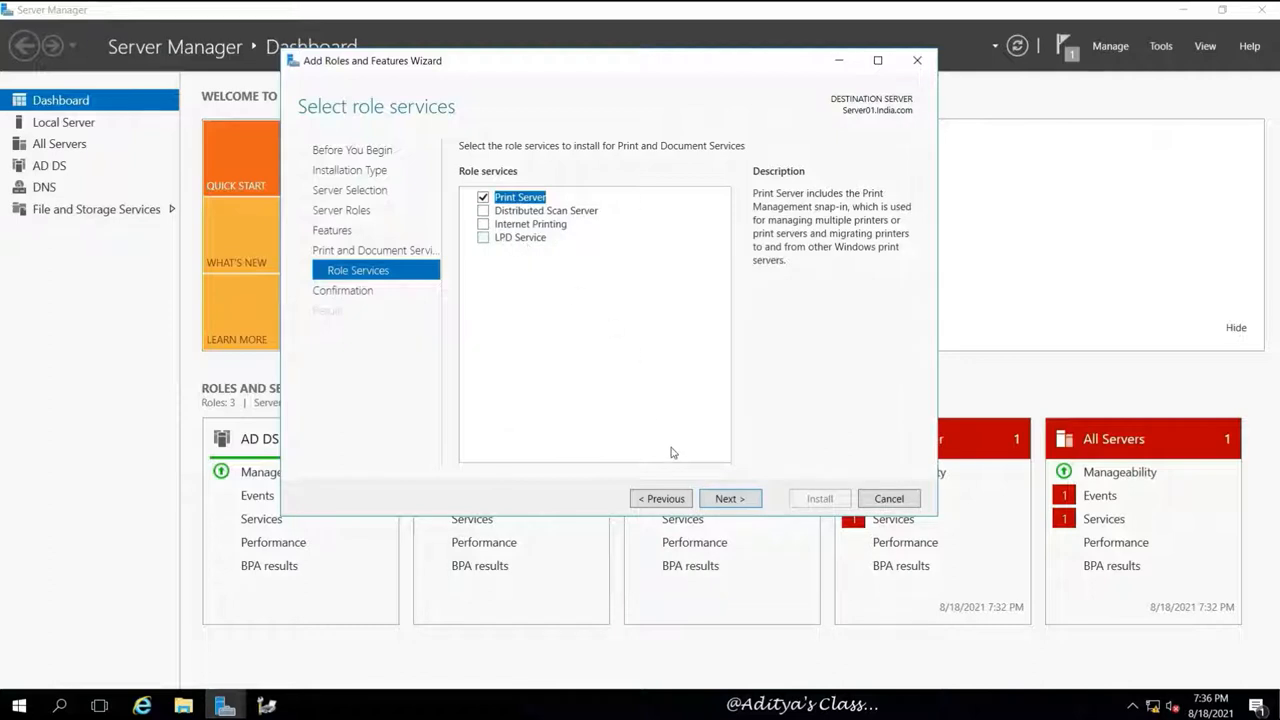
pyautogui.click(730, 498)
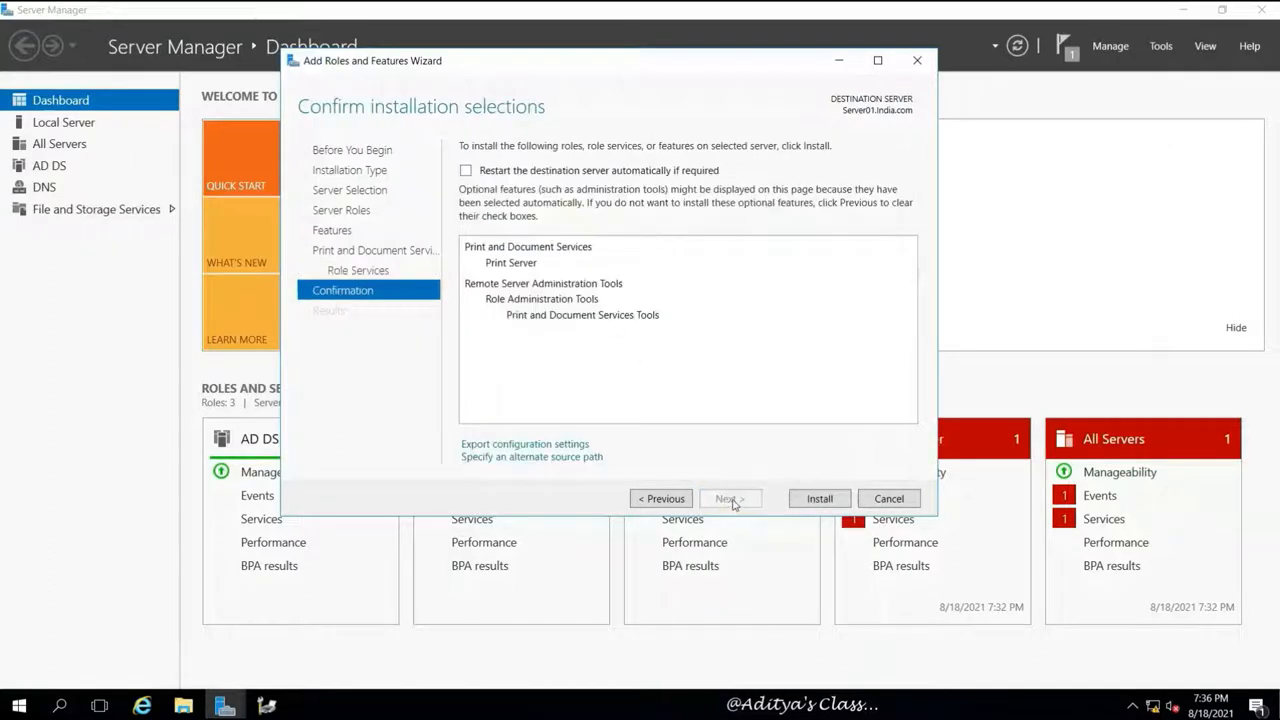
pyautogui.click(819, 498)
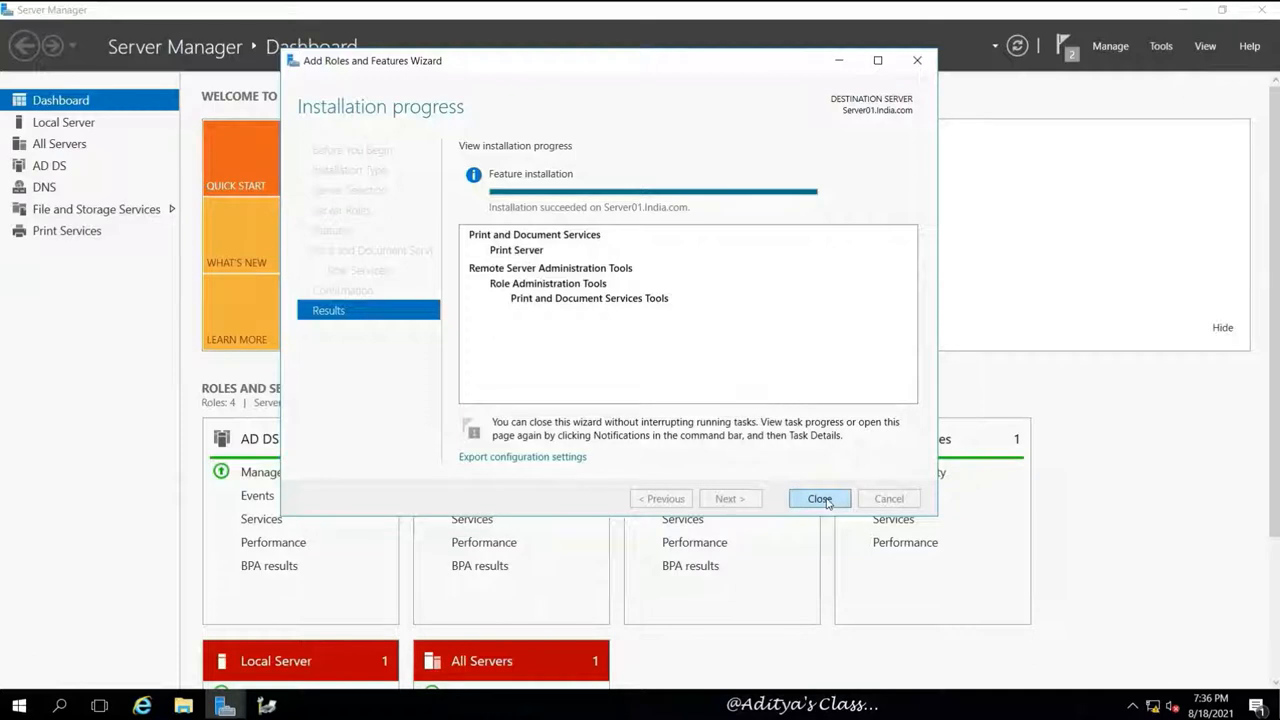
# - Close the finished wizard and reopen Print Management maximised on All Printers
pyautogui.click(819, 498)
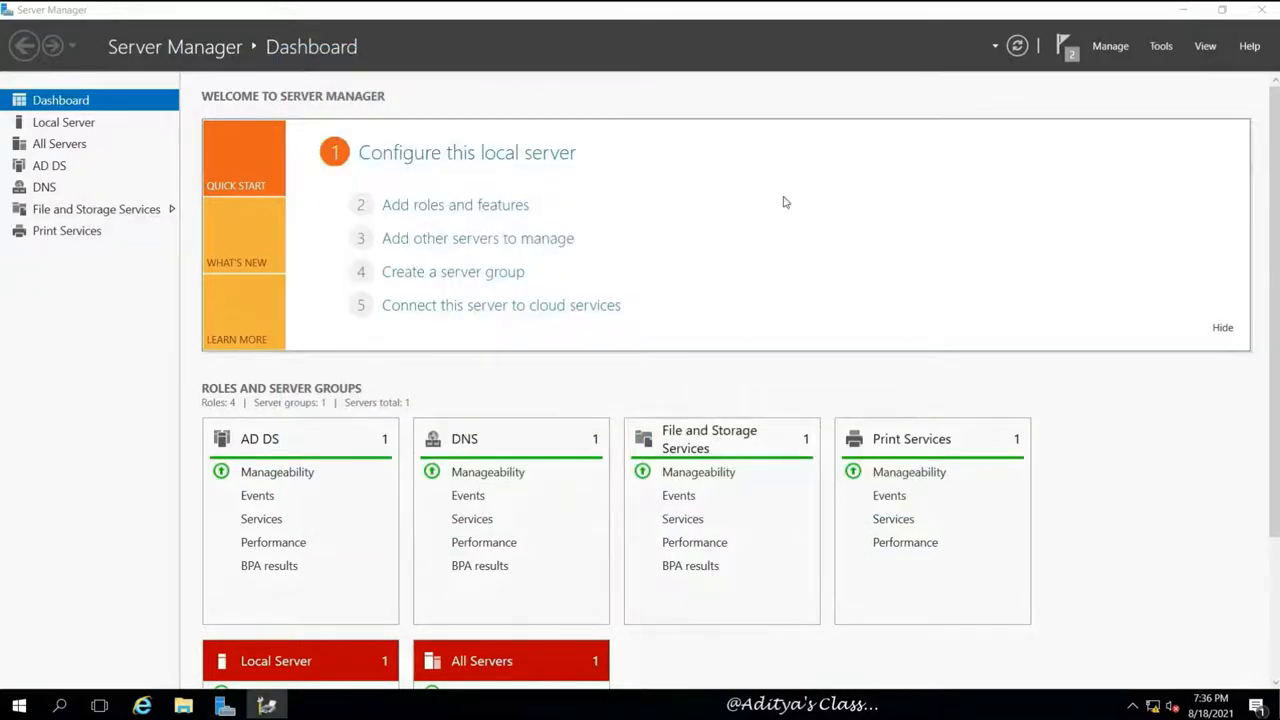
pyautogui.click(1160, 46)
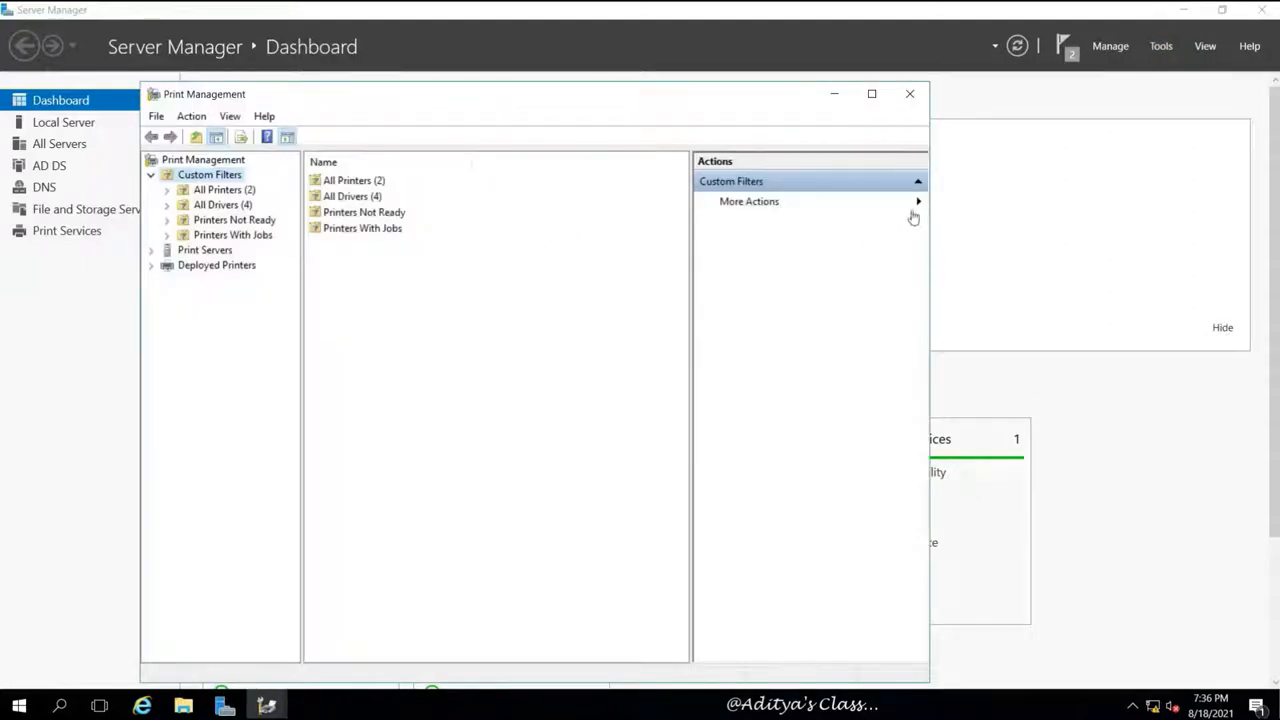
pyautogui.click(871, 93)
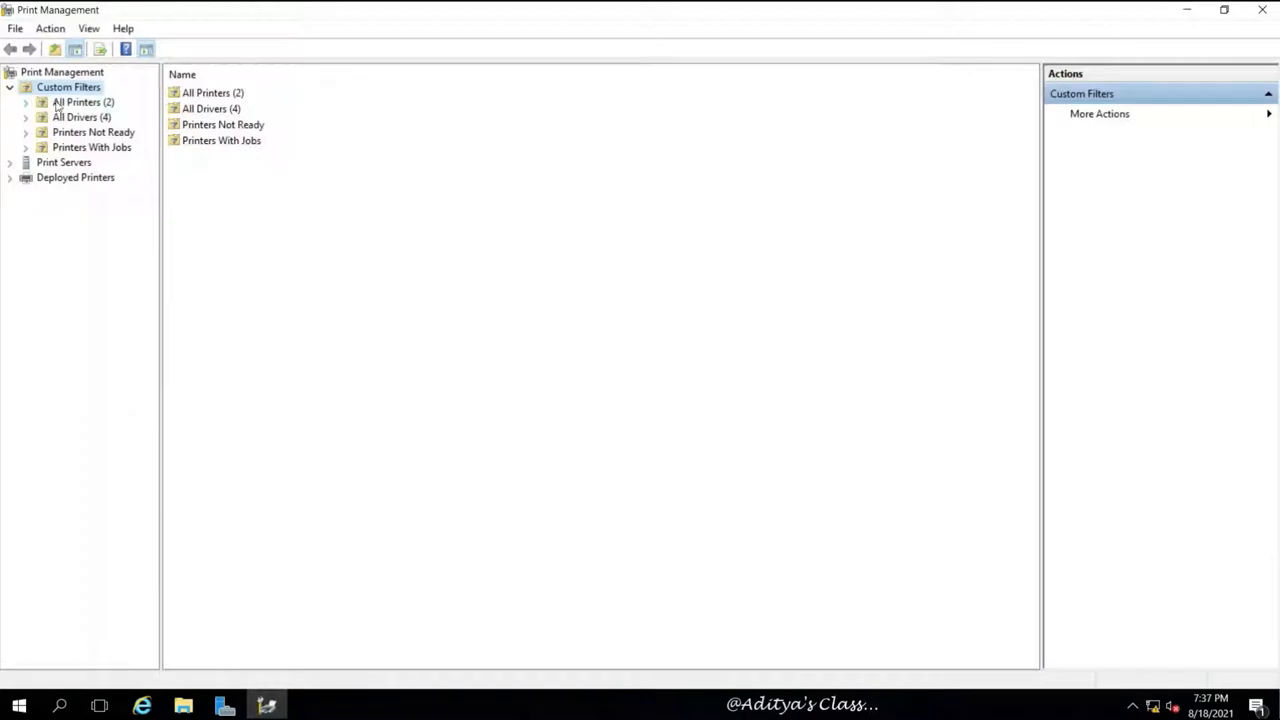
pyautogui.click(83, 101)
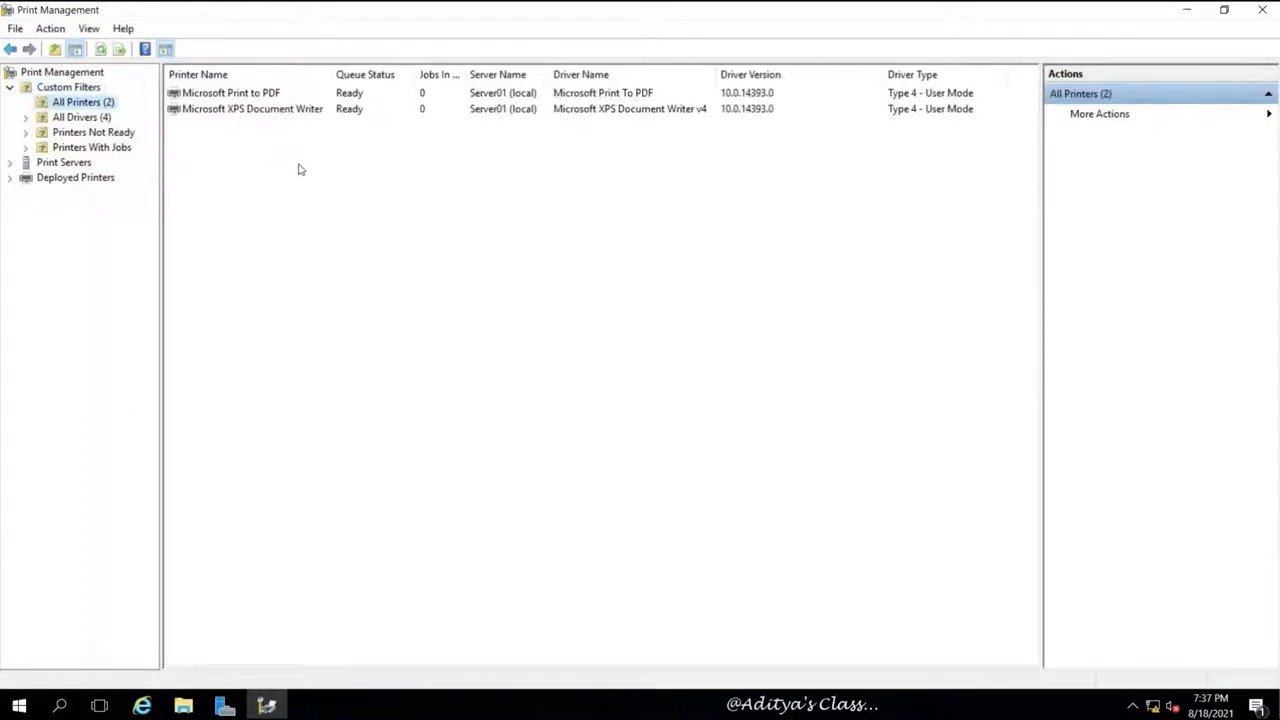
# - Expand Print Servers > Server01 (local) to review its Drivers, then close the console
pyautogui.click(10, 162)
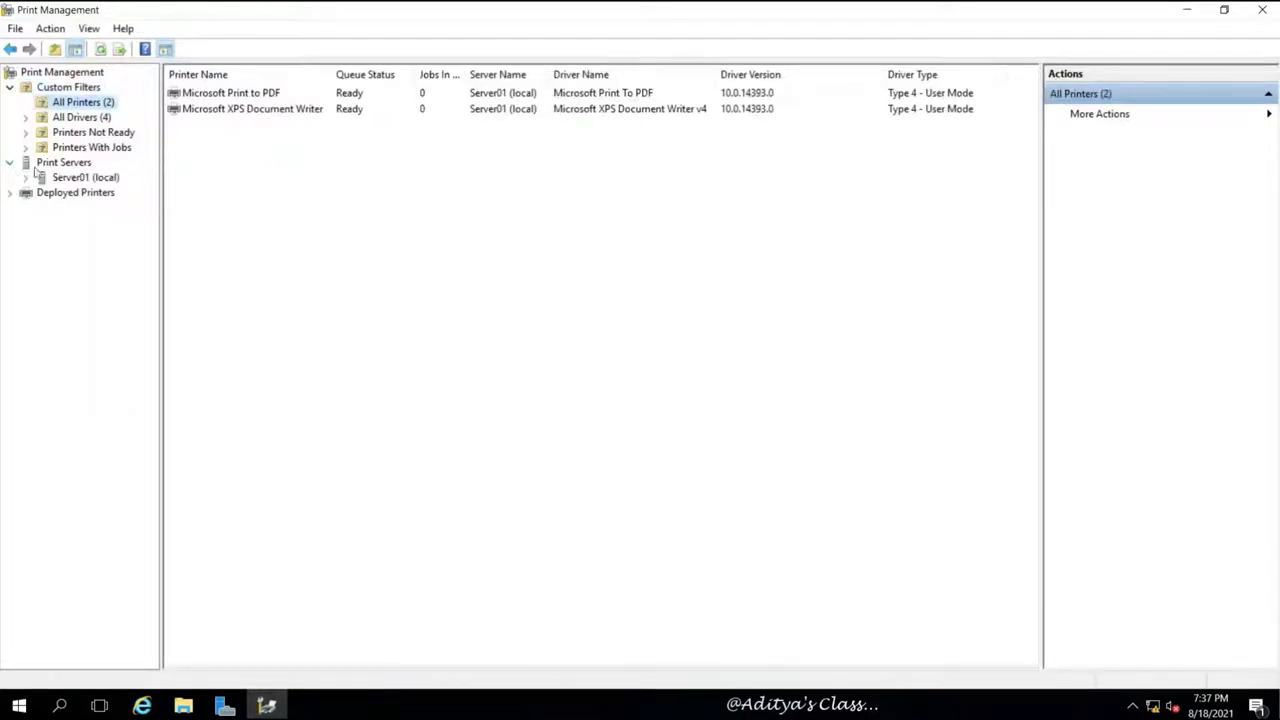
pyautogui.click(85, 177)
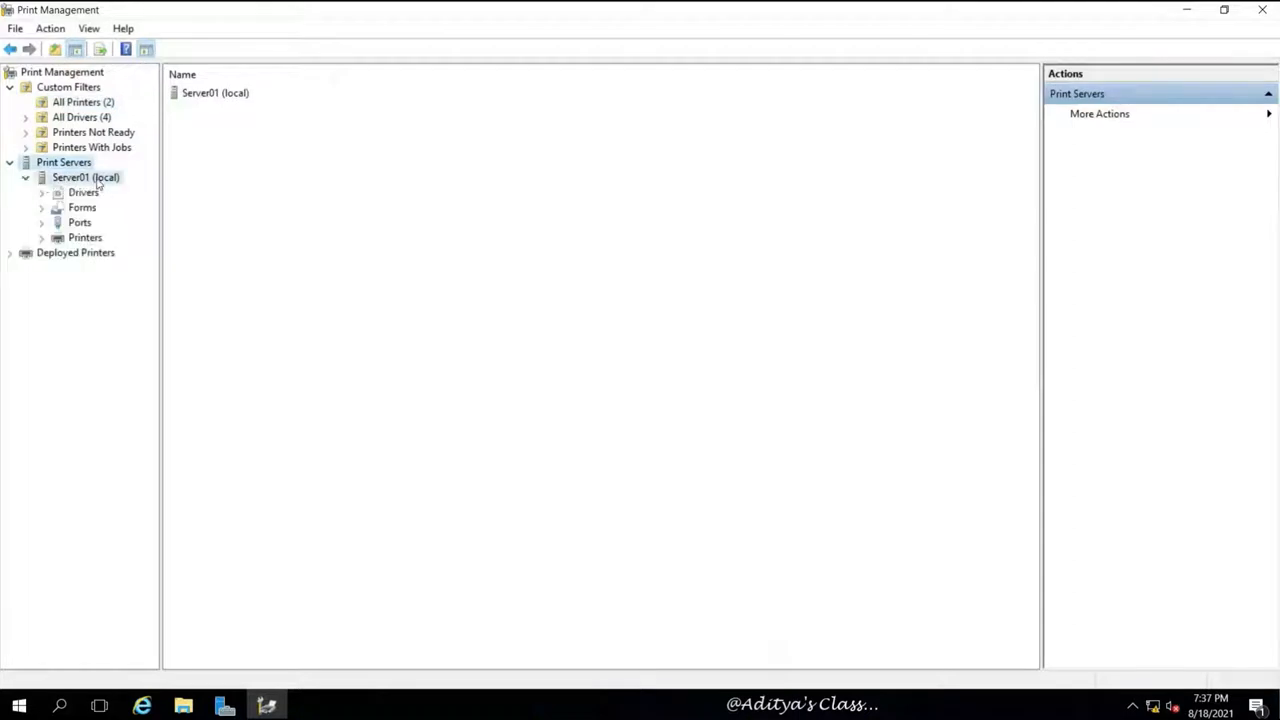
pyautogui.click(85, 177)
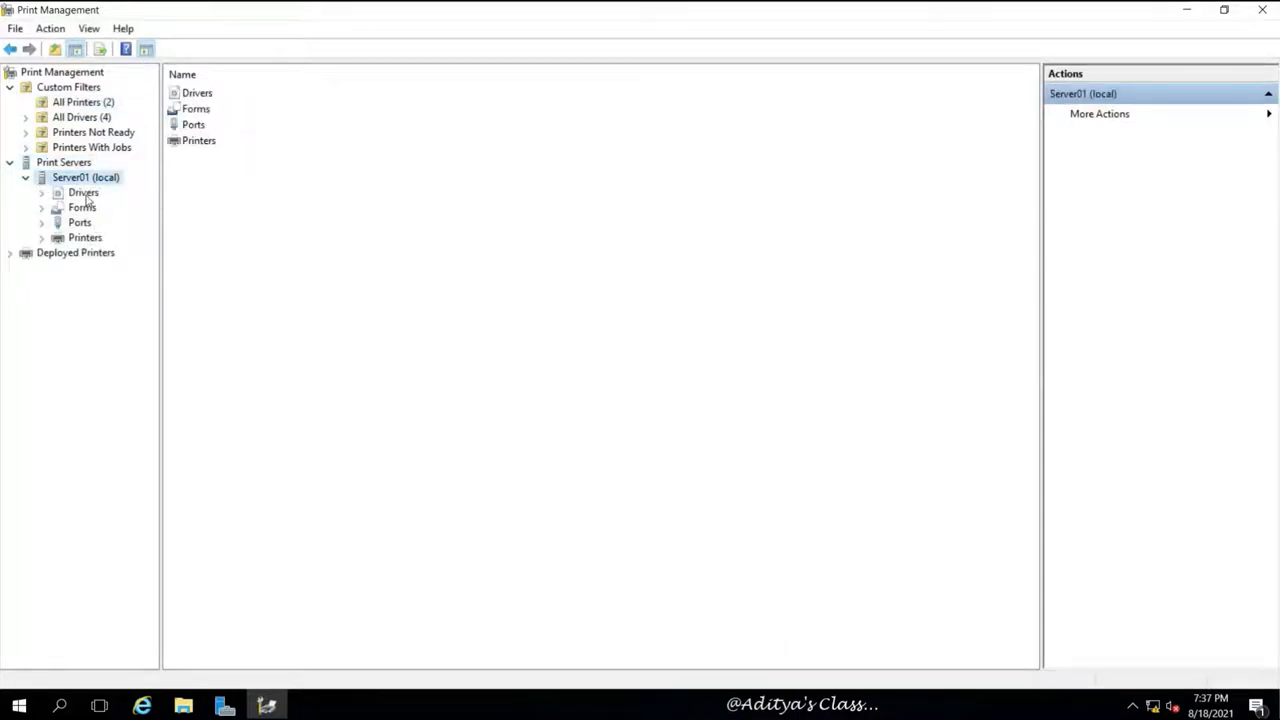
pyautogui.click(83, 192)
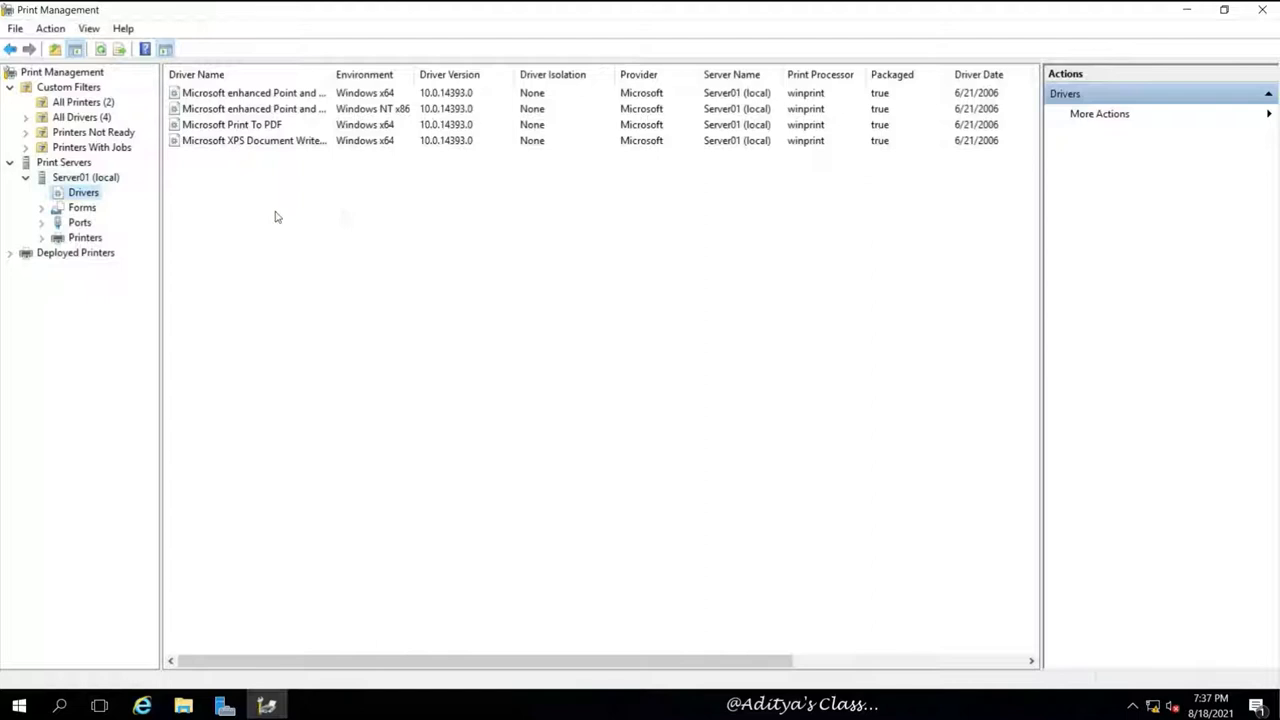
pyautogui.click(85, 237)
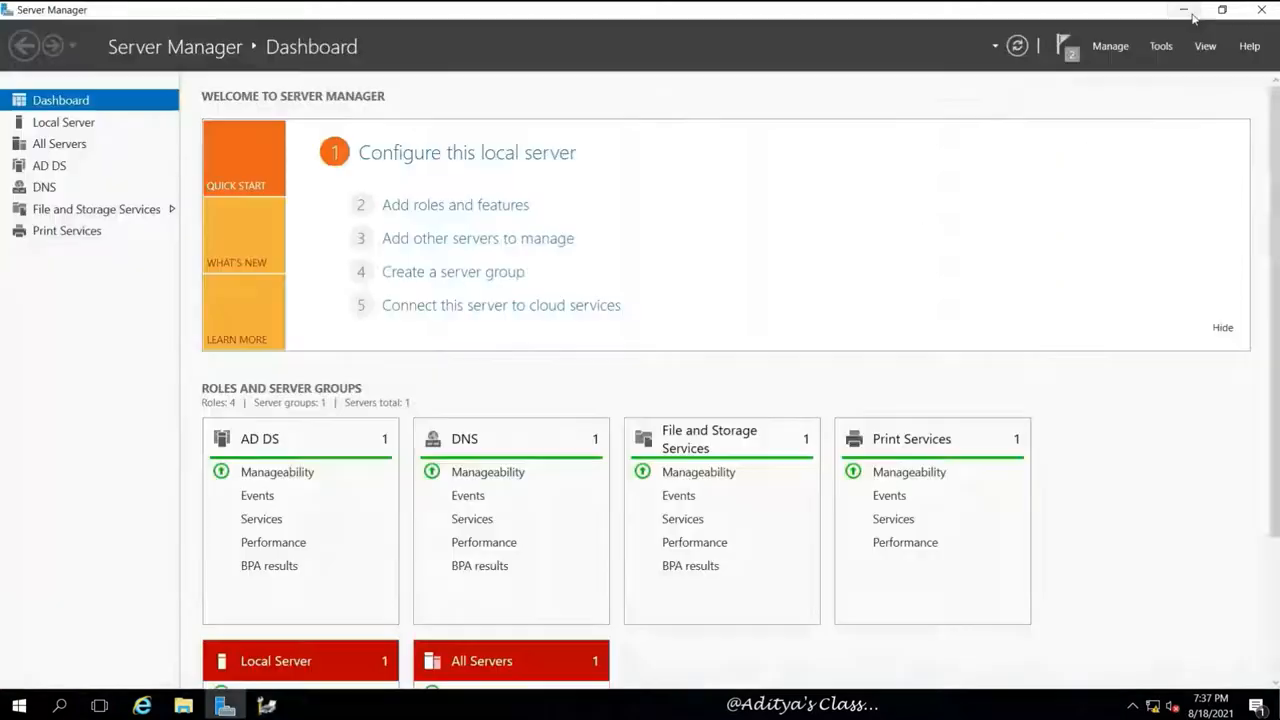
# - Open Device Manager maximised and expand Print queues showing PDF, XPS and Root Print Queue
pyautogui.click(1183, 10)
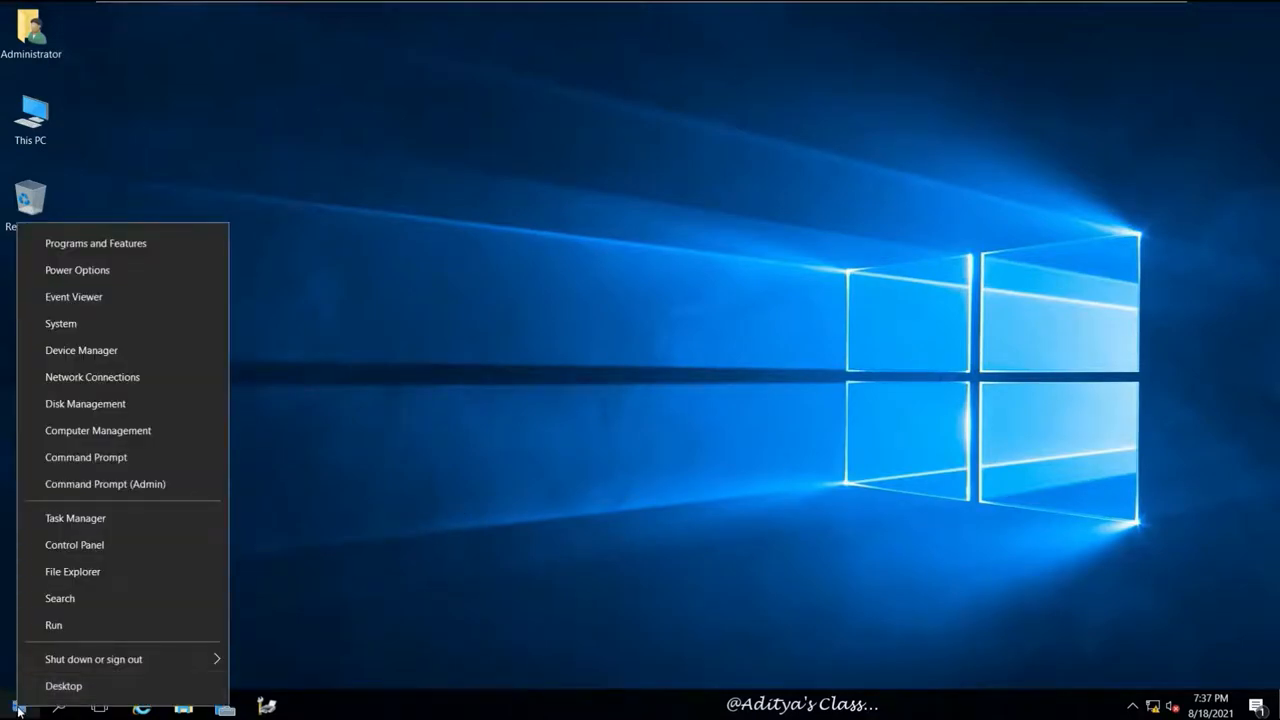
pyautogui.moveTo(98, 430)
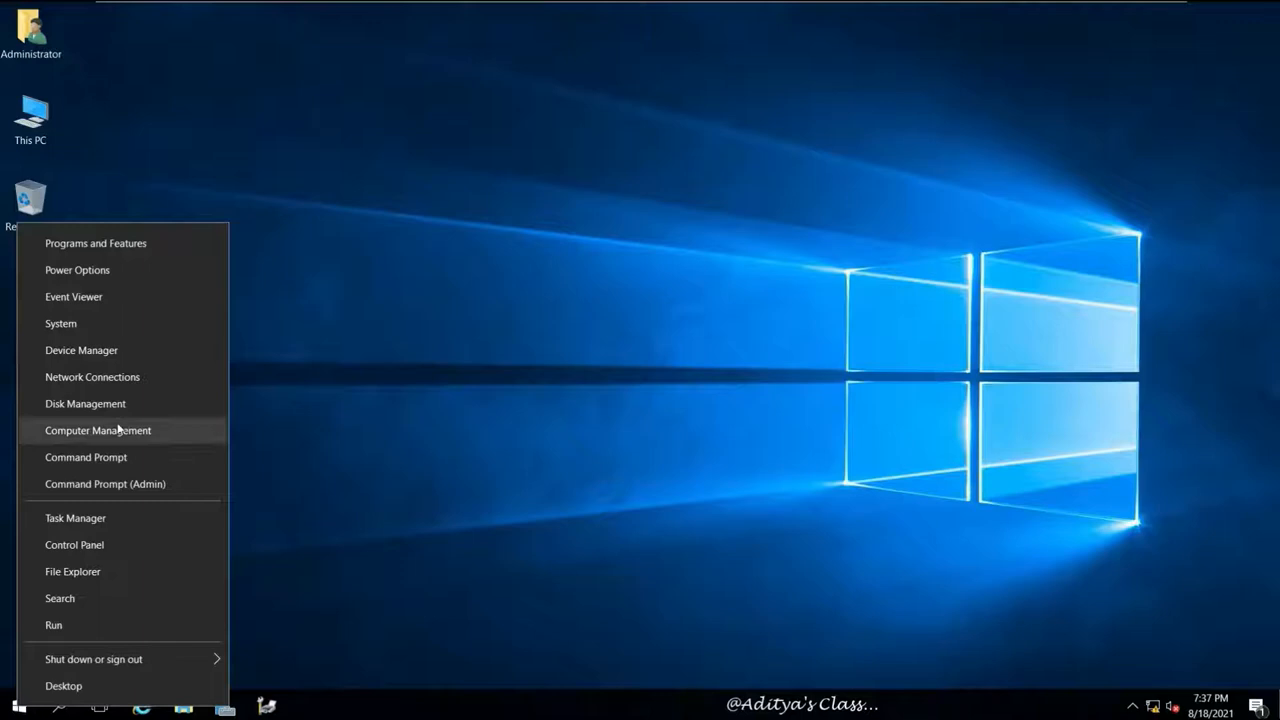
pyautogui.moveTo(140, 357)
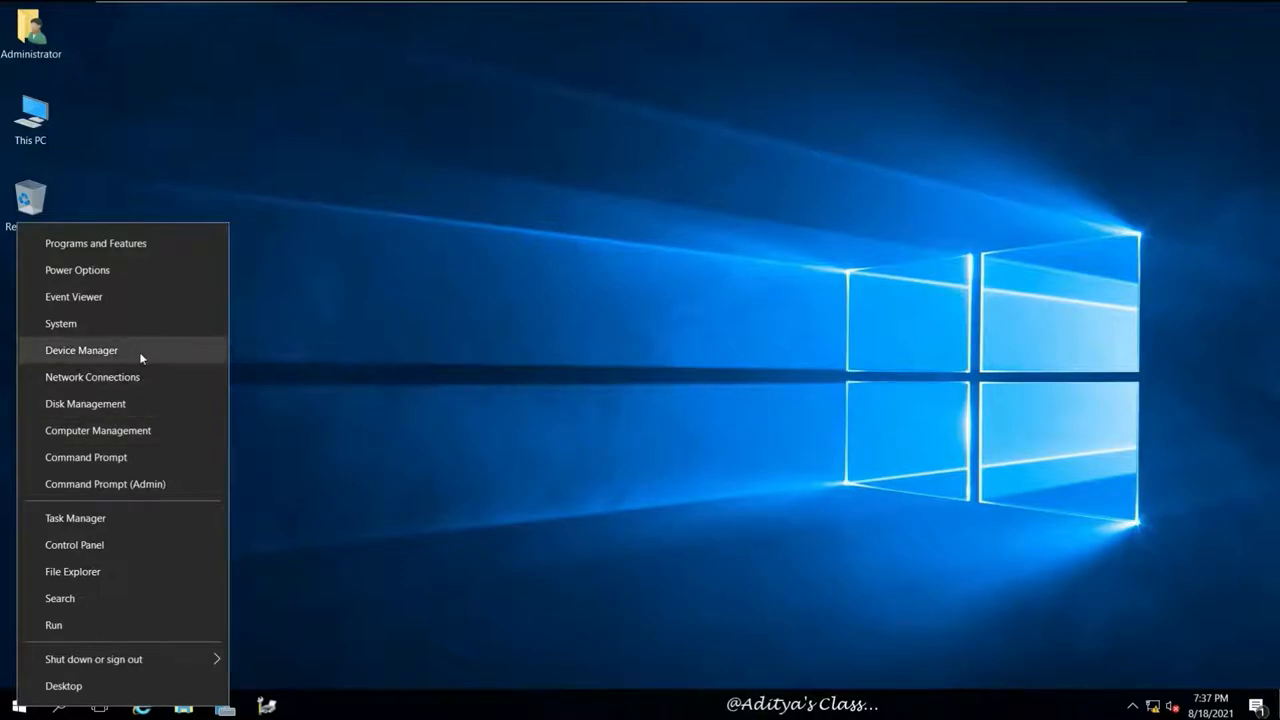
pyautogui.click(81, 350)
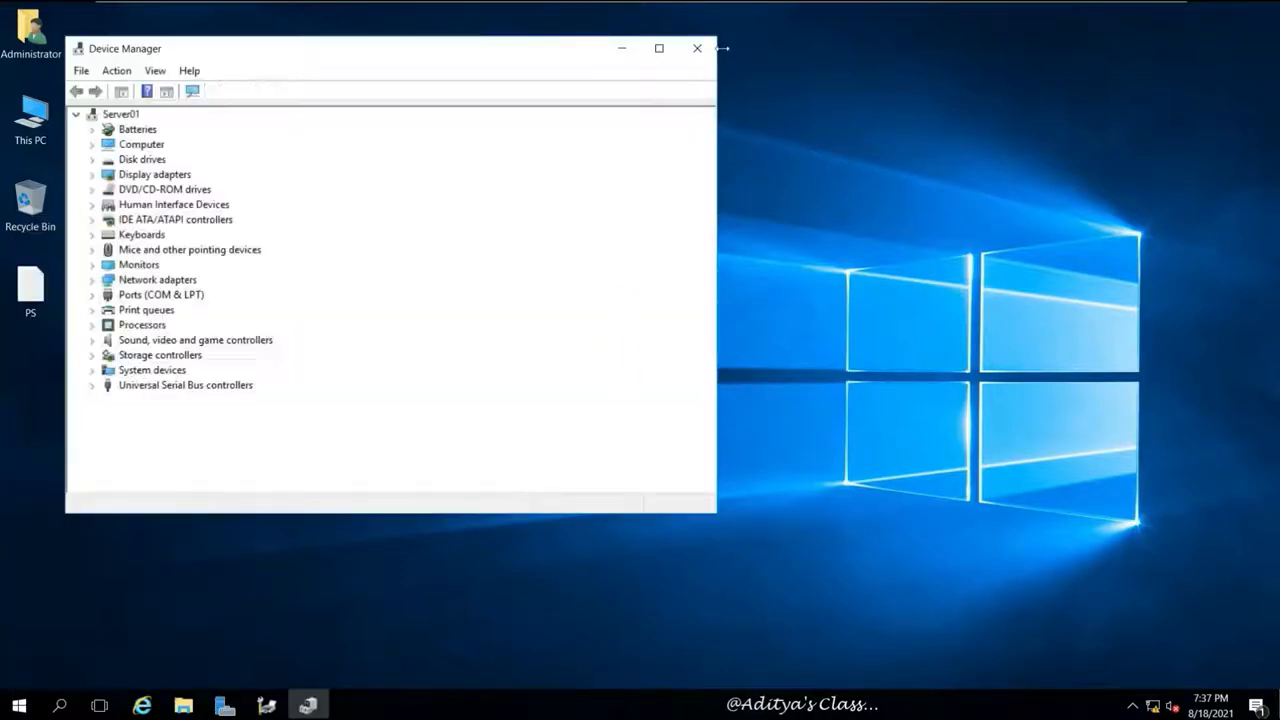
pyautogui.click(659, 48)
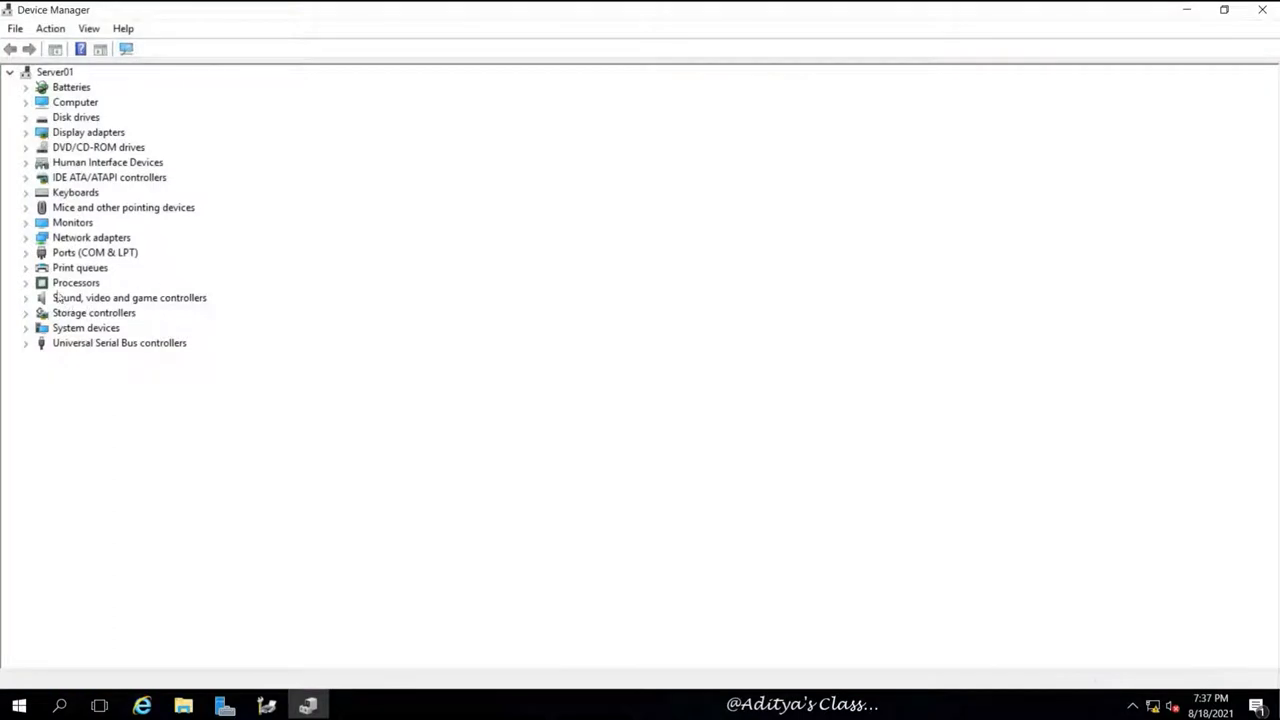
pyautogui.click(26, 267)
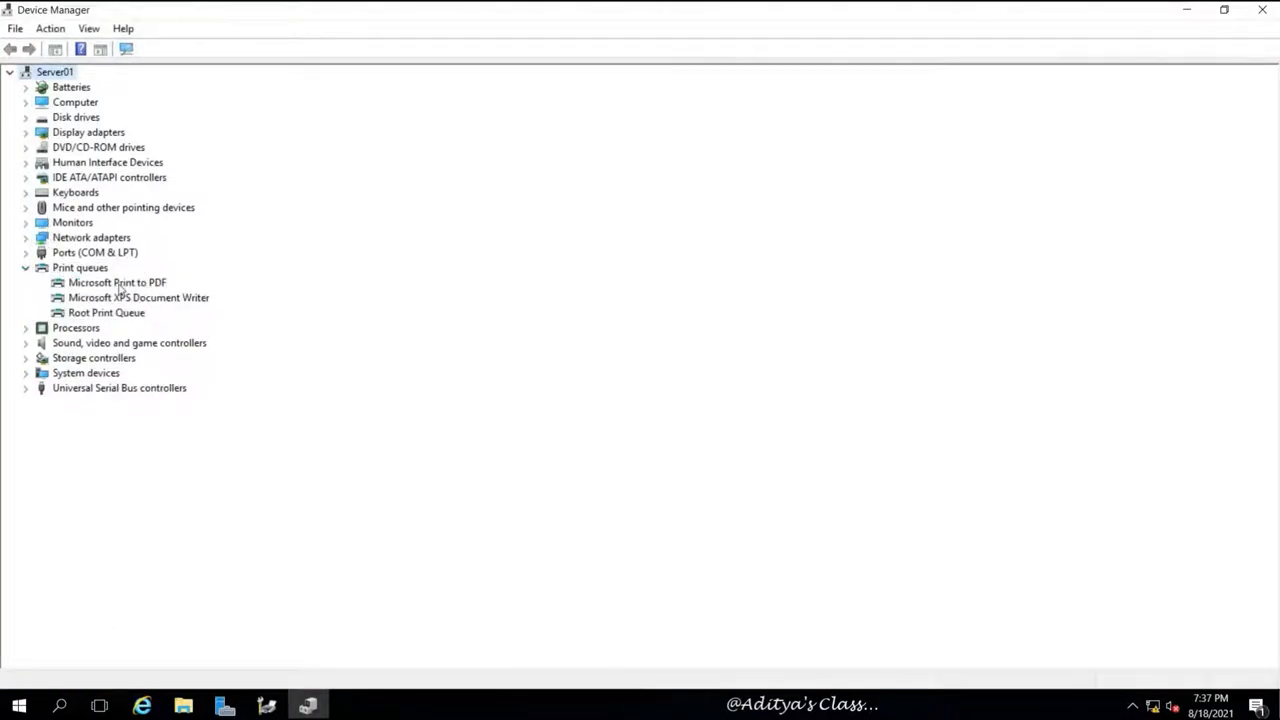
pyautogui.moveTo(593, 268)
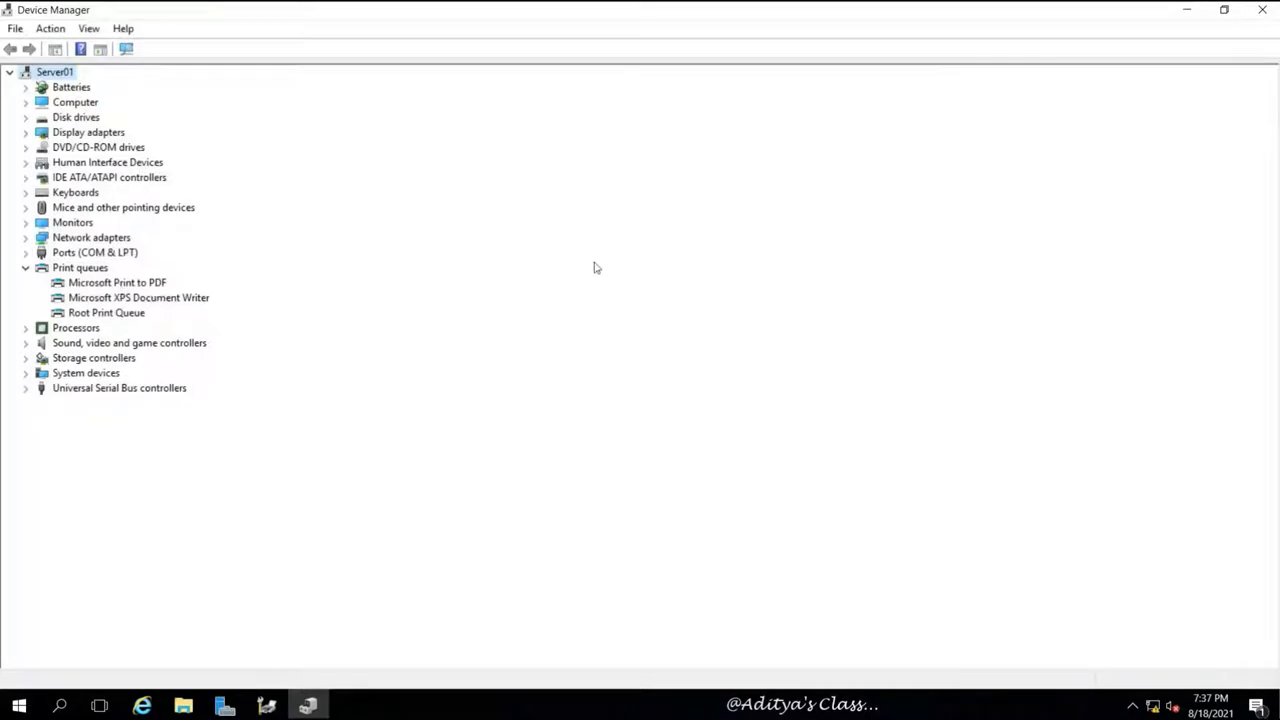
pyautogui.click(1262, 9)
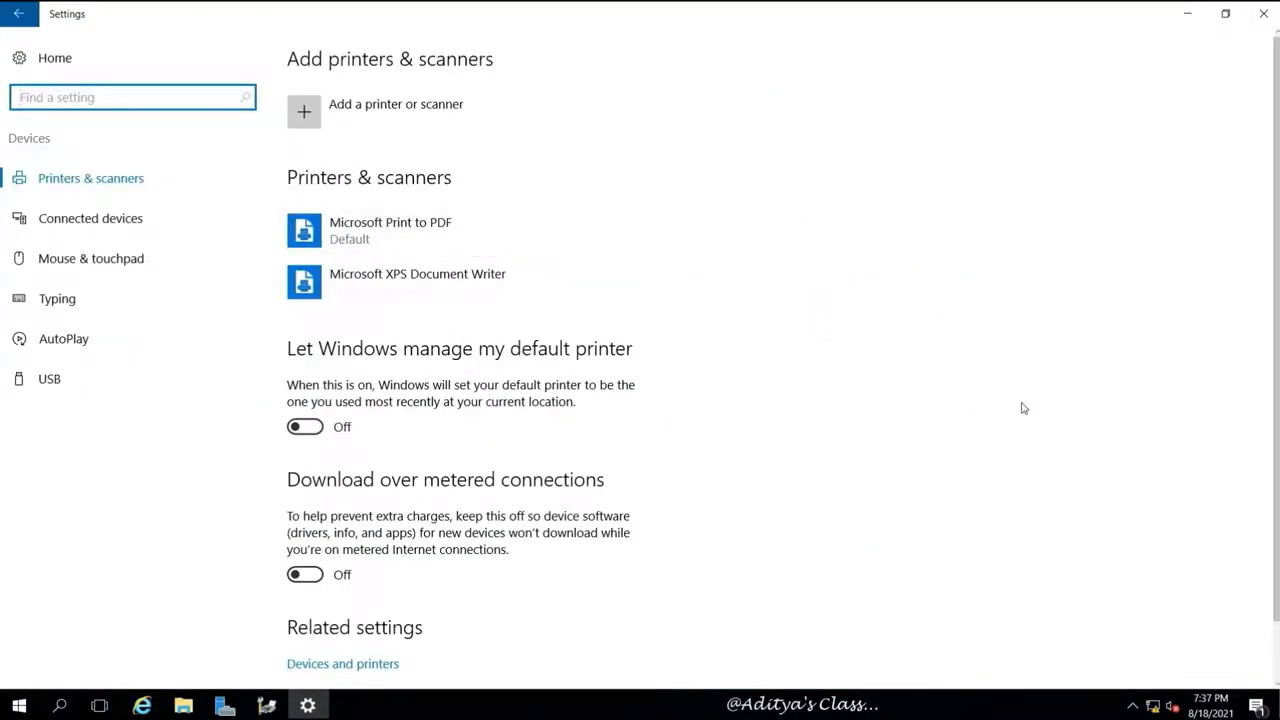
# - Go to Devices and Printers via Related settings and start Add a printer
pyautogui.scroll(-3)
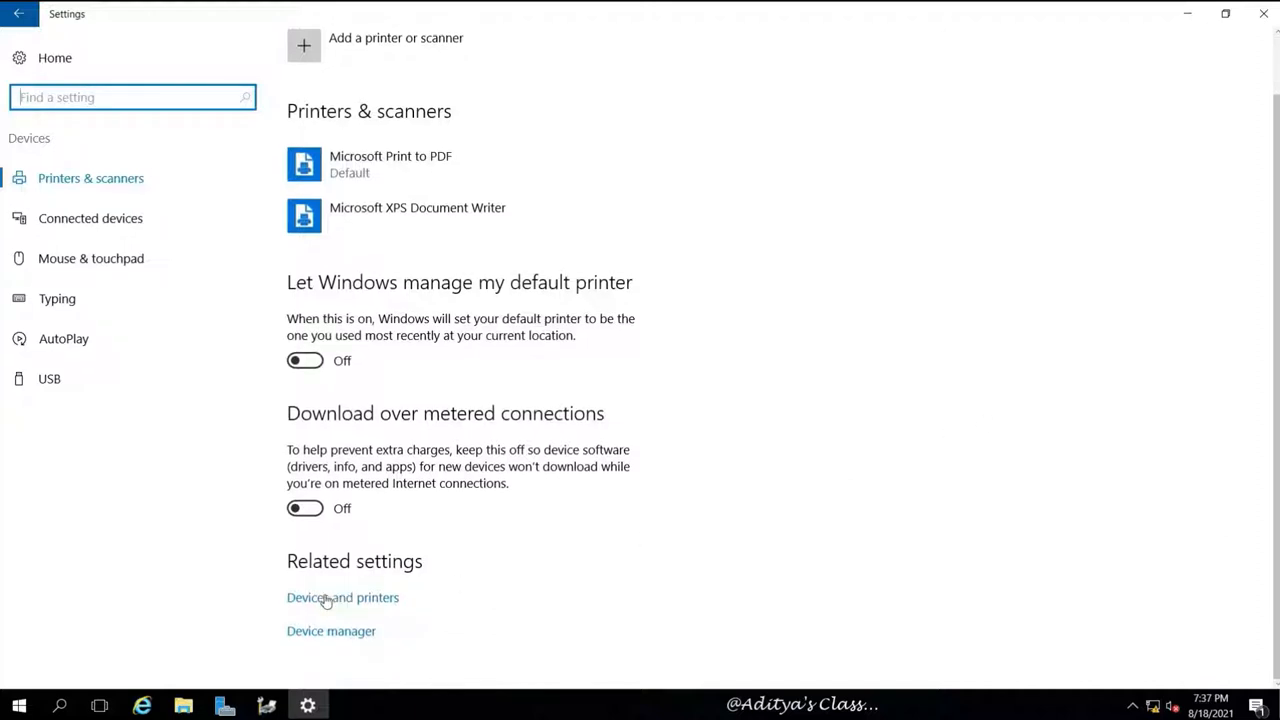
pyautogui.click(342, 597)
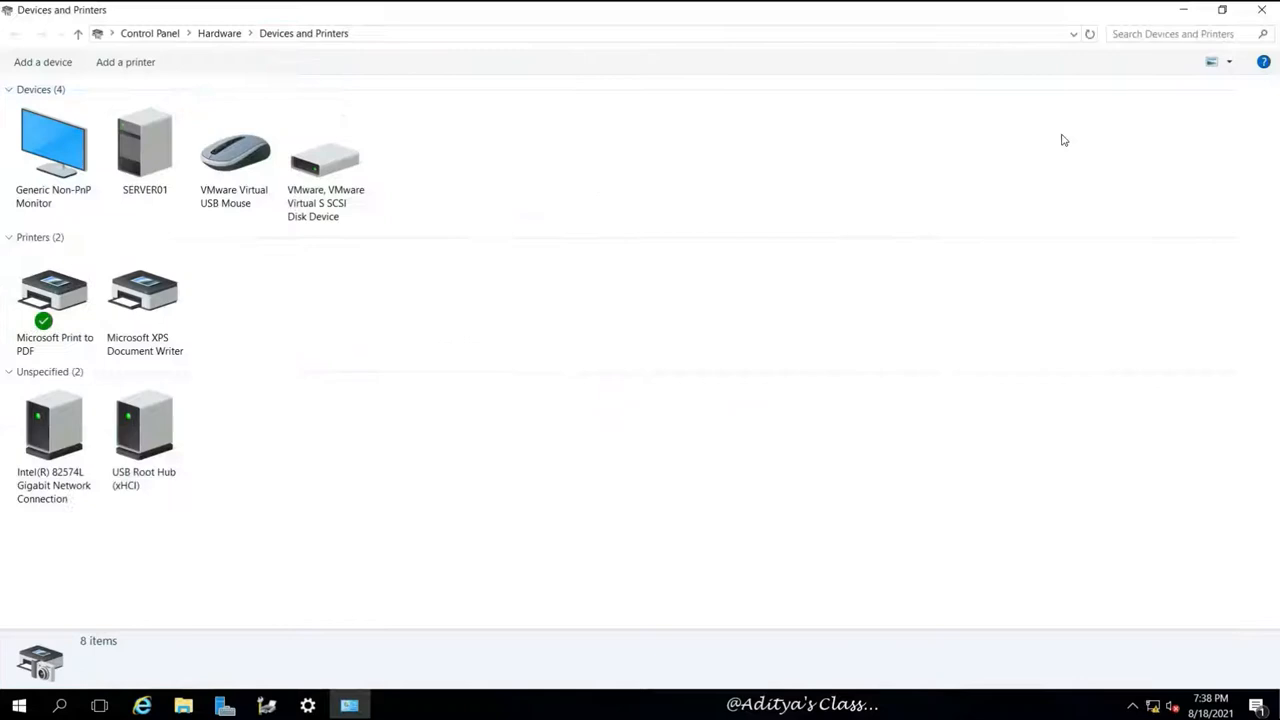
pyautogui.click(324, 155)
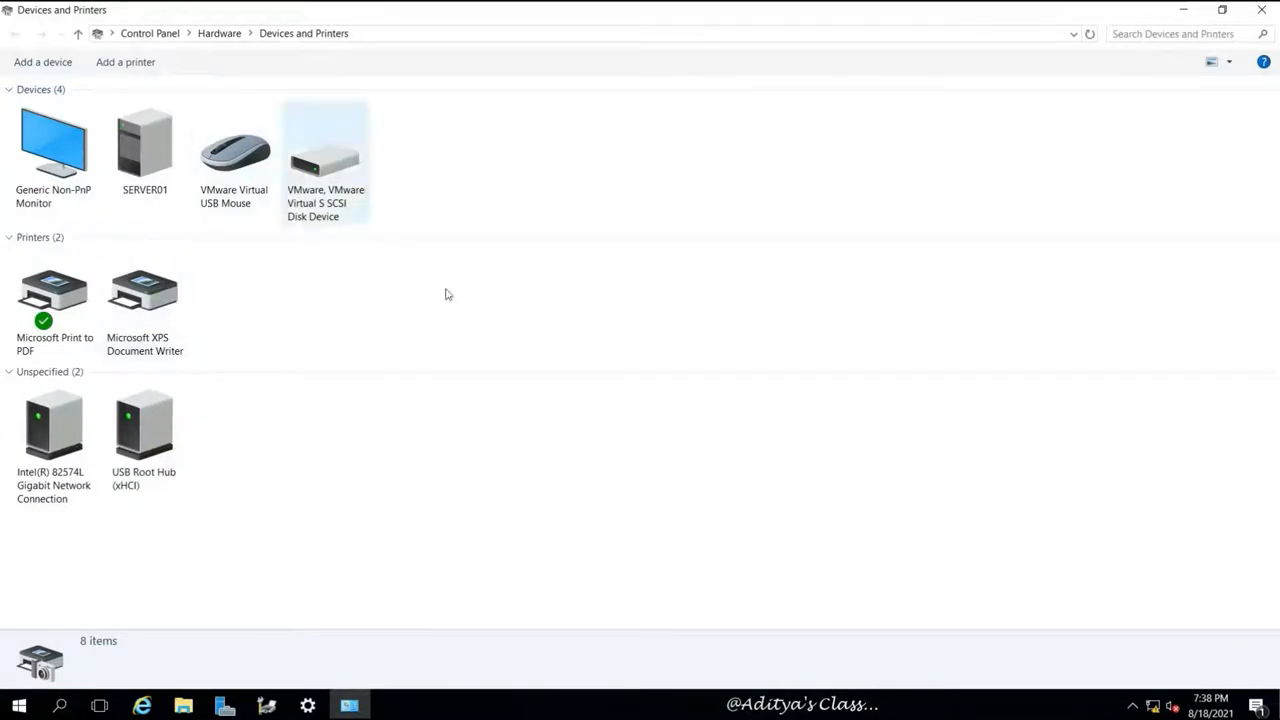
pyautogui.moveTo(125, 61)
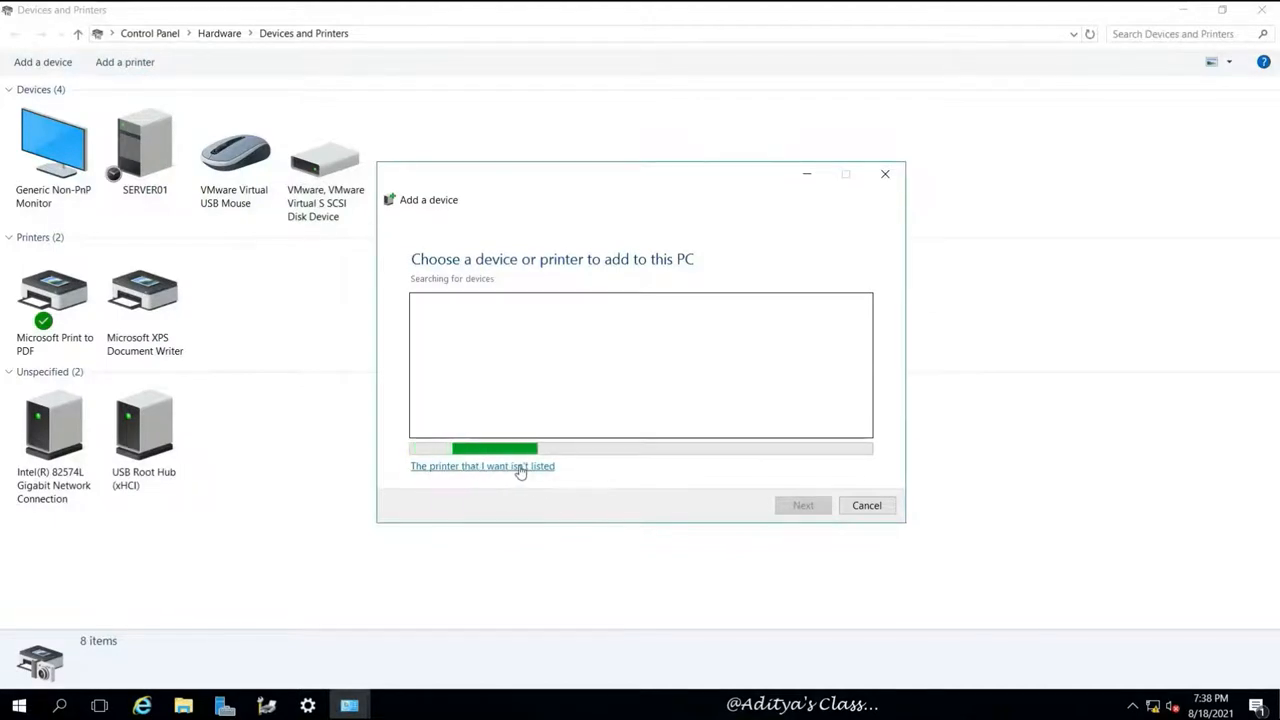
# - Choose a manual local printer on the existing COM1 port
pyautogui.click(482, 466)
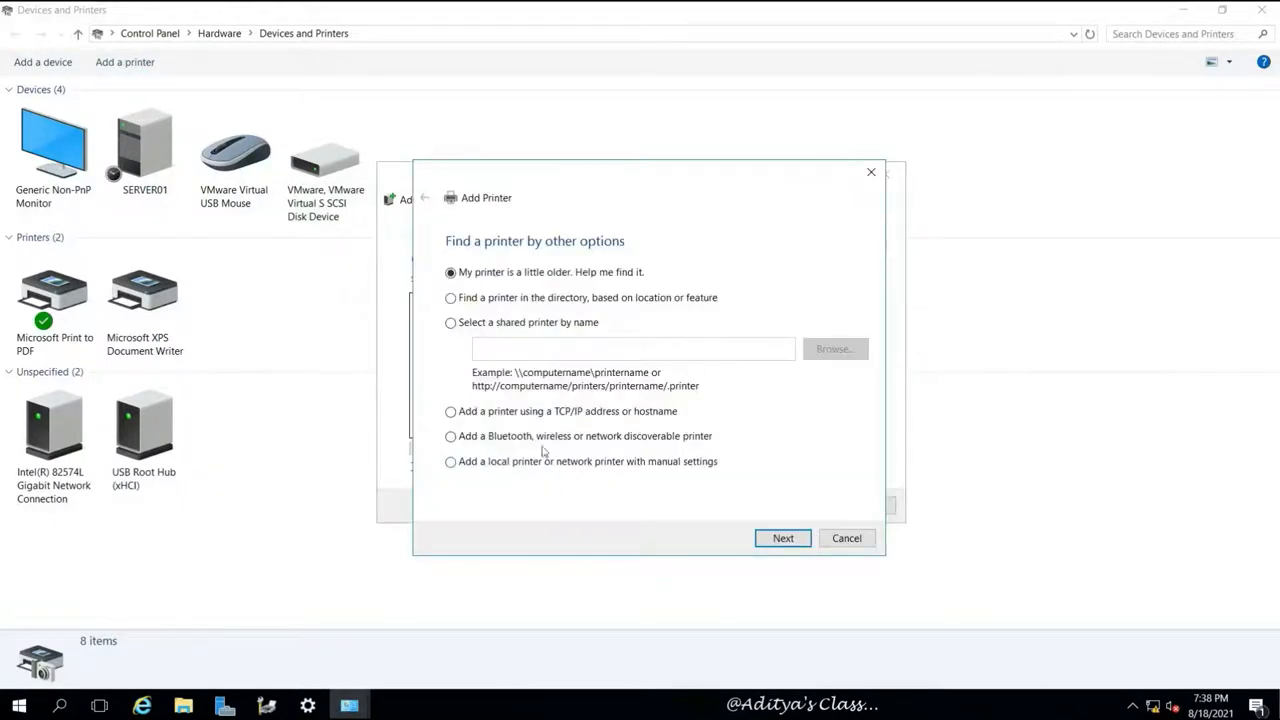
pyautogui.moveTo(627, 278)
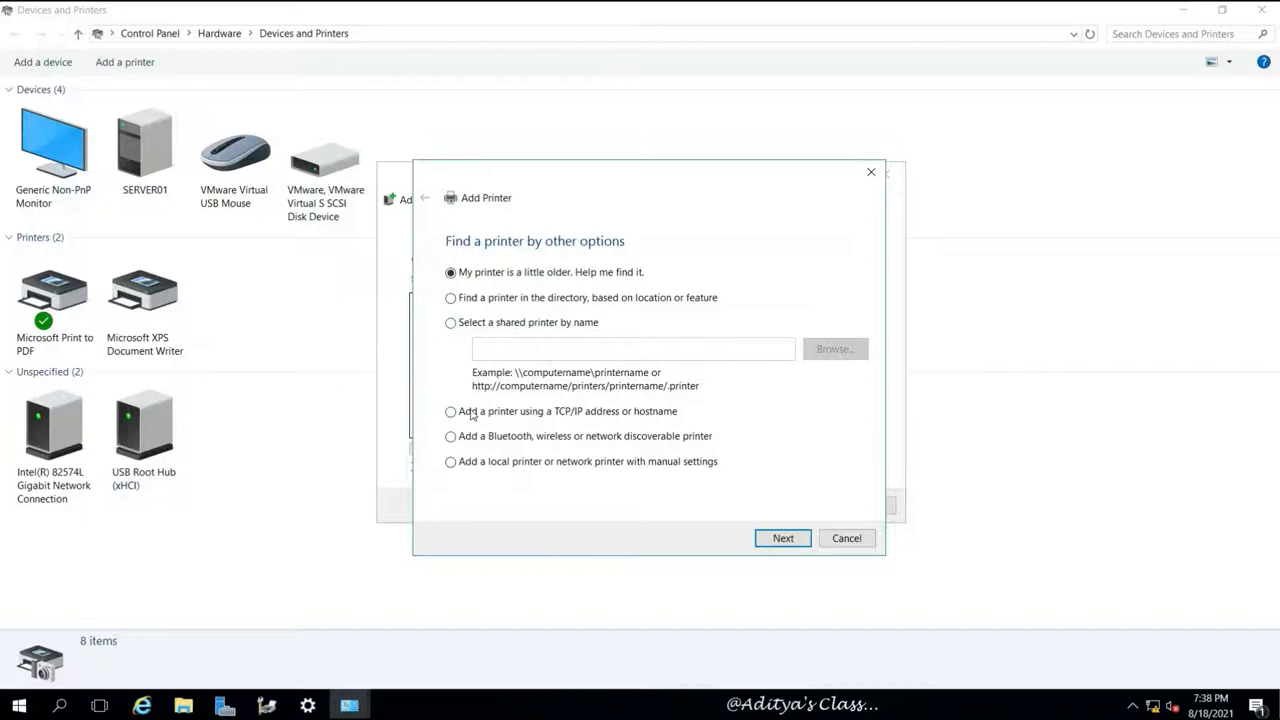
pyautogui.moveTo(525, 470)
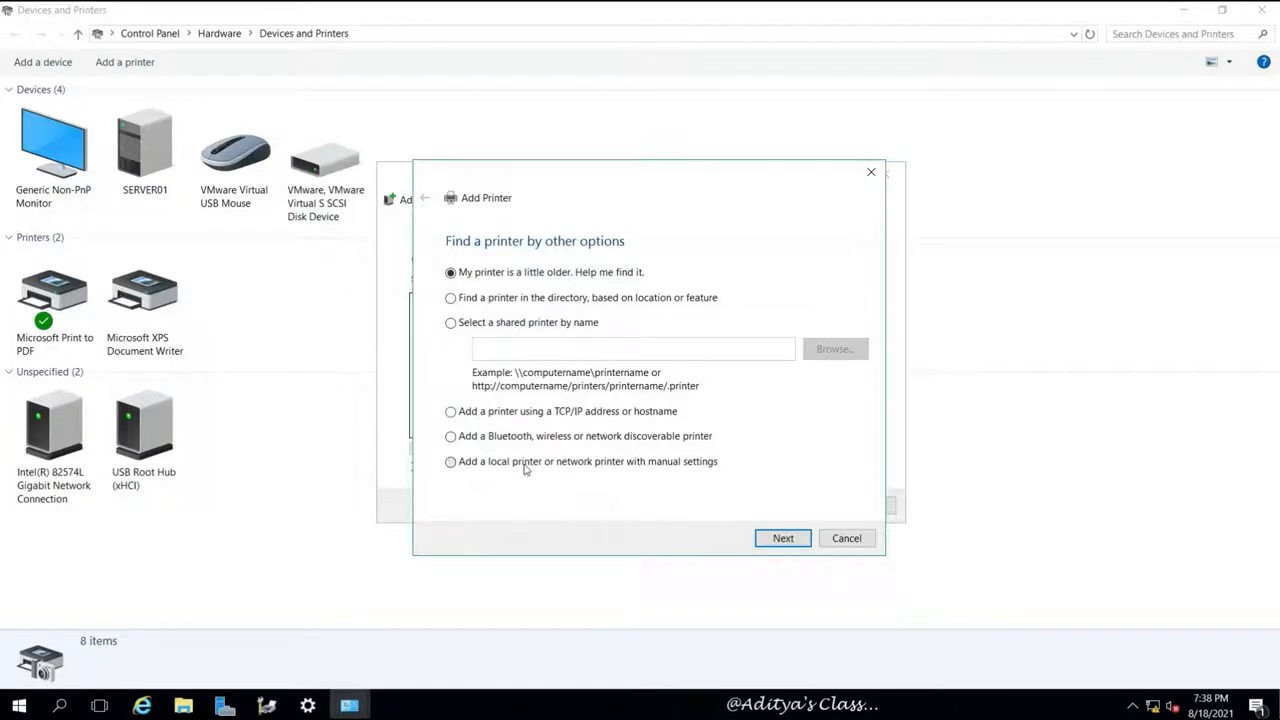
pyautogui.click(450, 461)
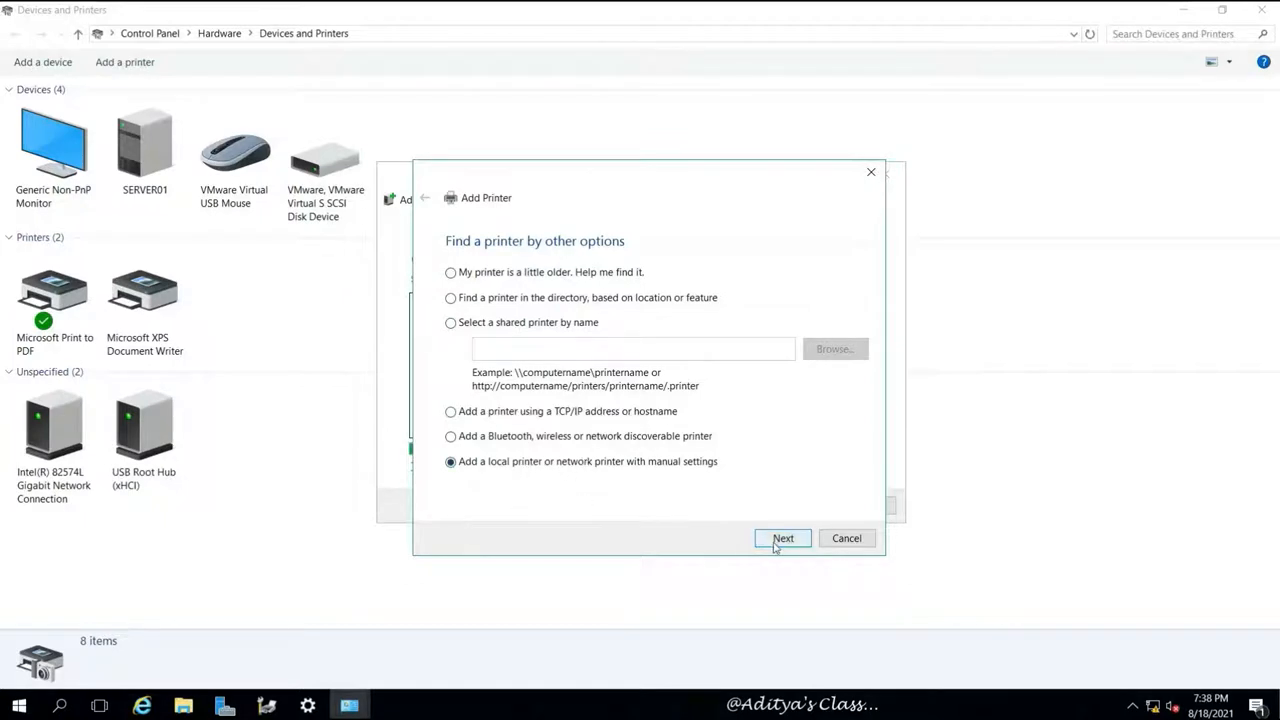
pyautogui.click(783, 538)
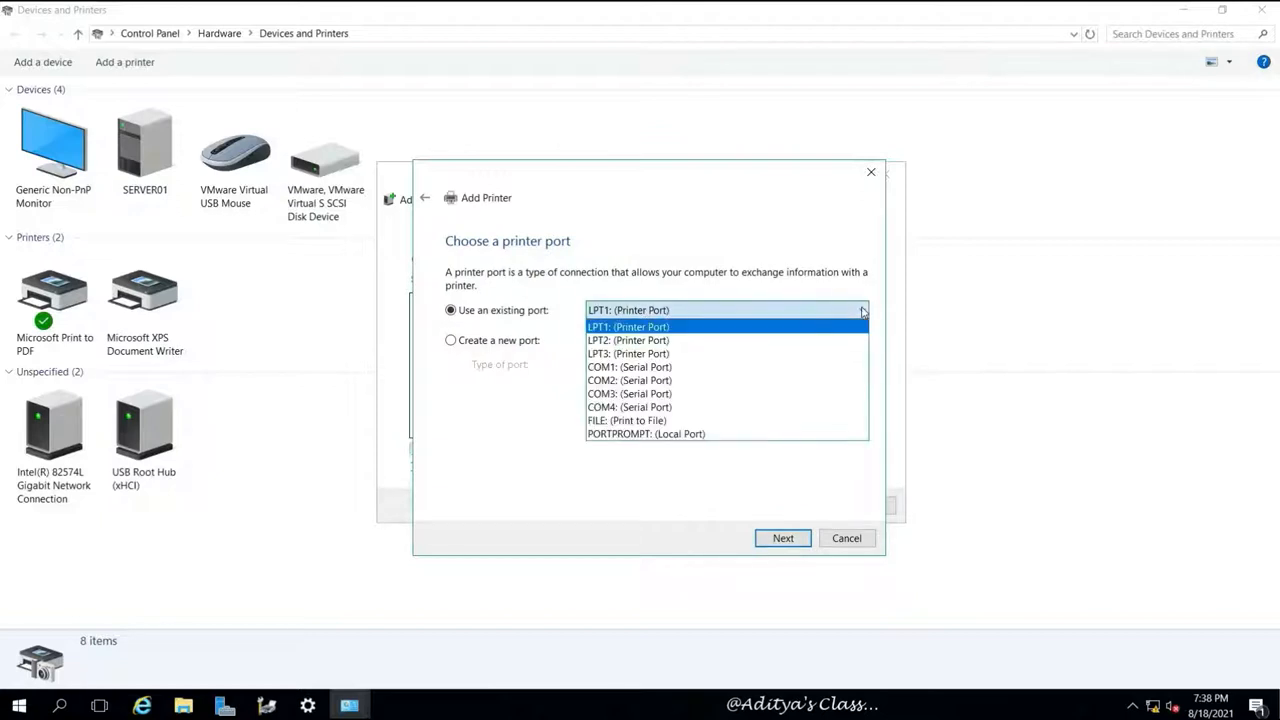
pyautogui.click(629, 367)
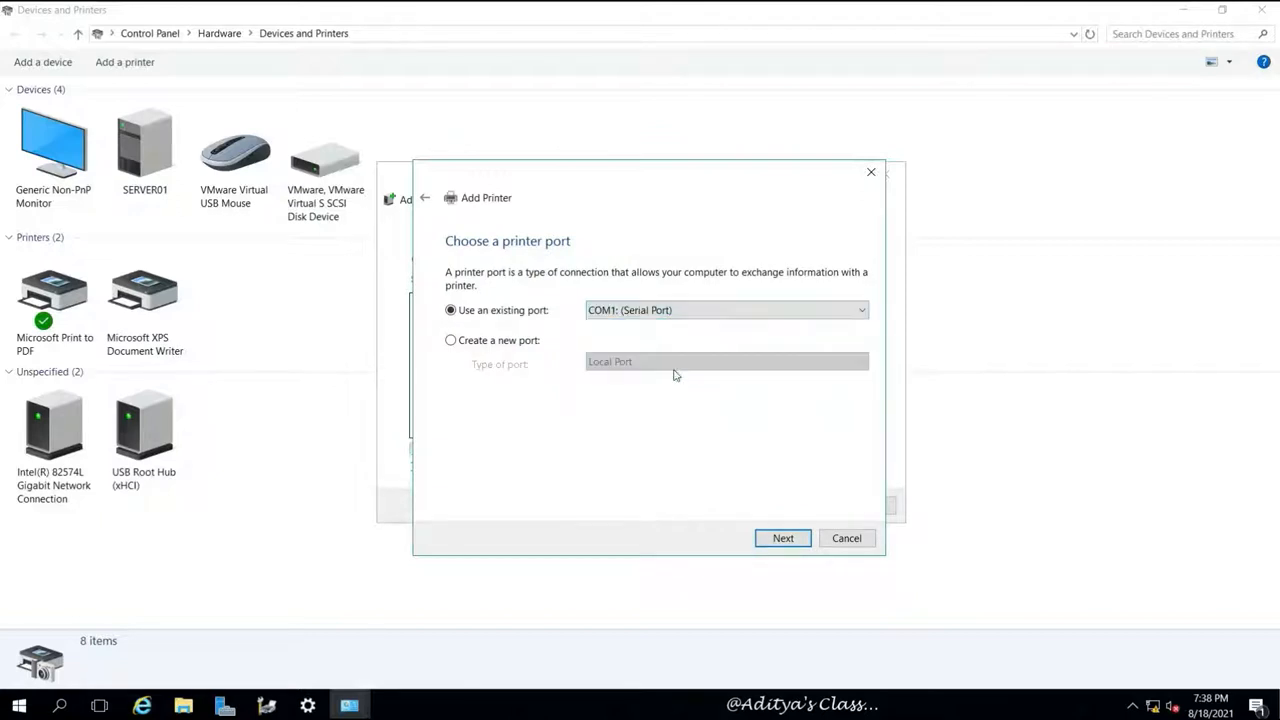
pyautogui.click(783, 538)
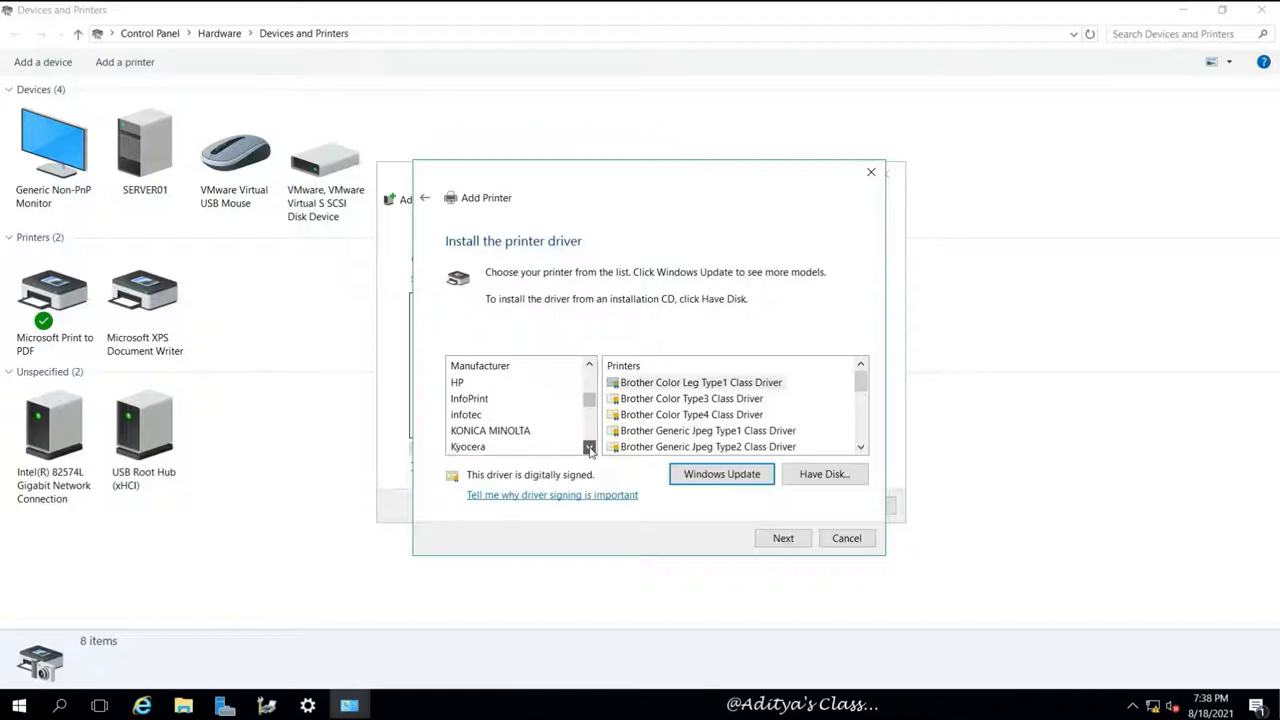
# - Select HP and the HP Color LaserJet 2500 PCL6 Class Driver, then continue
pyautogui.click(457, 382)
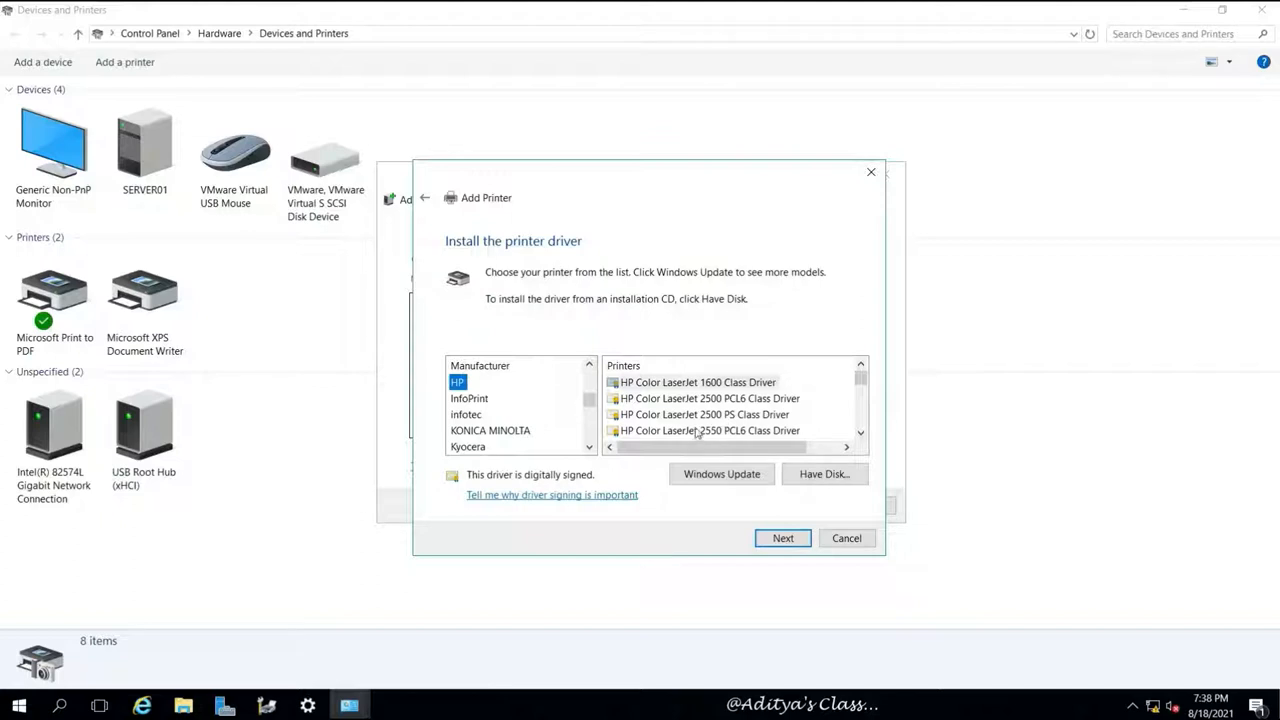
pyautogui.click(710, 430)
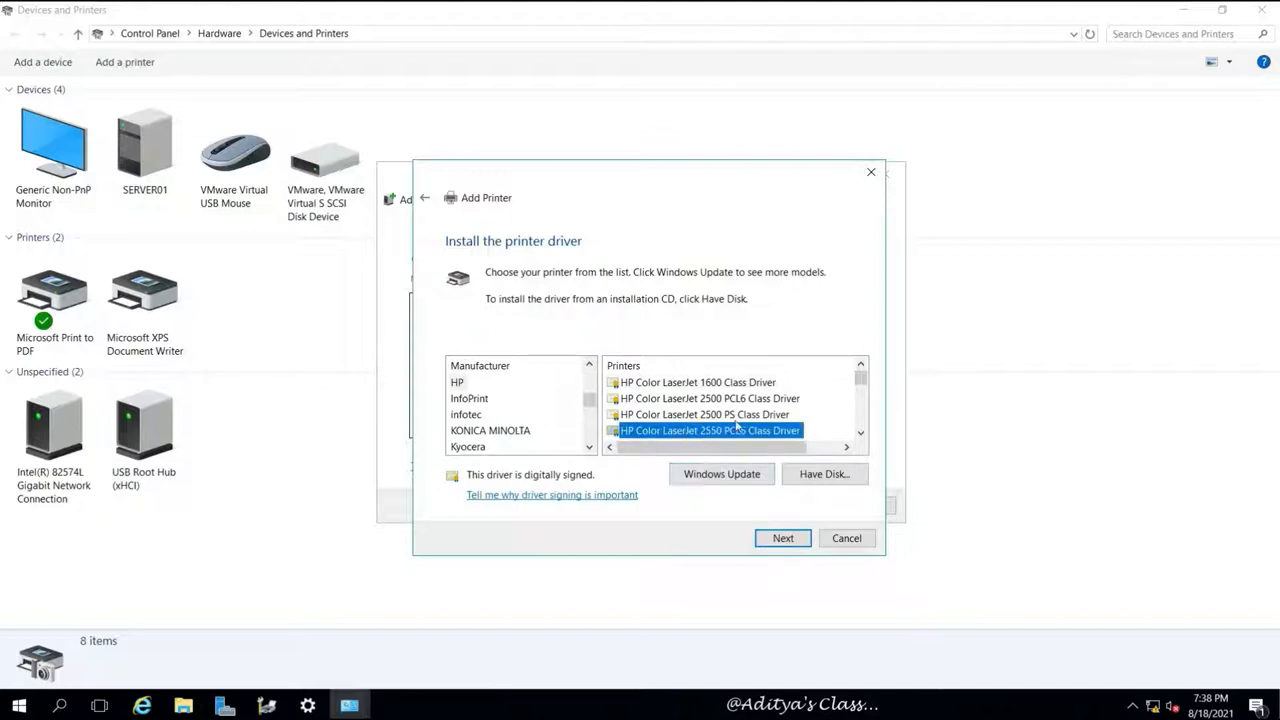
pyautogui.click(710, 398)
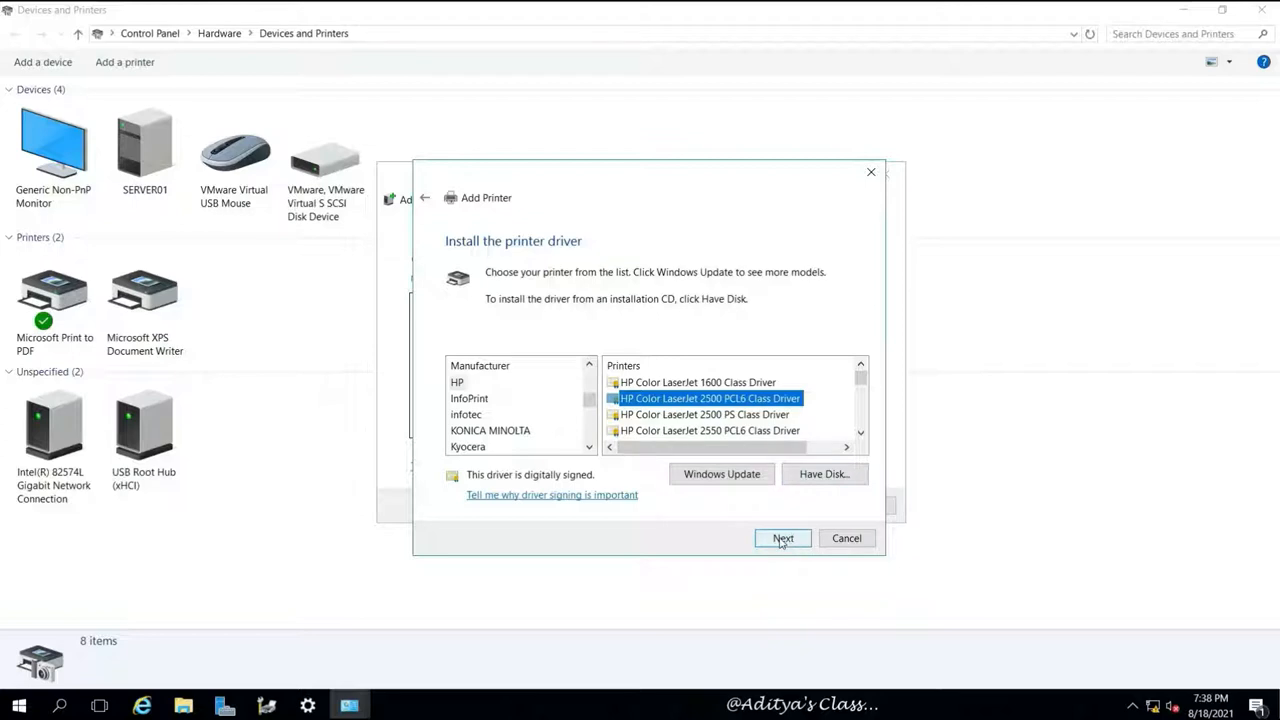
pyautogui.click(783, 538)
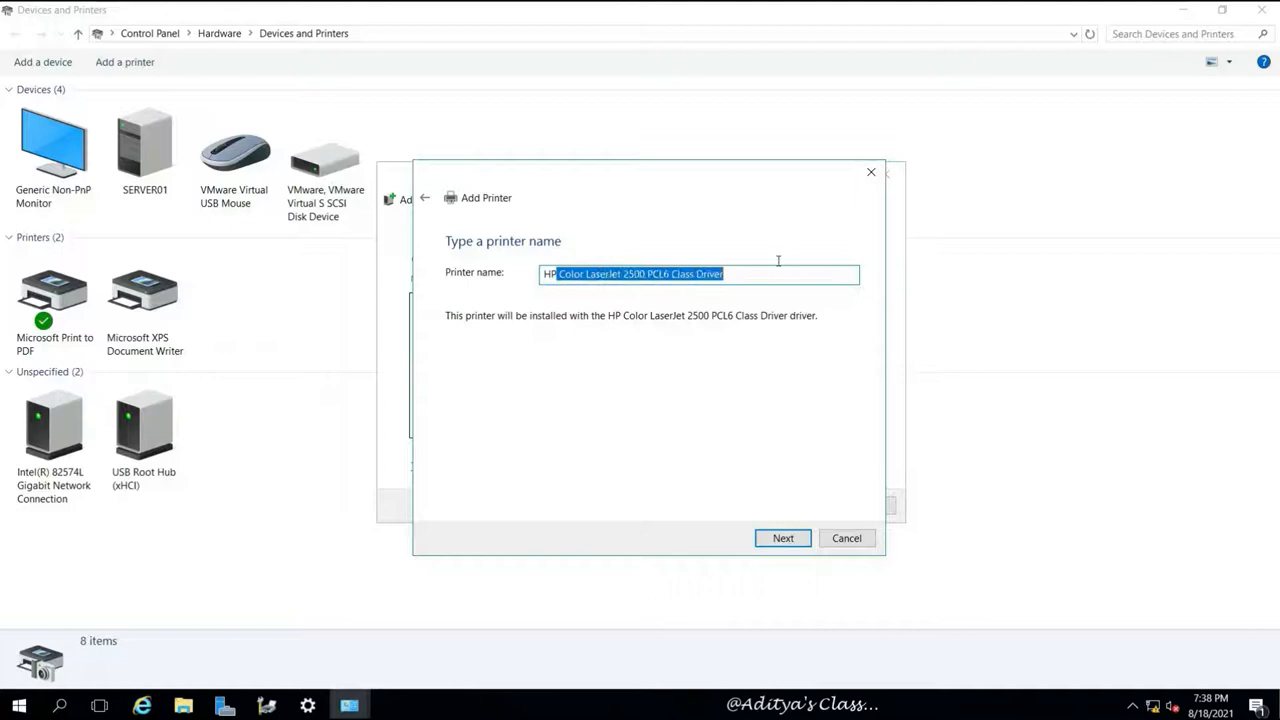
pyautogui.moveTo(763, 373)
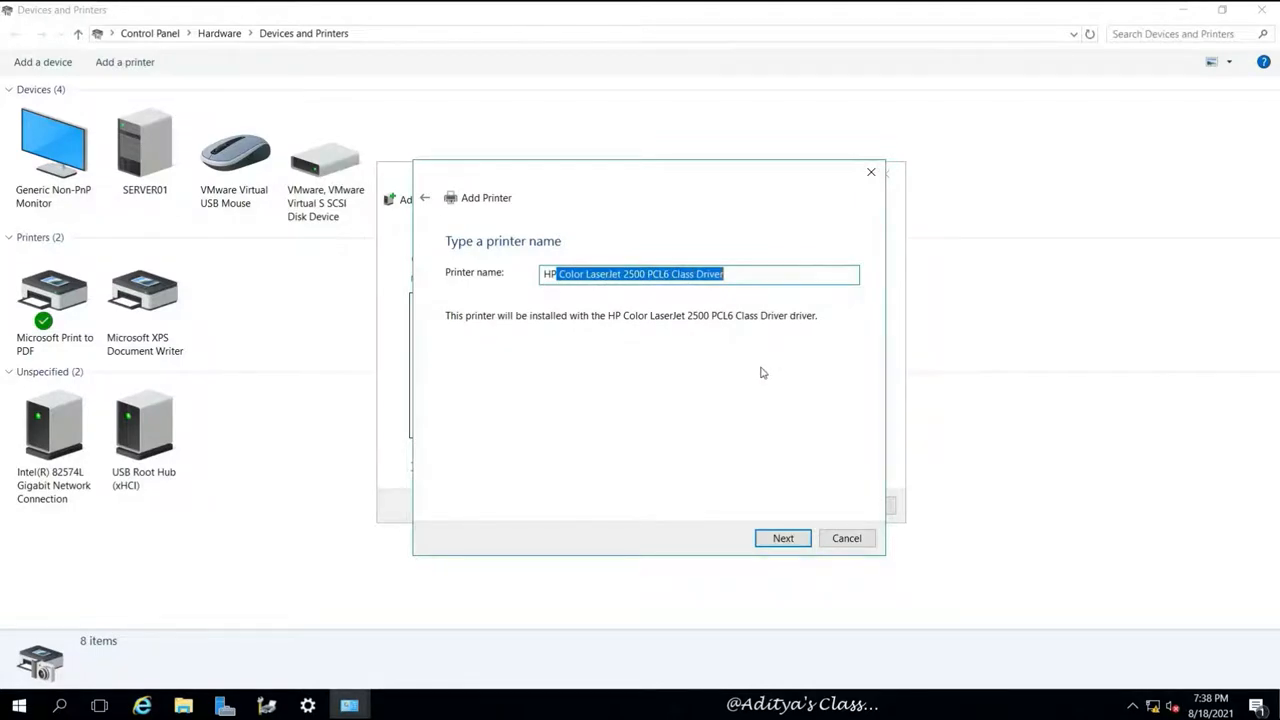
# - Name the printer HPCLJ, share it as HPCLJ, and finish the wizard
pyautogui.write('HPCLJ')
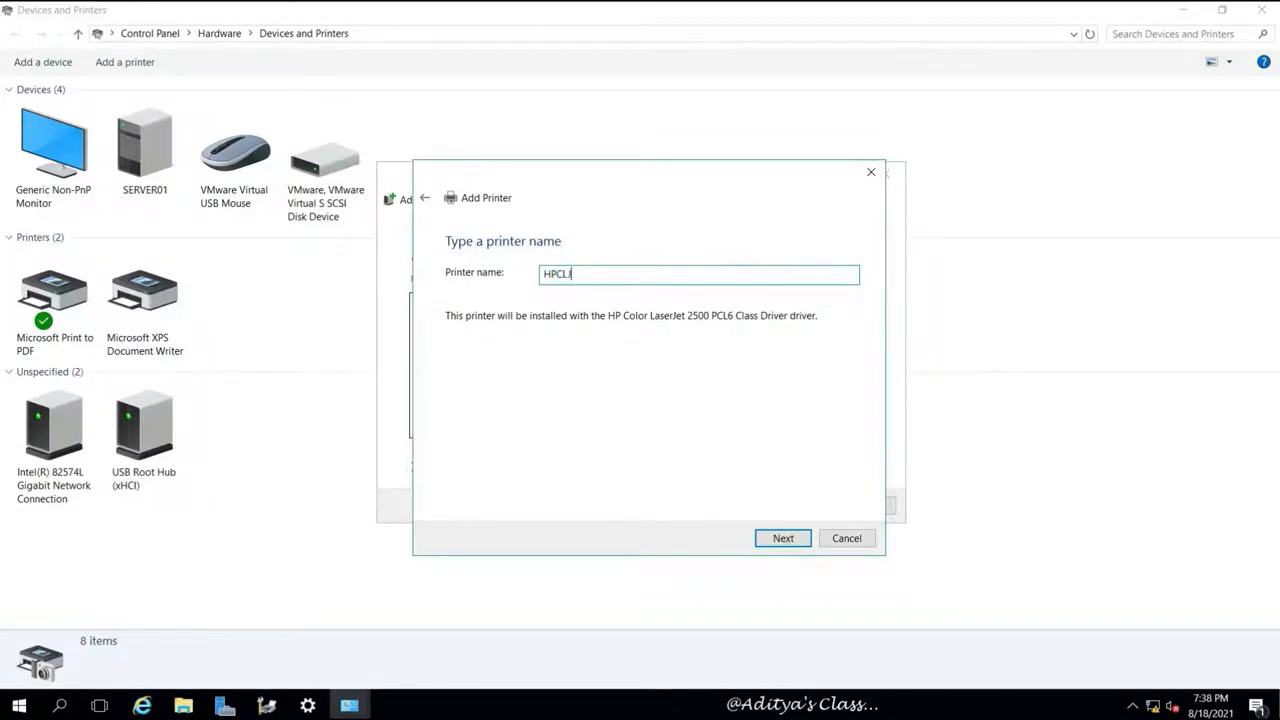
pyautogui.moveTo(855, 495)
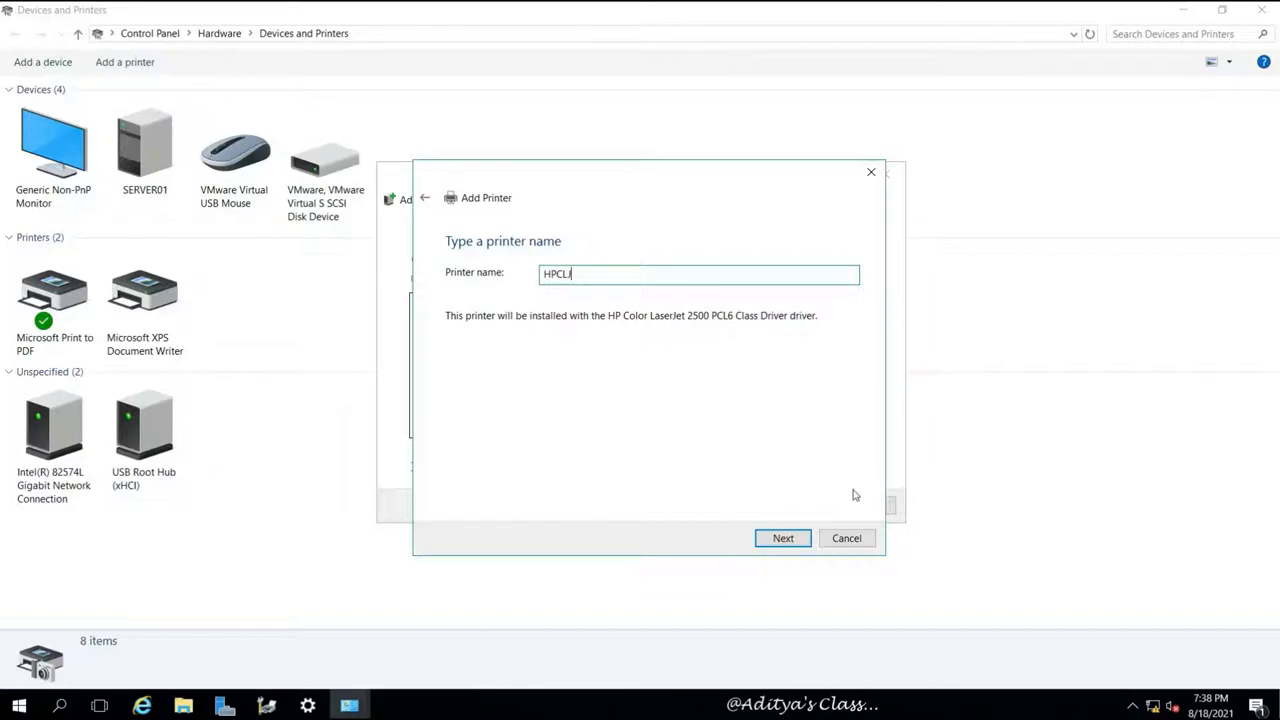
pyautogui.click(783, 538)
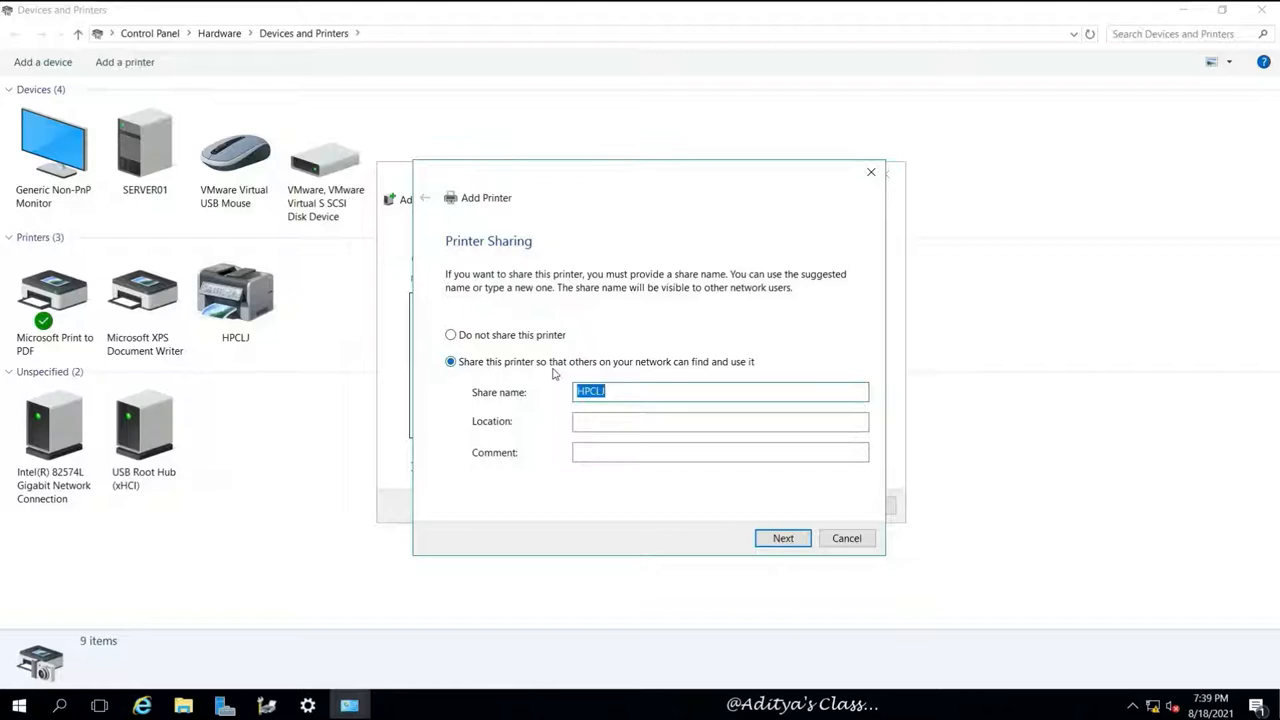
pyautogui.click(783, 538)
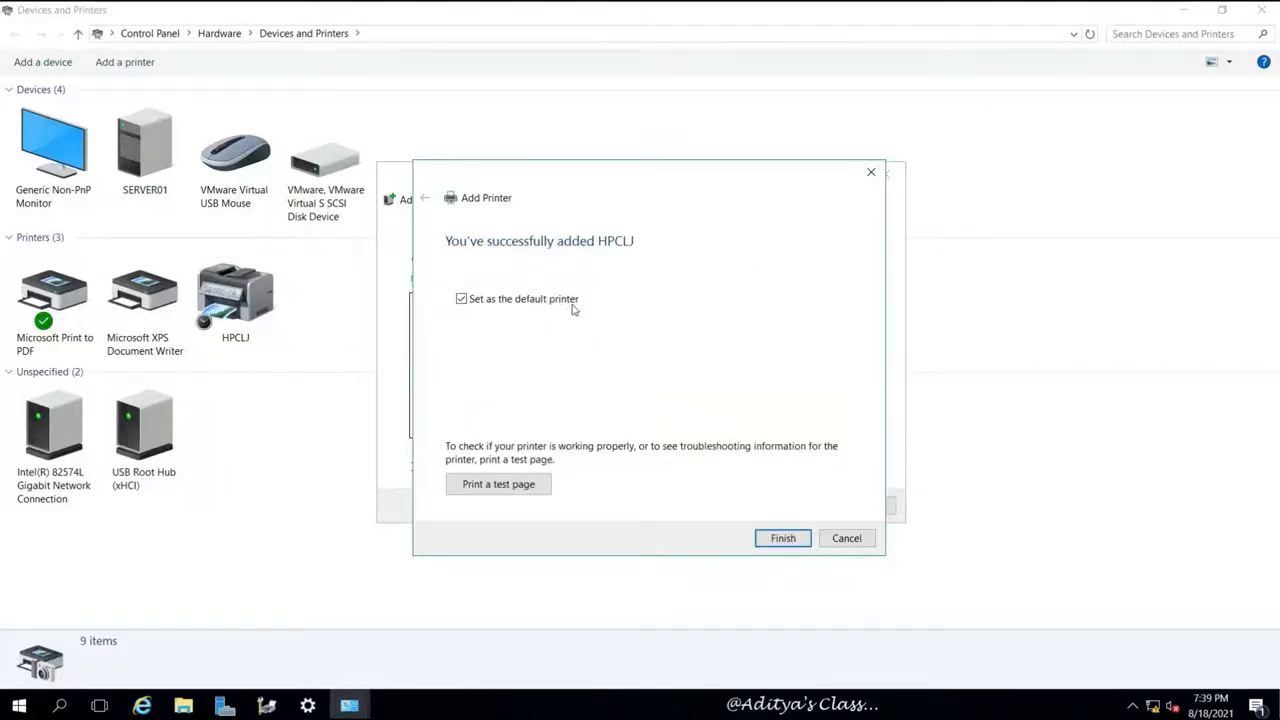
pyautogui.click(783, 538)
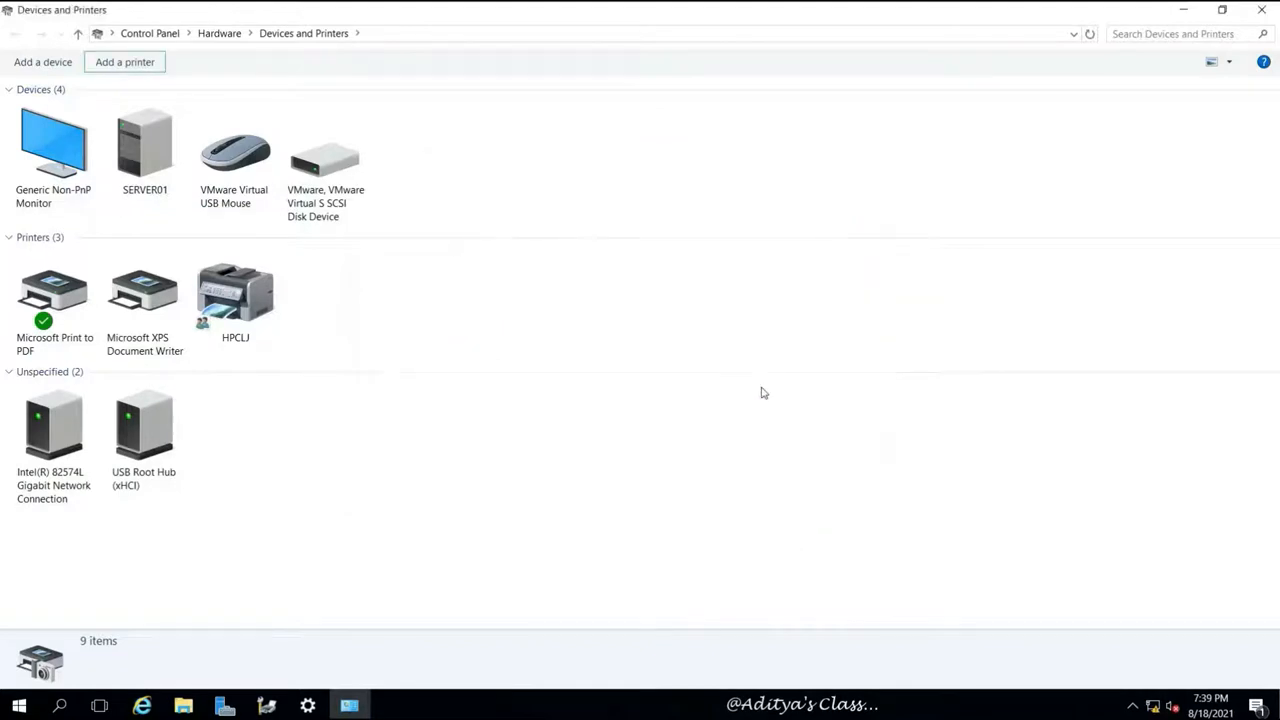
# - Browse All Printers, then Server01 (local) Printers to find HPCLJ
pyautogui.click(235, 295)
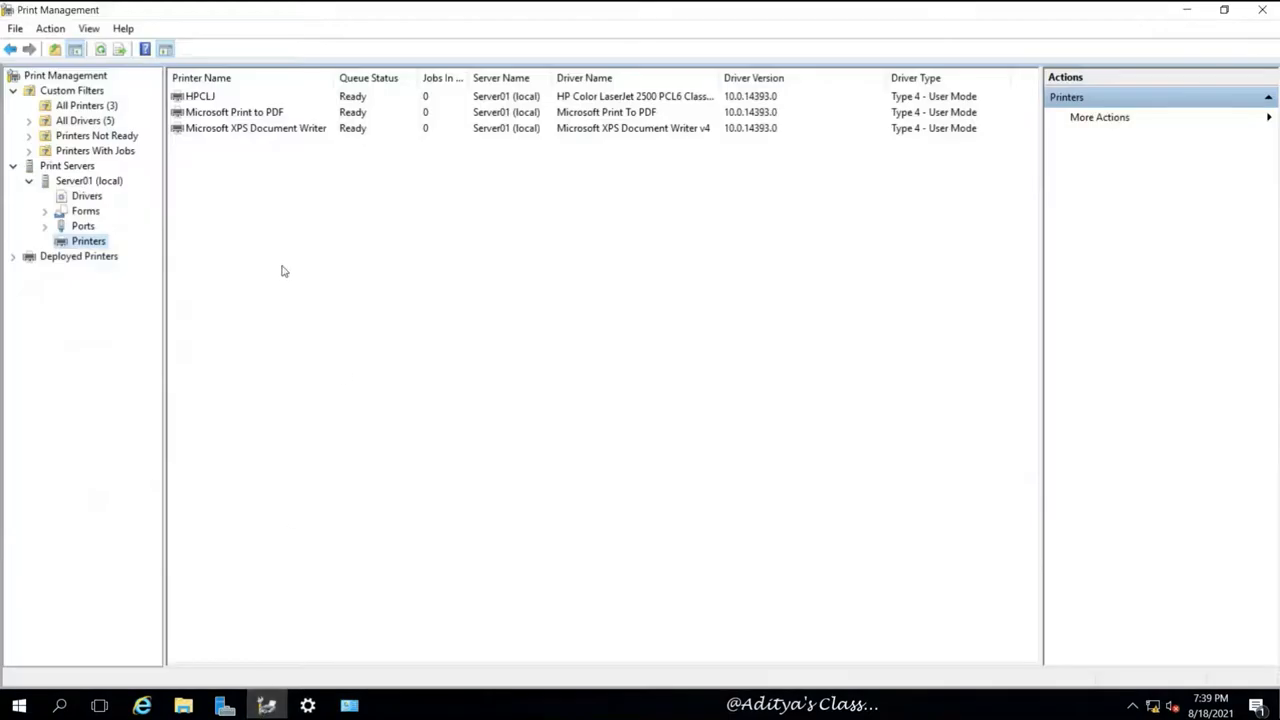
pyautogui.click(86, 105)
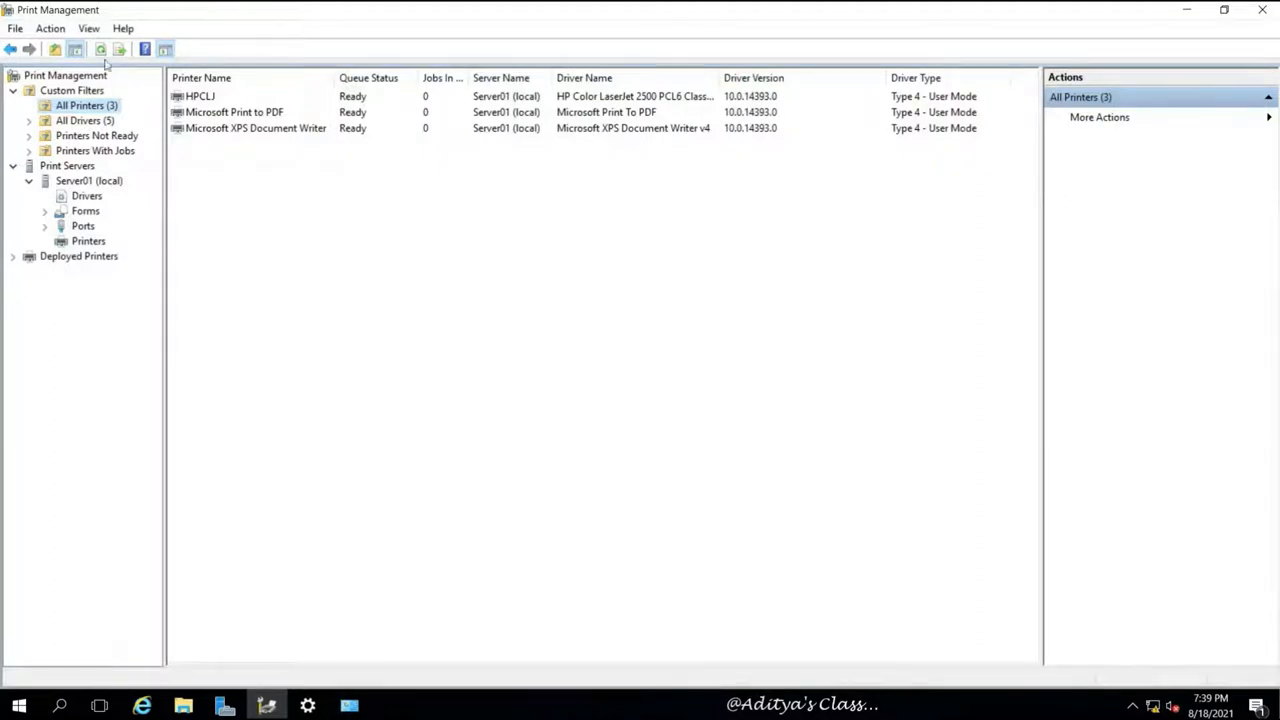
pyautogui.moveTo(328, 277)
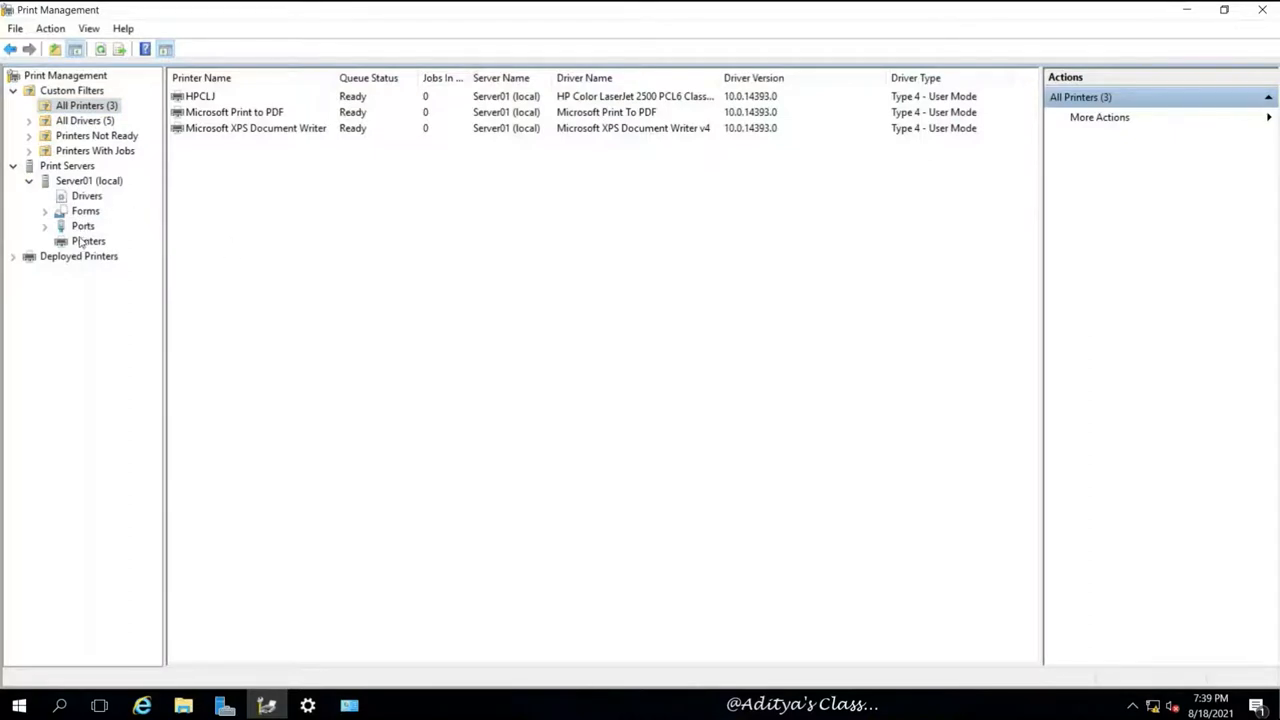
pyautogui.click(88, 241)
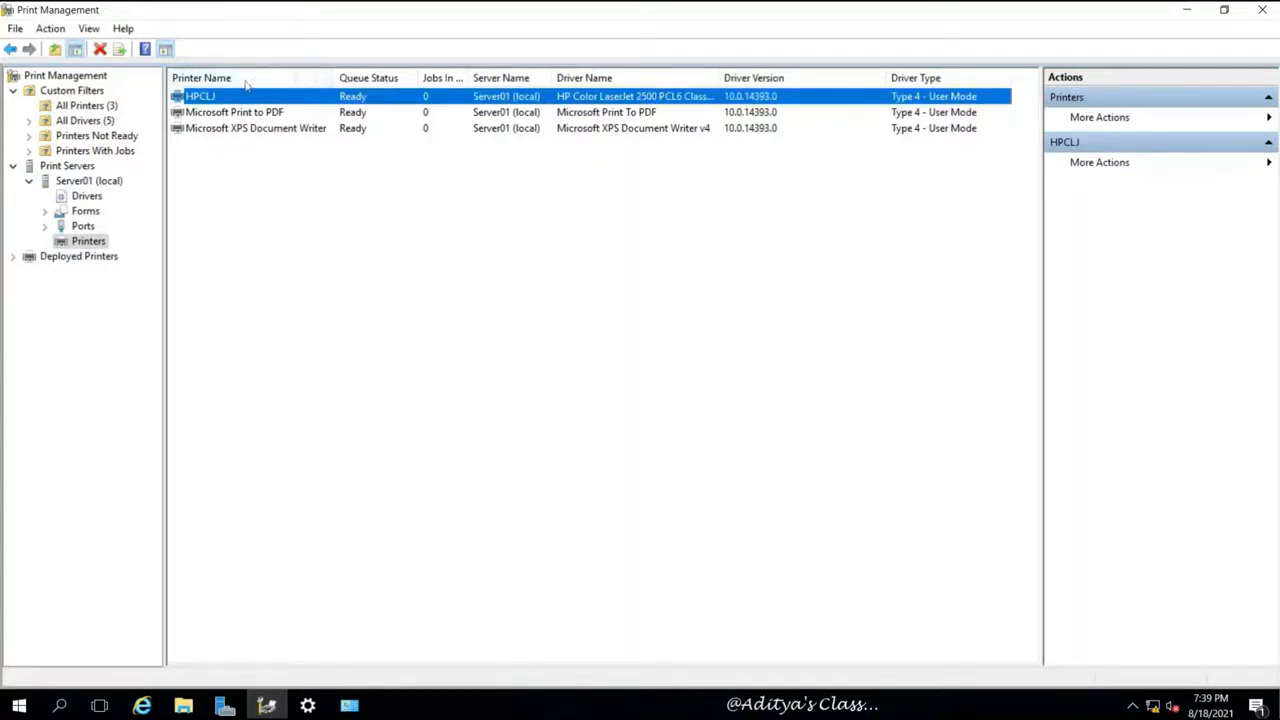
pyautogui.moveTo(349, 202)
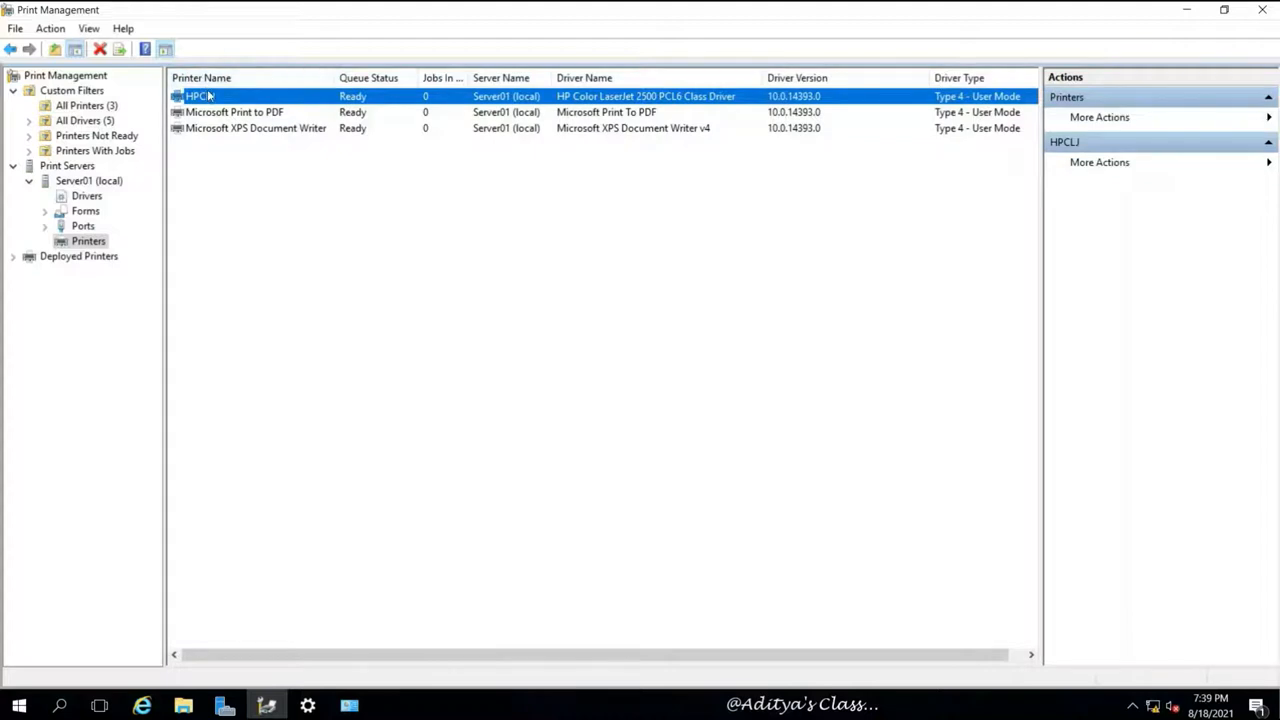
# - Open HPCLJ's Properties from its right-click menu
pyautogui.rightClick(198, 96)
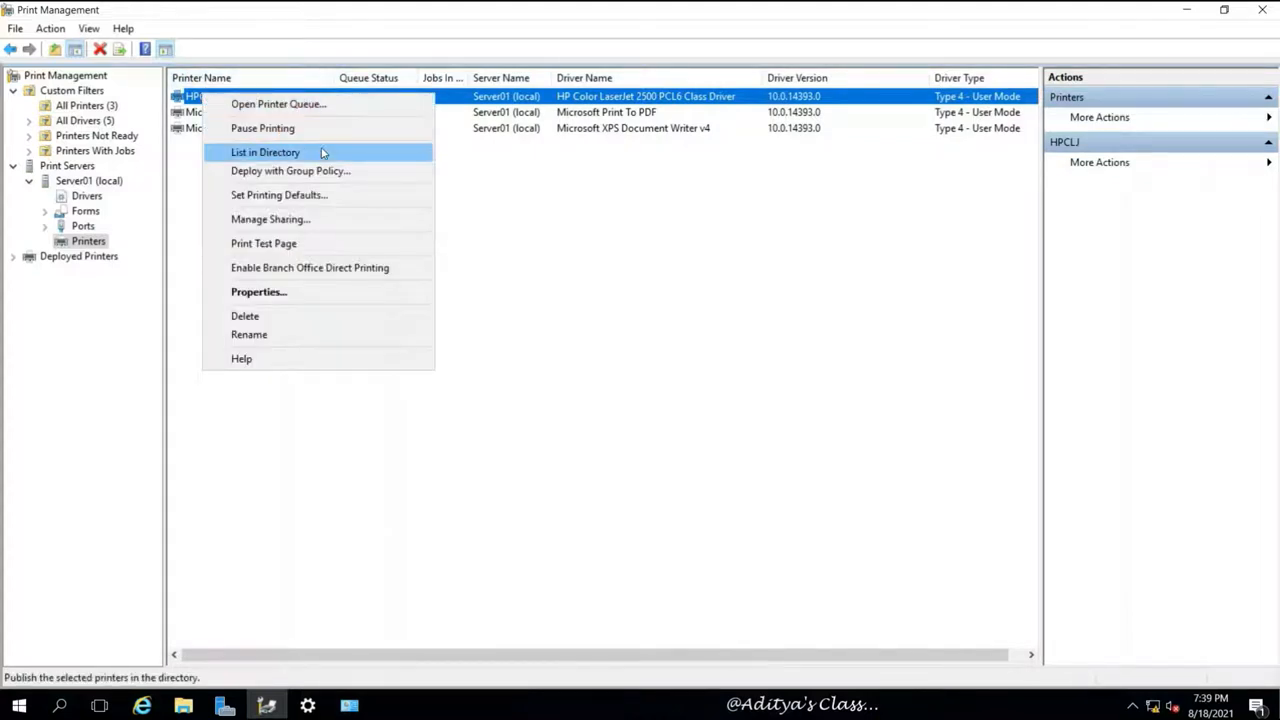
pyautogui.moveTo(290, 170)
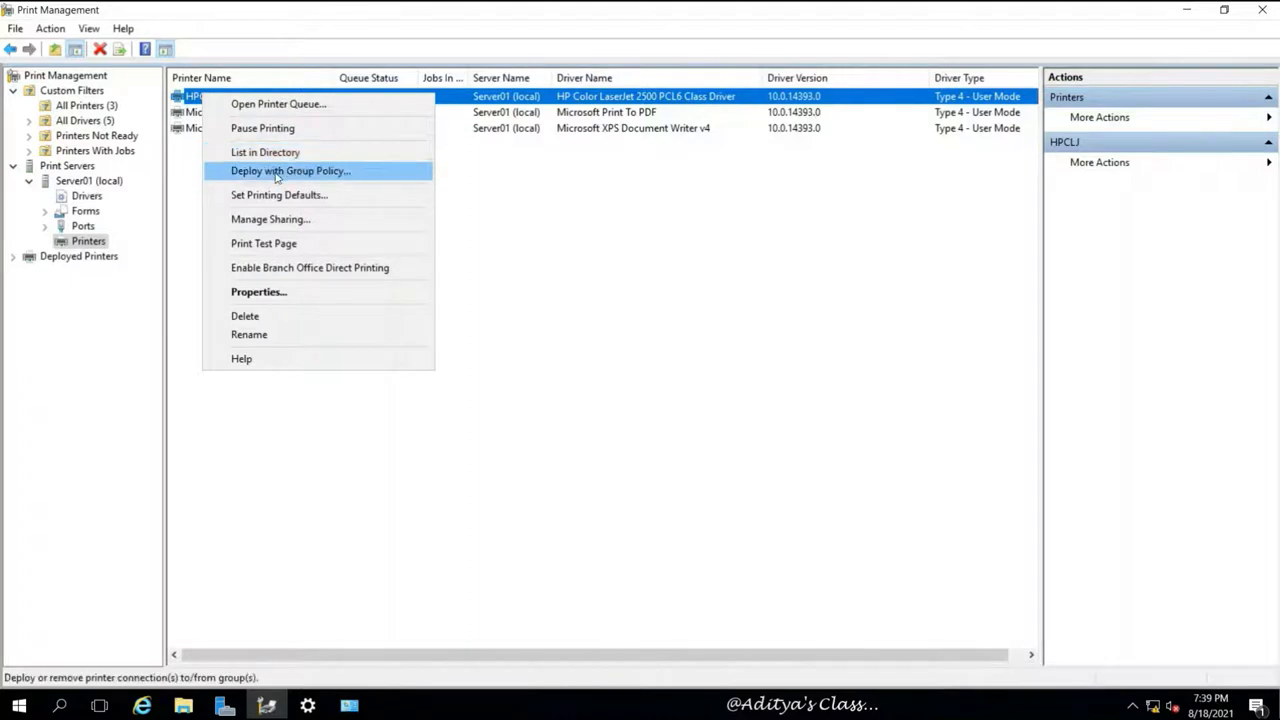
pyautogui.moveTo(279, 194)
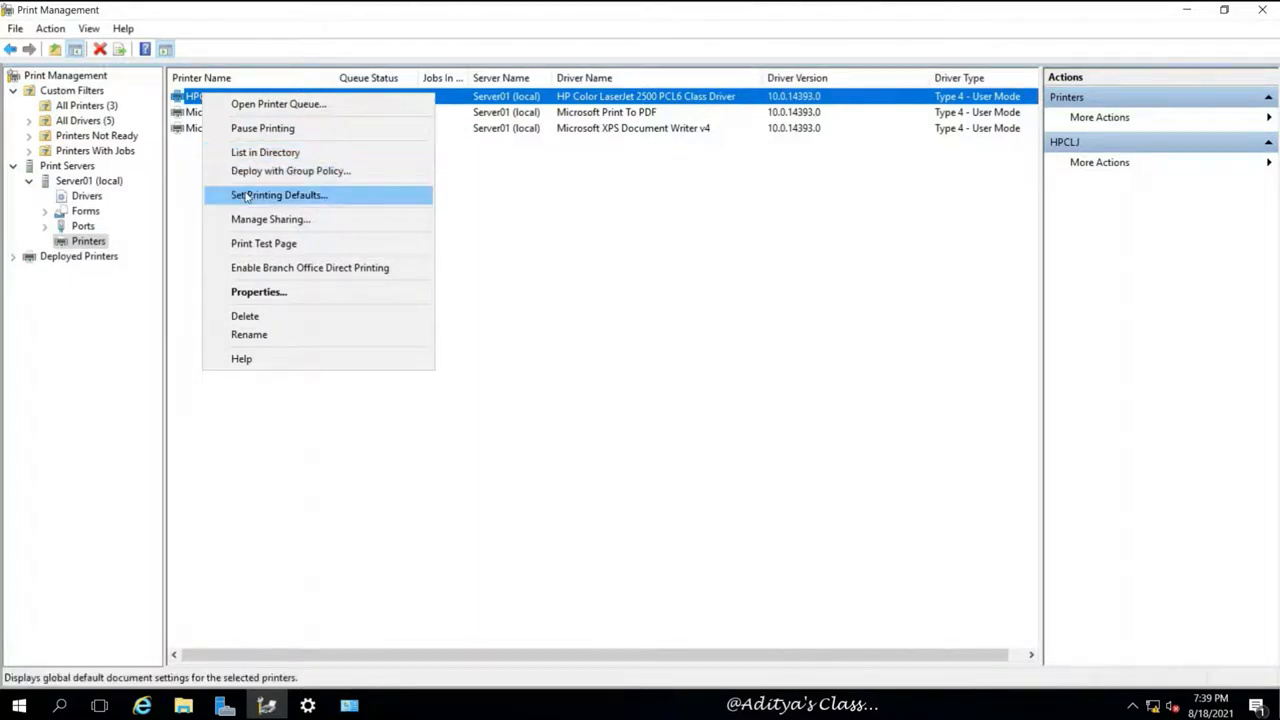
pyautogui.moveTo(340, 219)
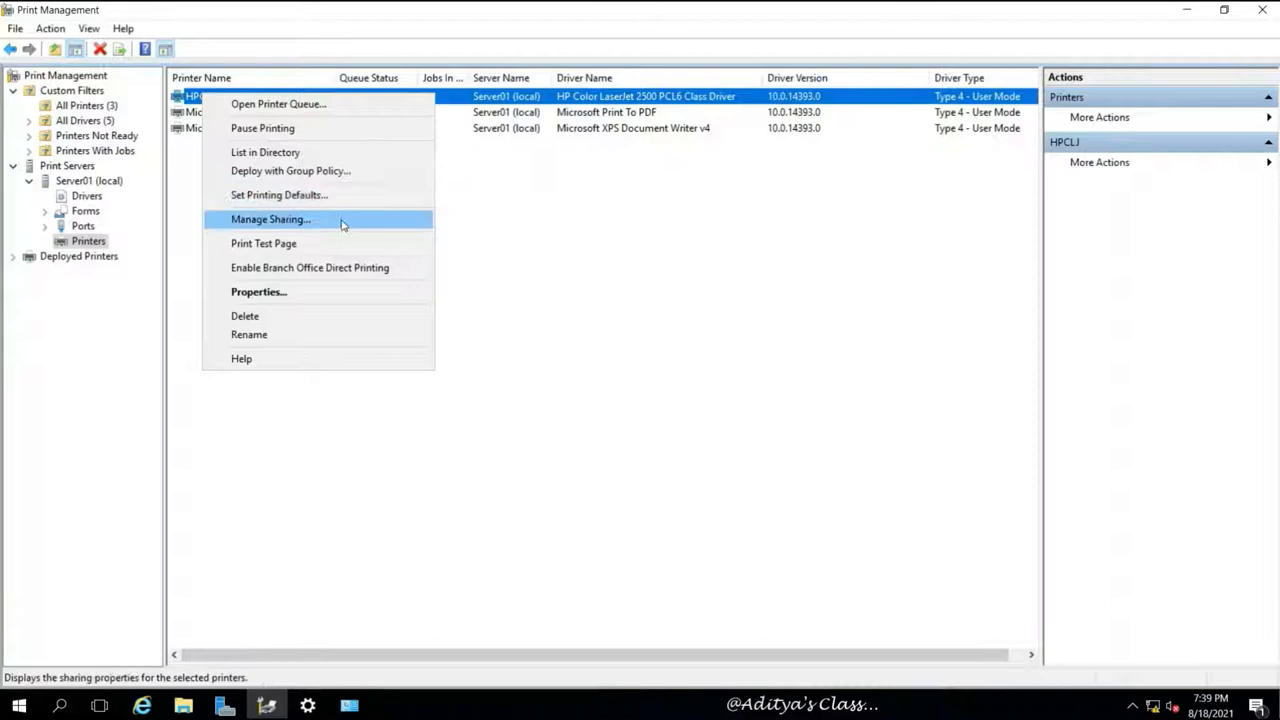
pyautogui.click(258, 291)
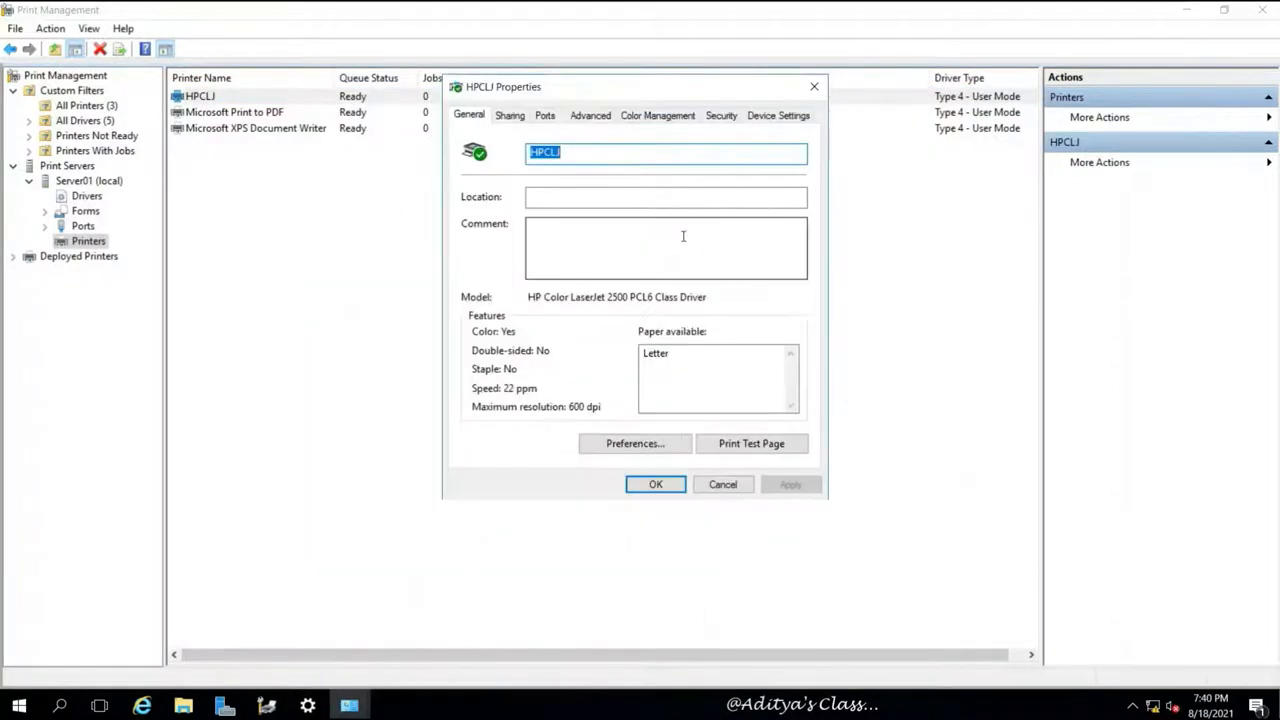
# - Review HPCLJ's sharing, port, availability-time and color settings, ending on its Security permissions
pyautogui.click(510, 115)
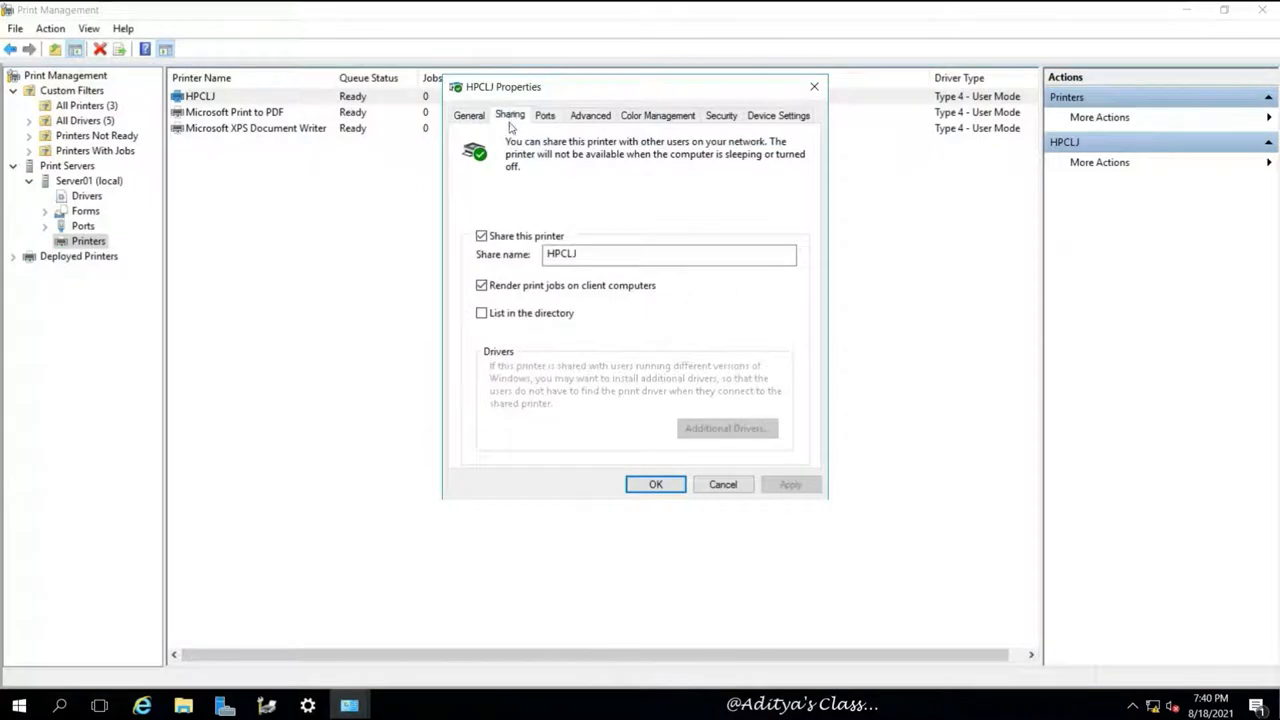
pyautogui.click(545, 115)
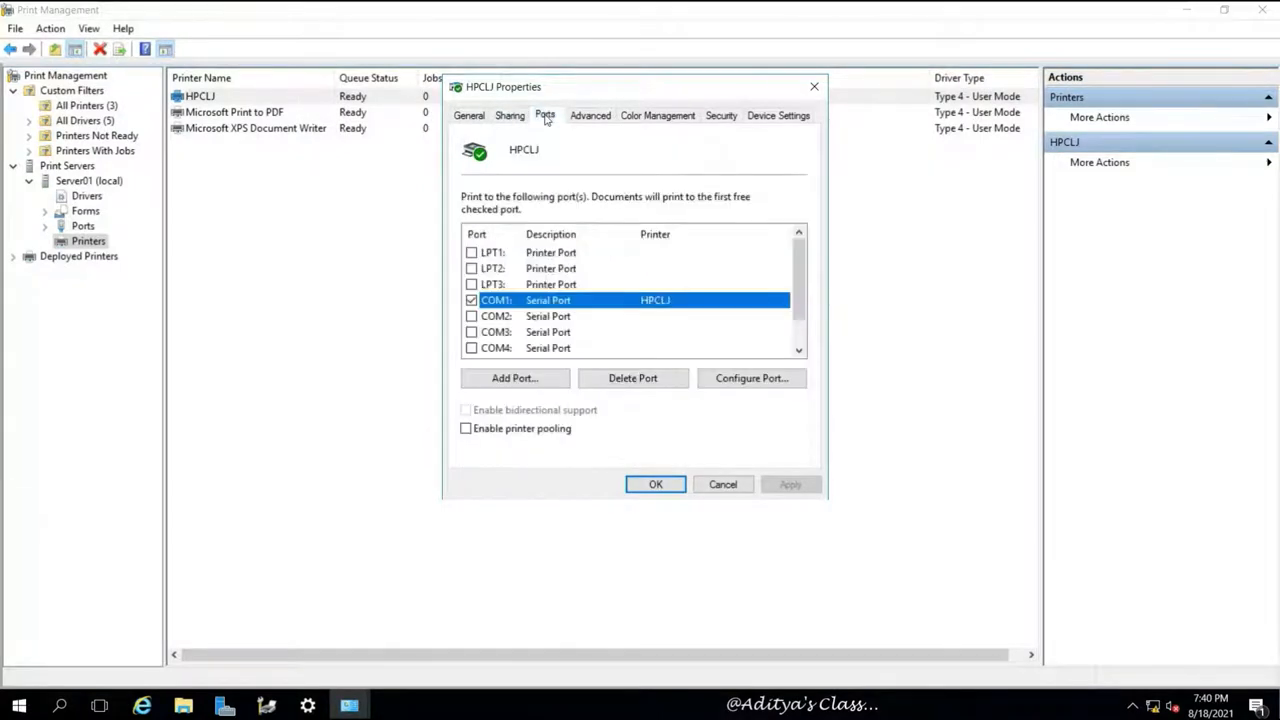
pyautogui.click(590, 115)
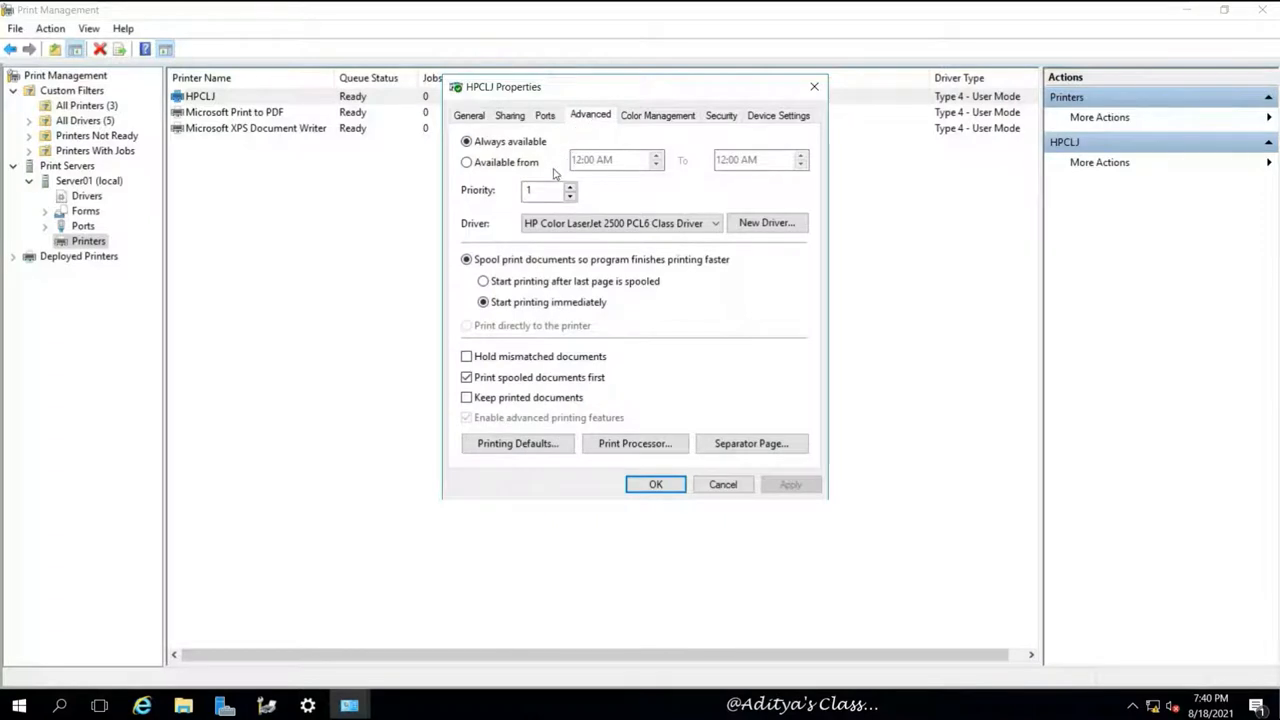
pyautogui.click(466, 162)
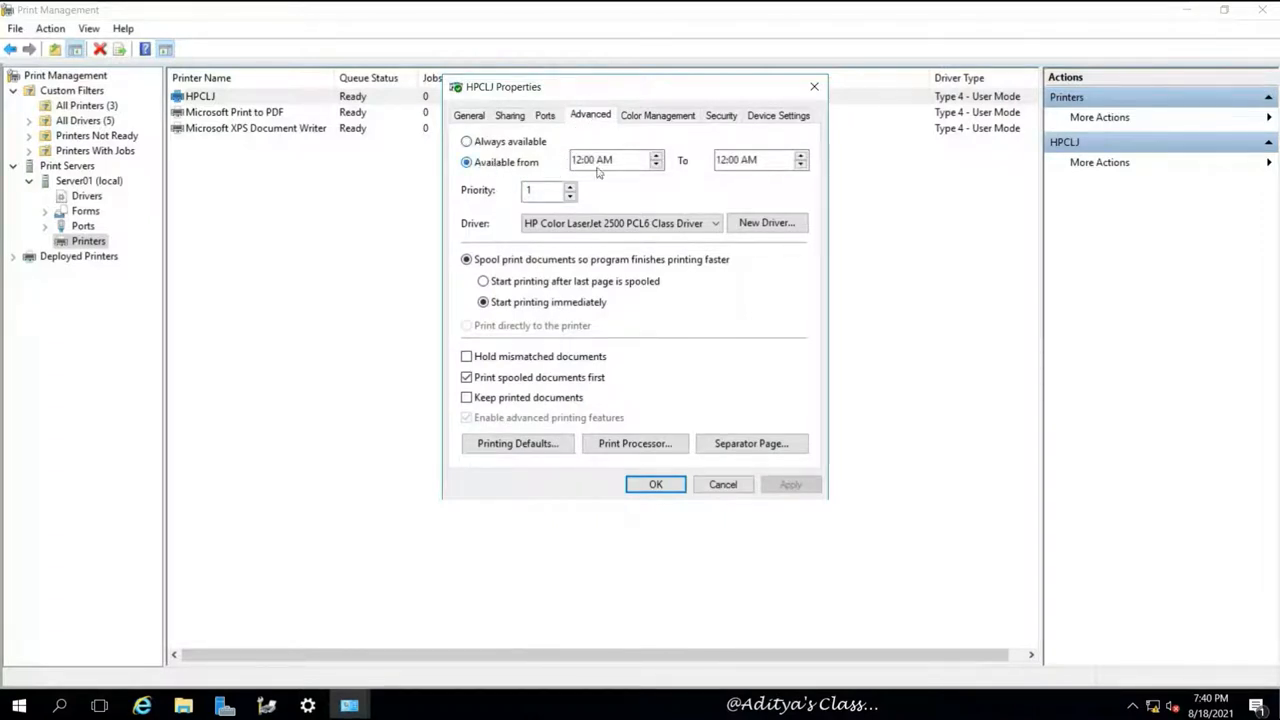
pyautogui.click(600, 160)
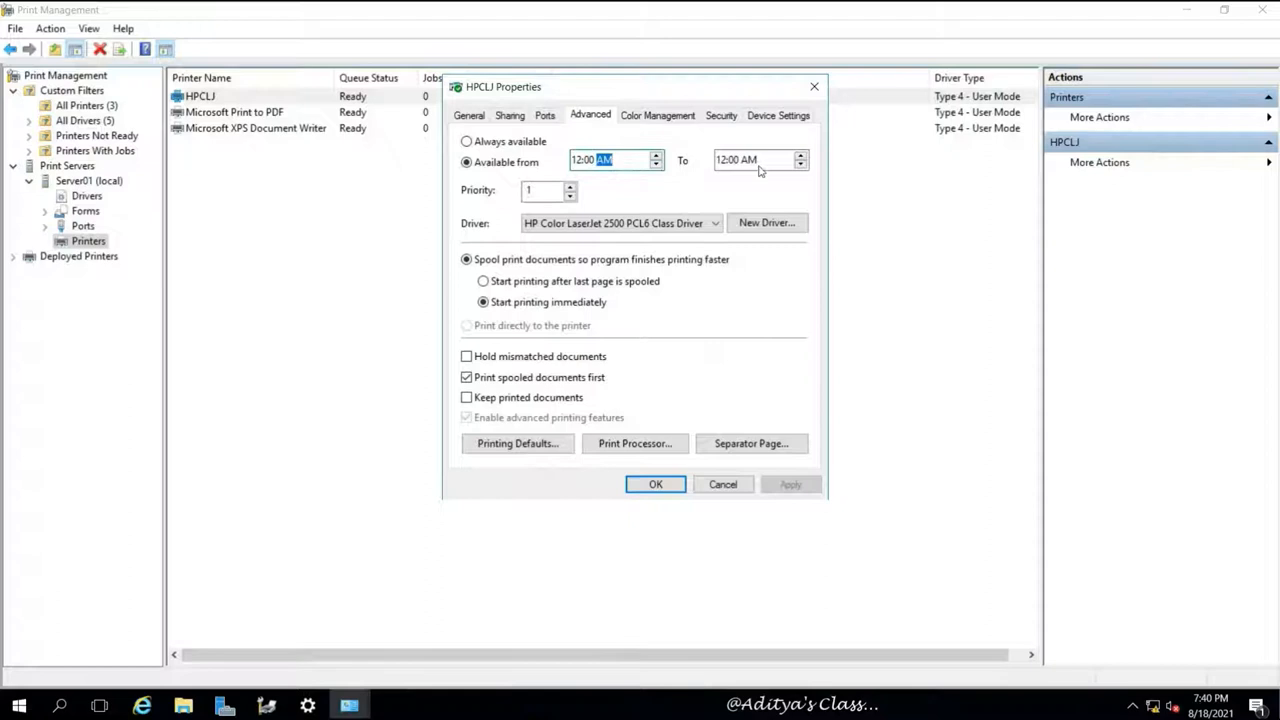
pyautogui.click(745, 160)
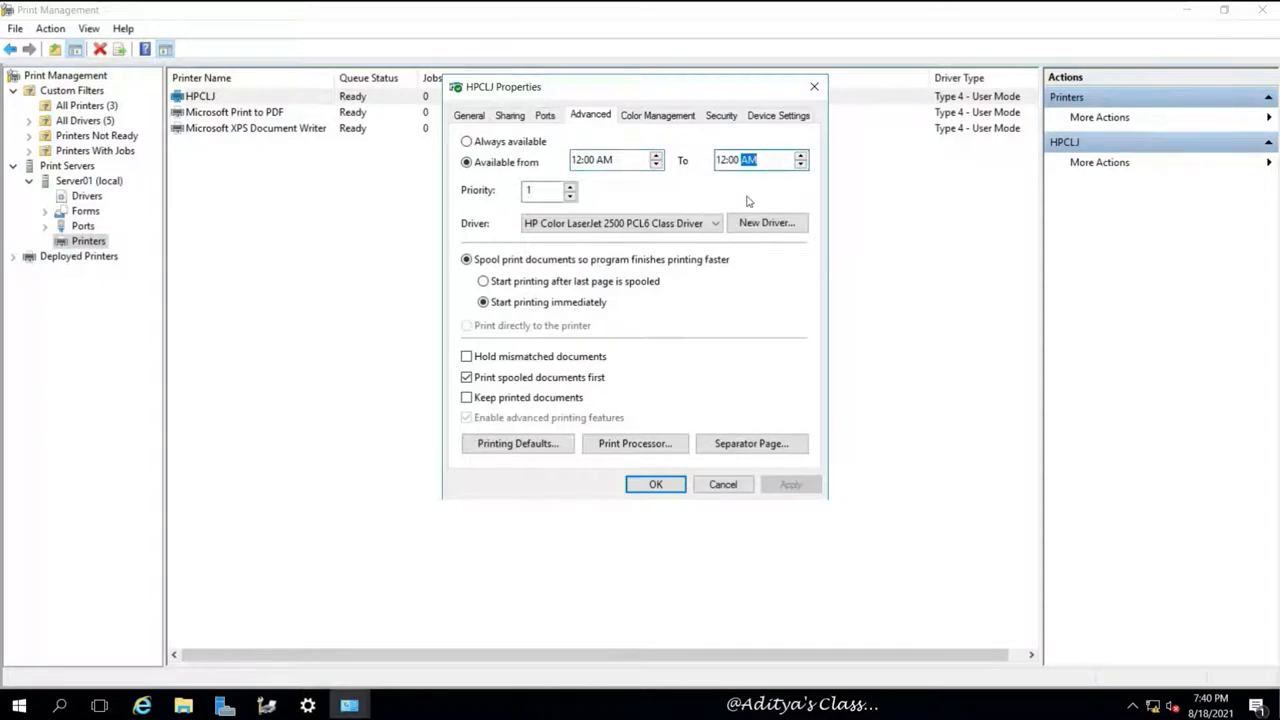
pyautogui.click(657, 114)
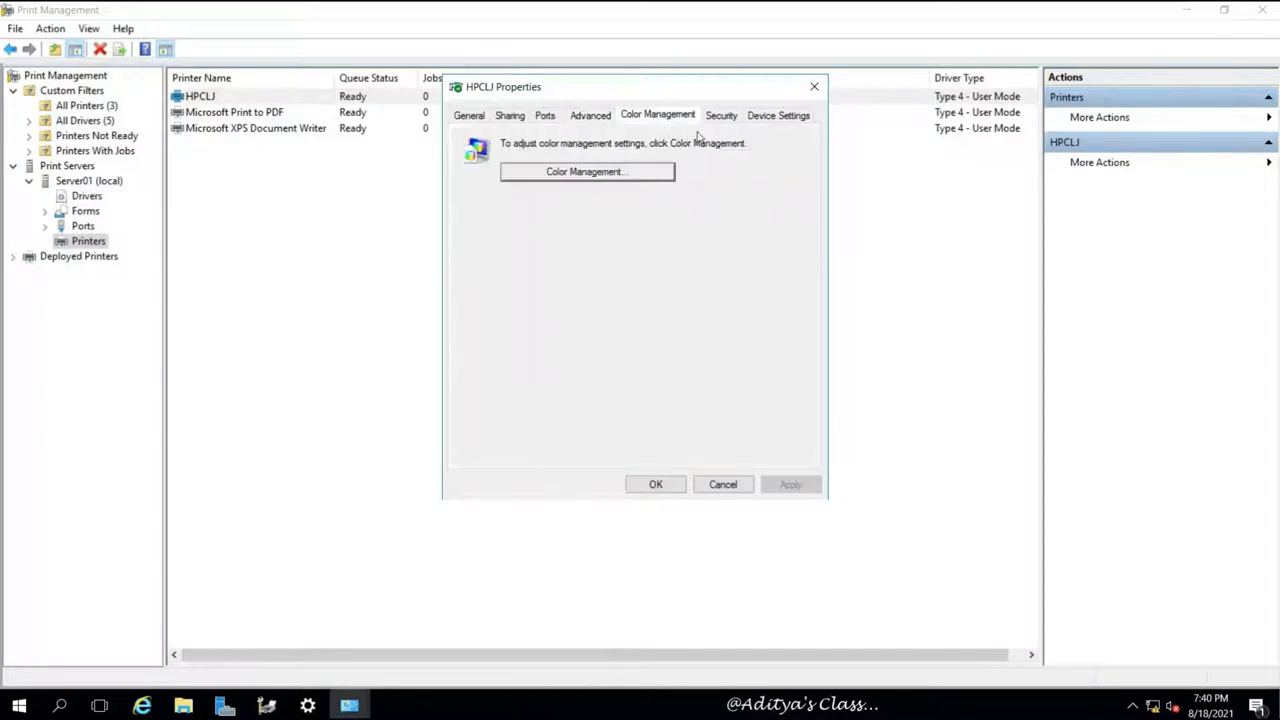
pyautogui.click(721, 115)
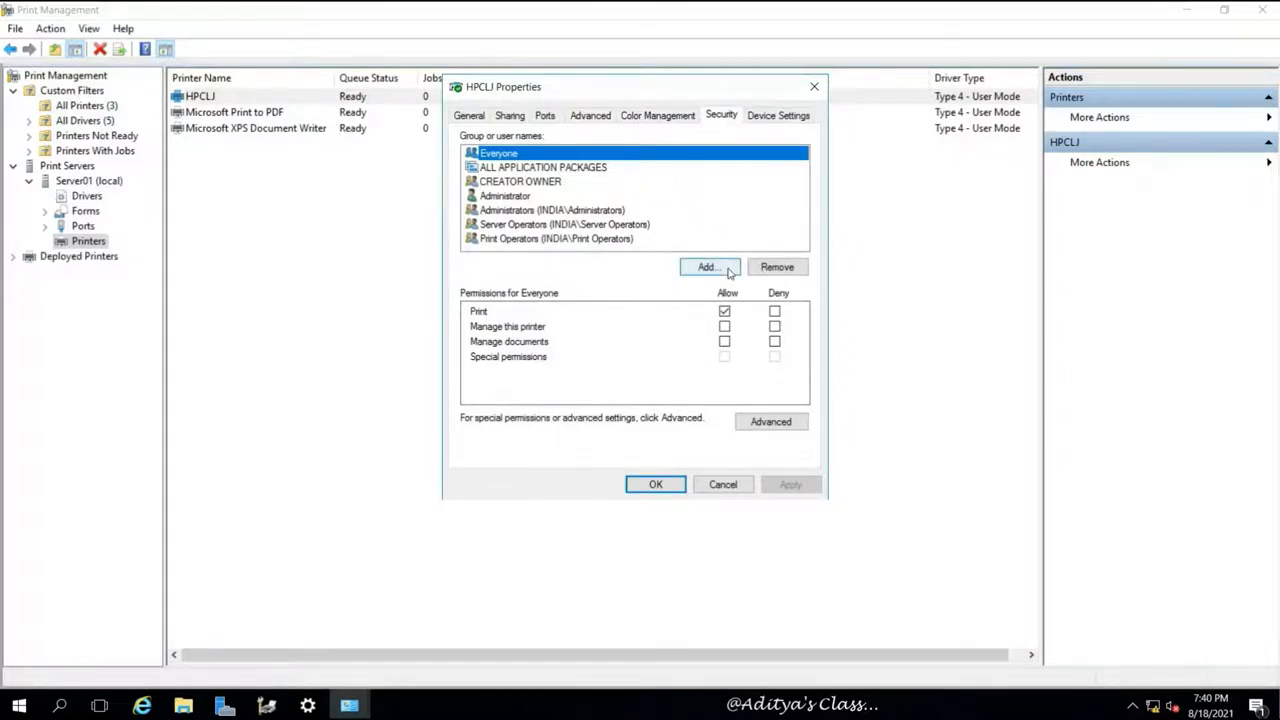
# - Add India.com domain users u01 and u02 to HPCLJ's security list
pyautogui.click(707, 267)
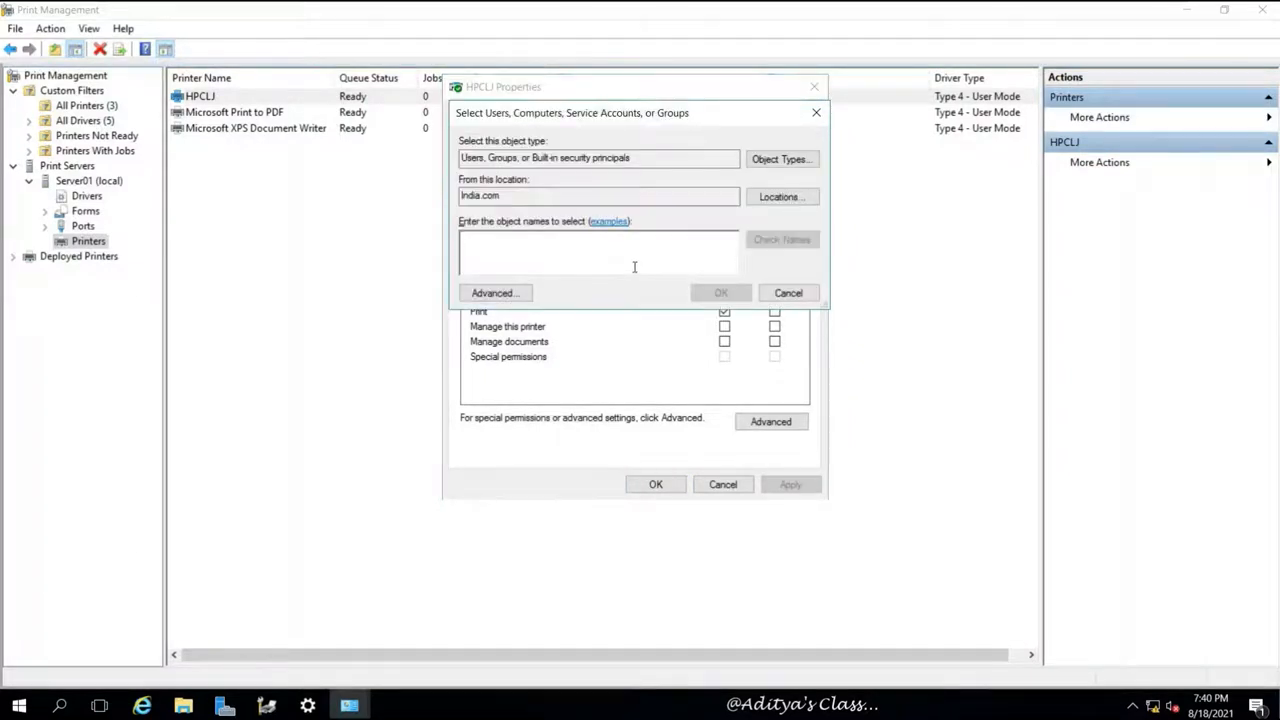
pyautogui.write('u')
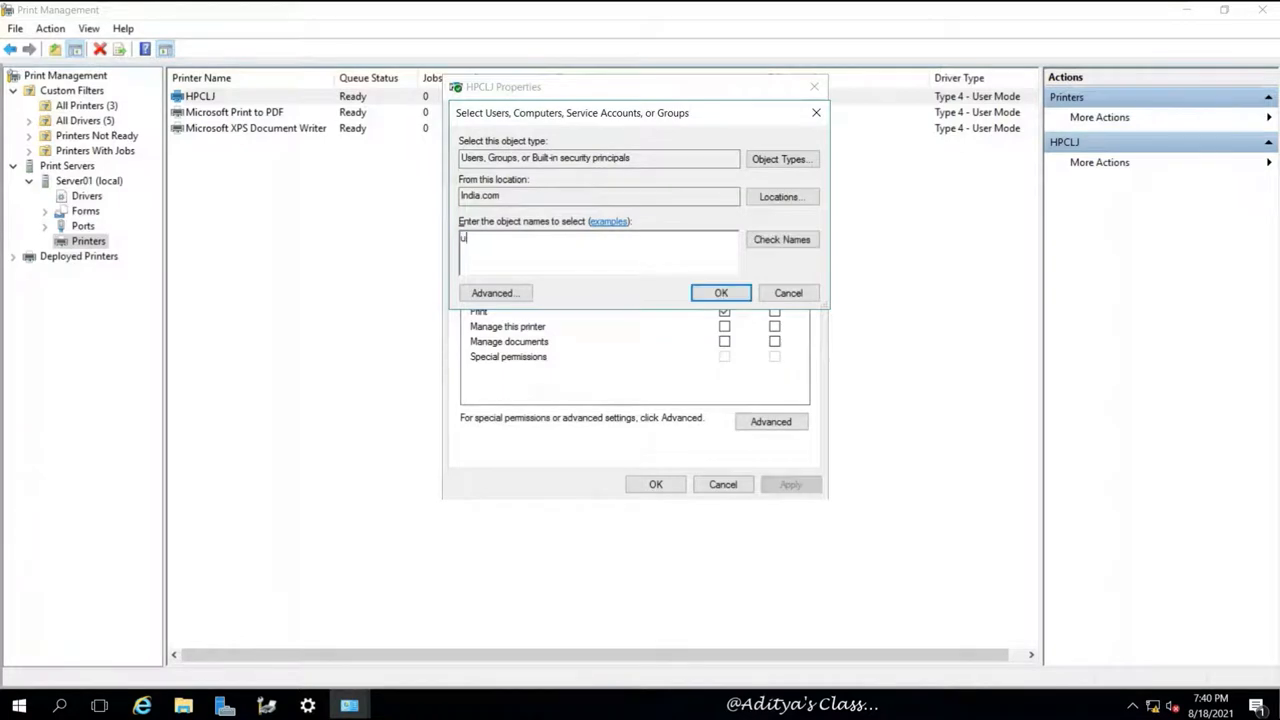
pyautogui.write('01')
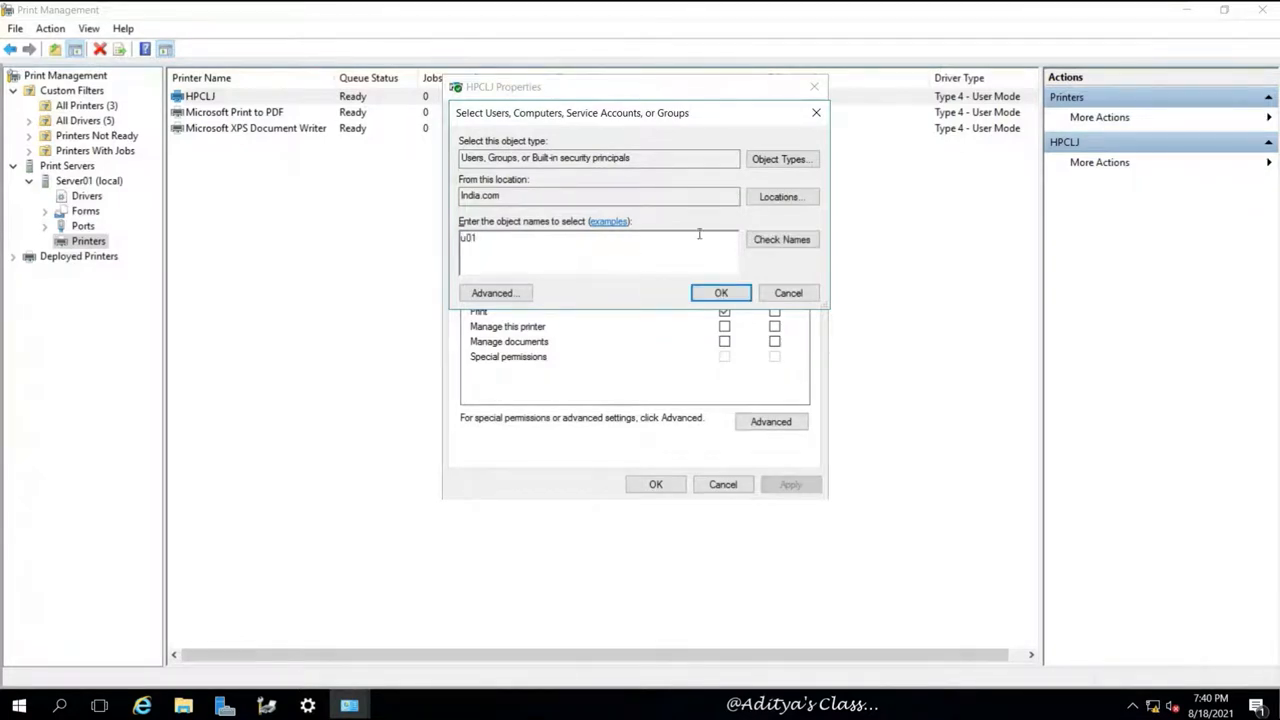
pyautogui.click(781, 239)
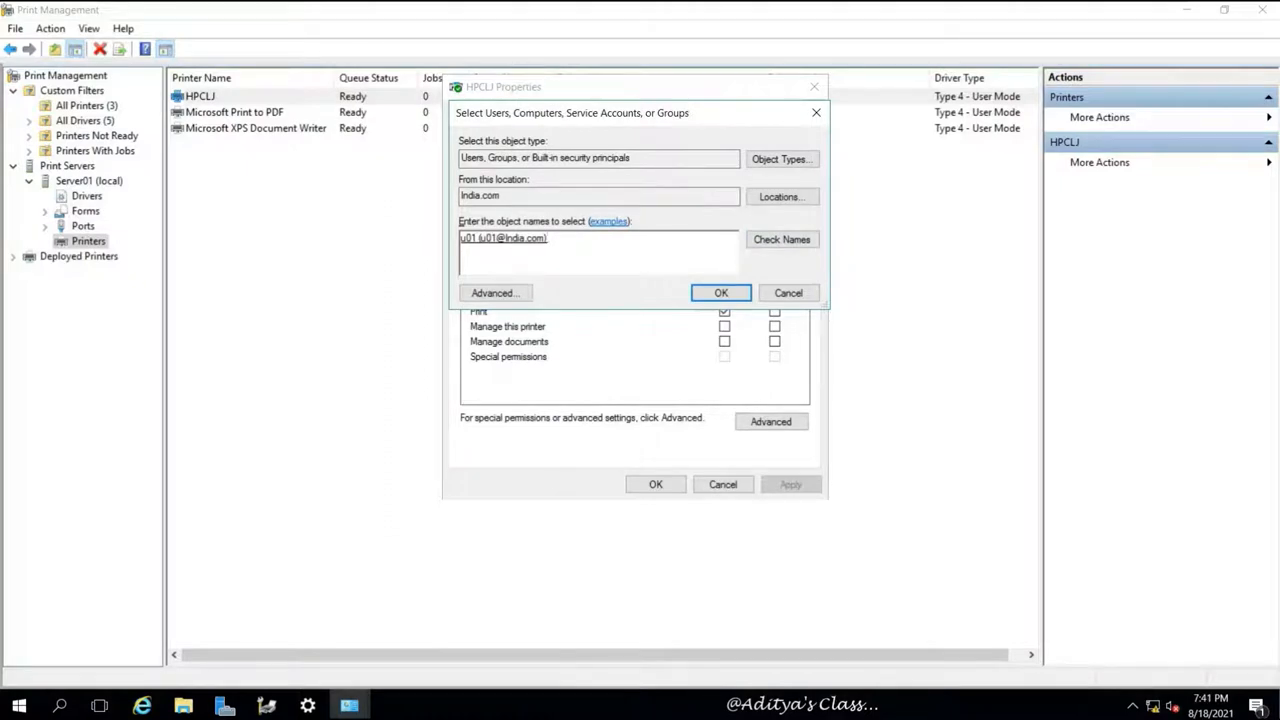
pyautogui.write('u02')
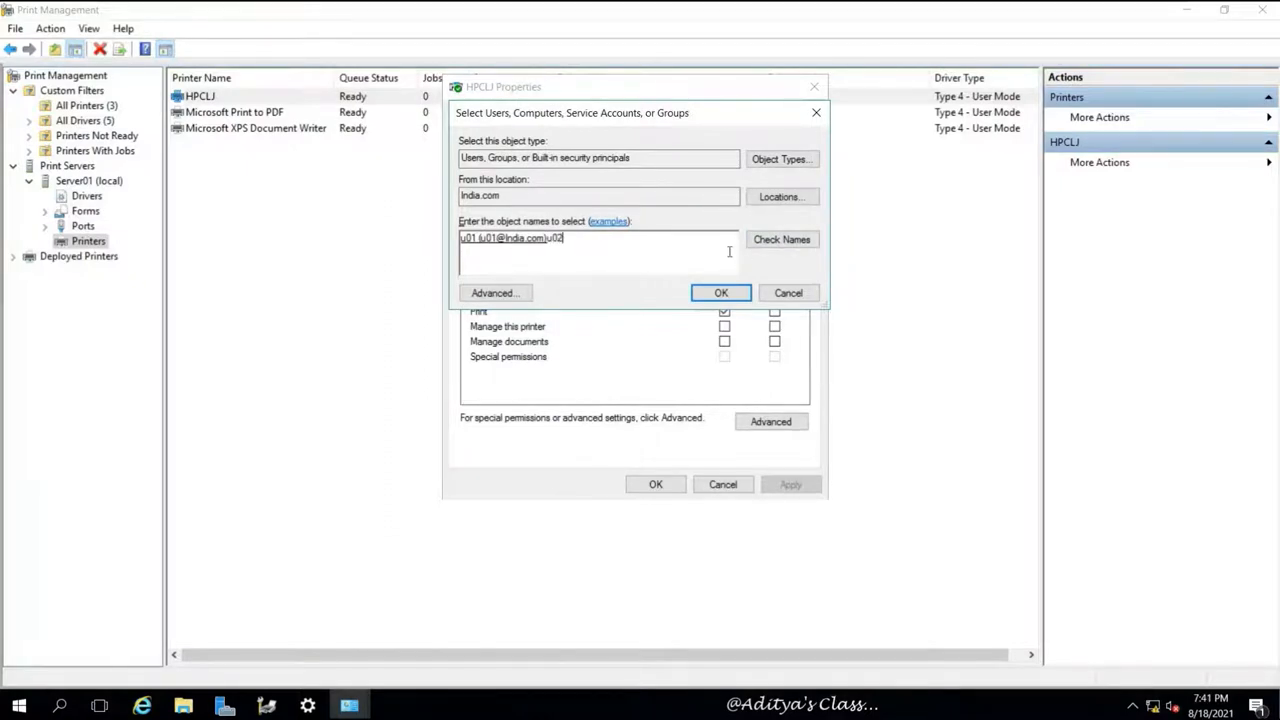
pyautogui.click(720, 292)
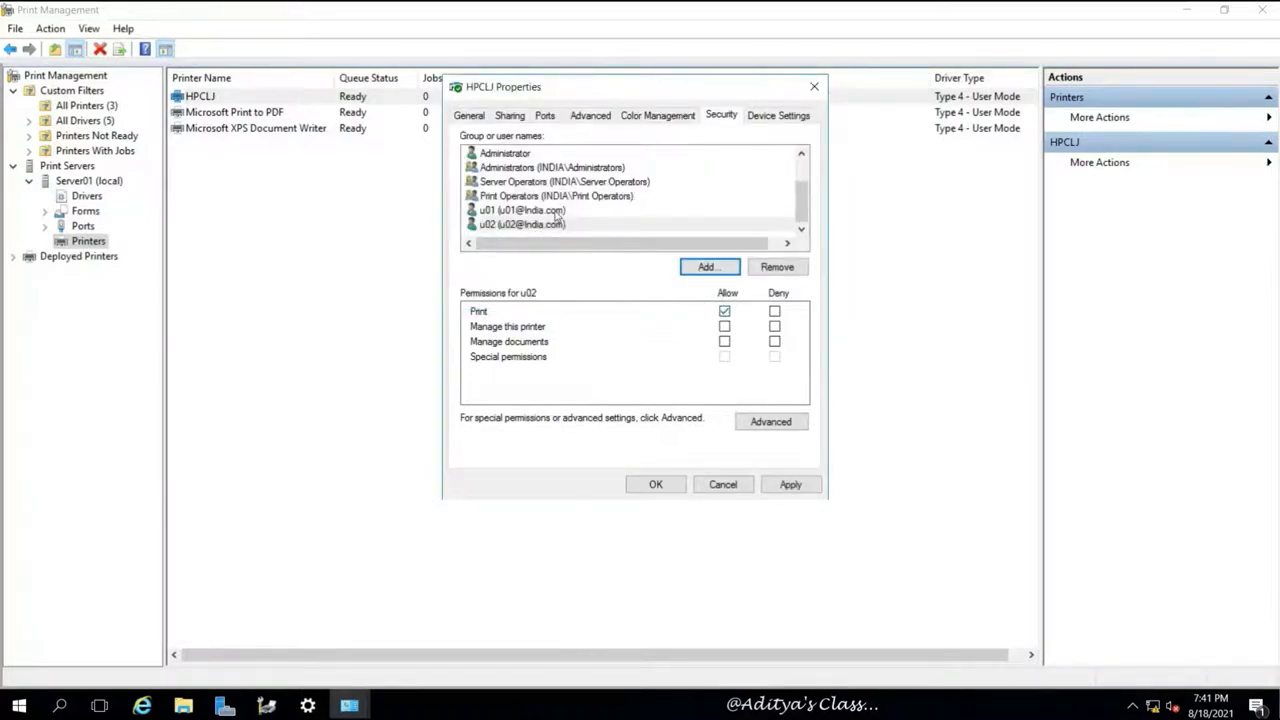
# - Allow u01 to manage HPCLJ, deny u02 printing, and apply after accepting the warning
pyautogui.click(521, 210)
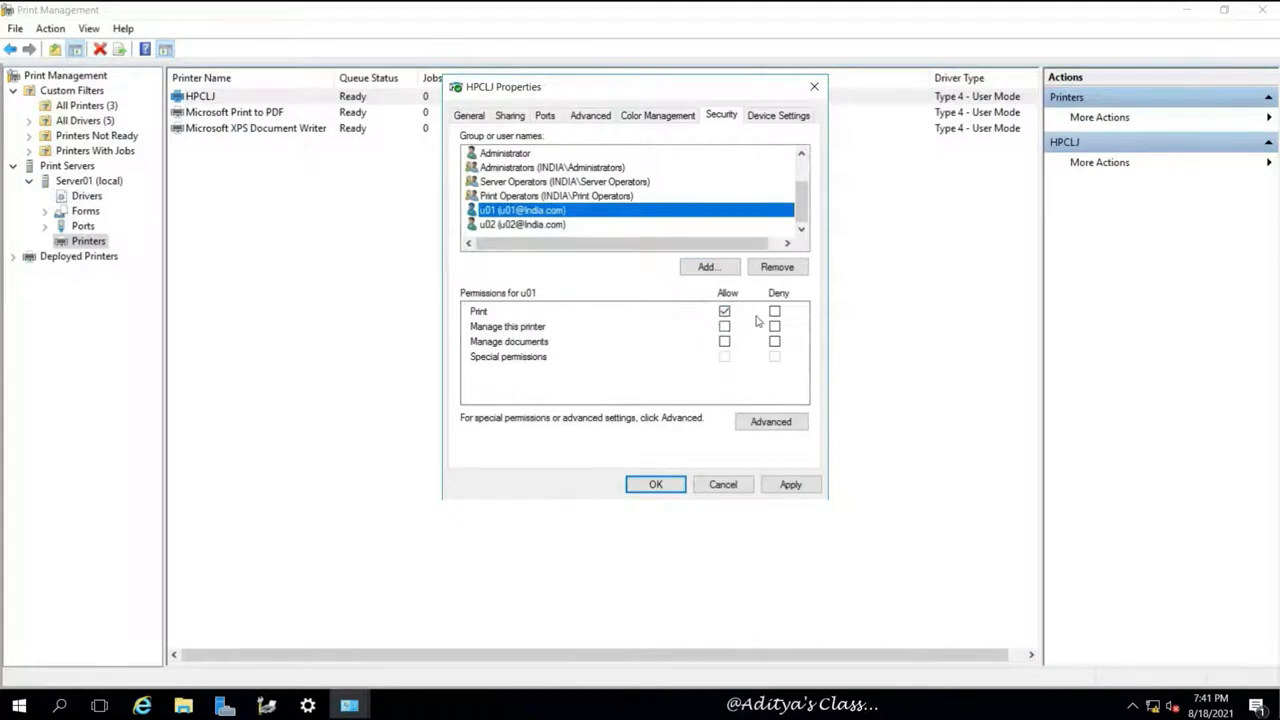
pyautogui.click(724, 326)
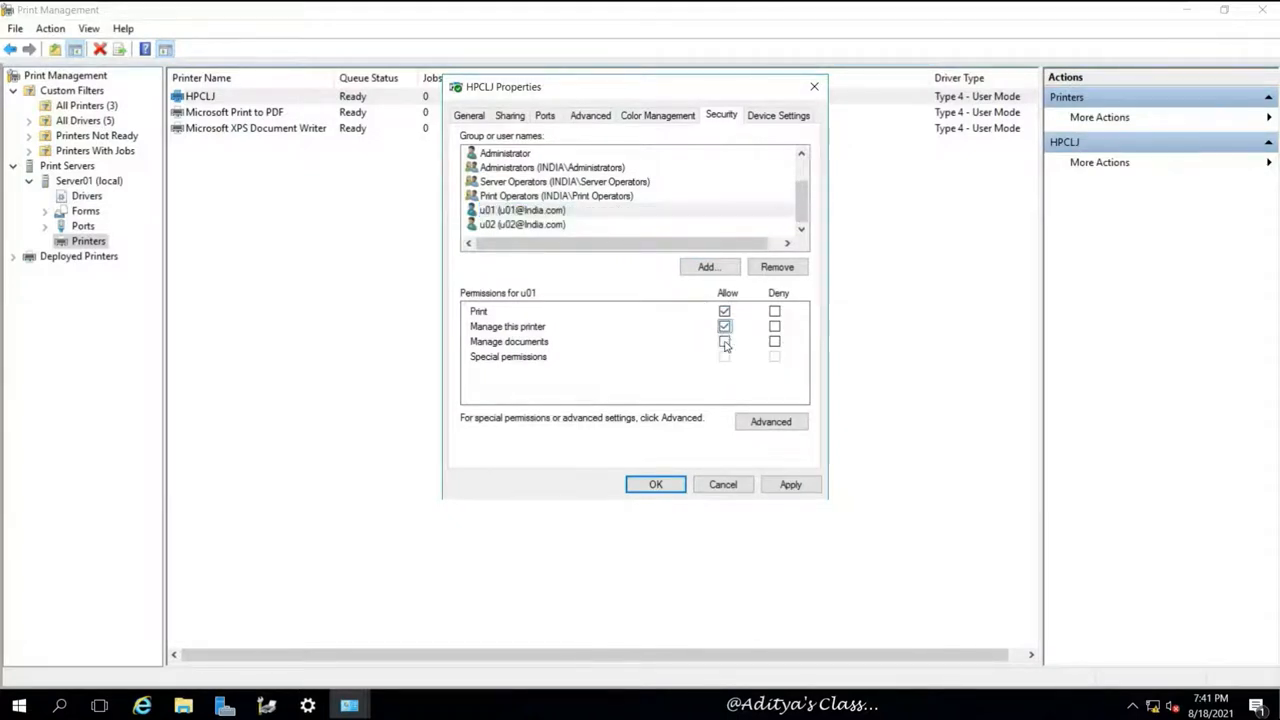
pyautogui.click(724, 341)
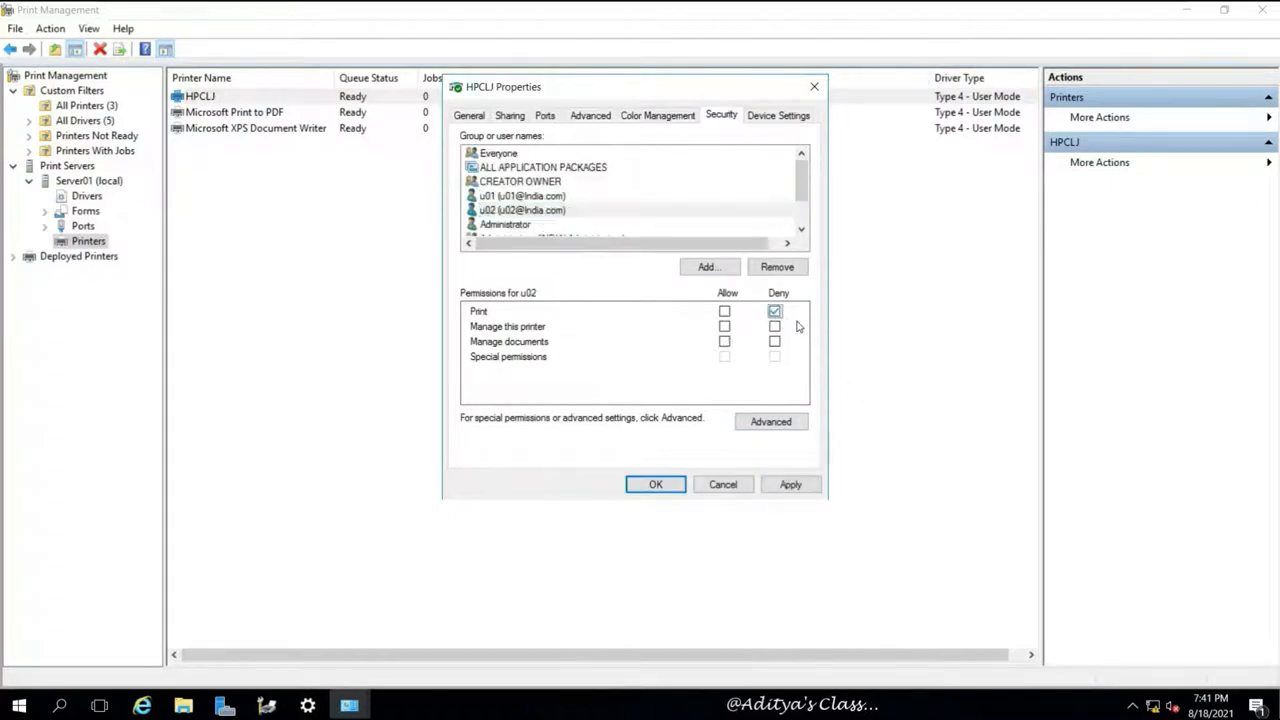
pyautogui.click(774, 311)
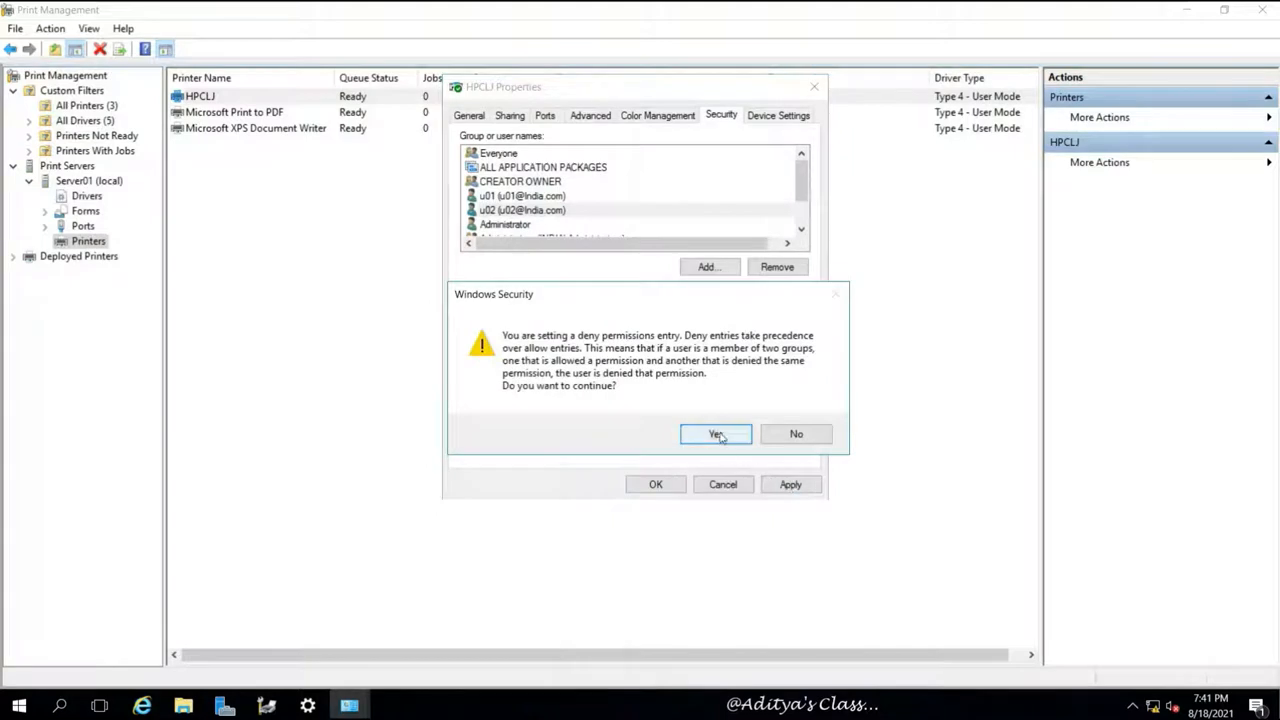
pyautogui.click(715, 434)
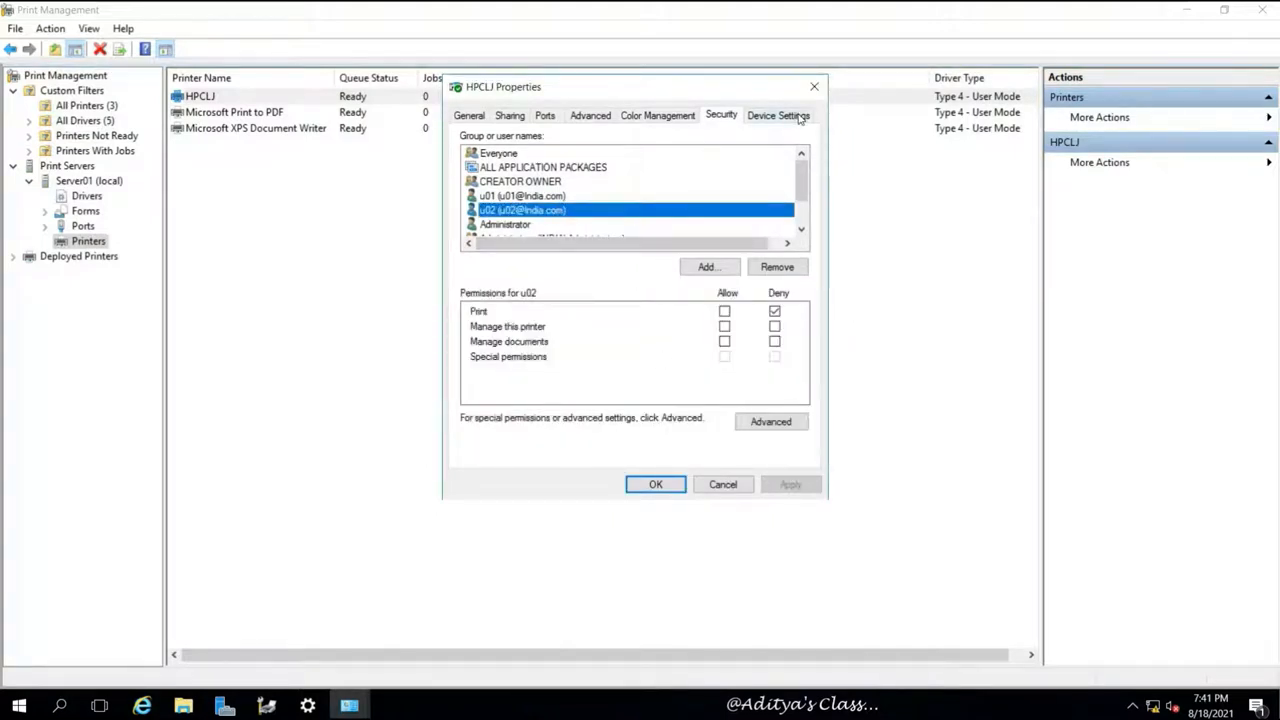
# - Check HPCLJ's First Available Tray paper options under Device Settings, then close the properties with OK
pyautogui.click(777, 114)
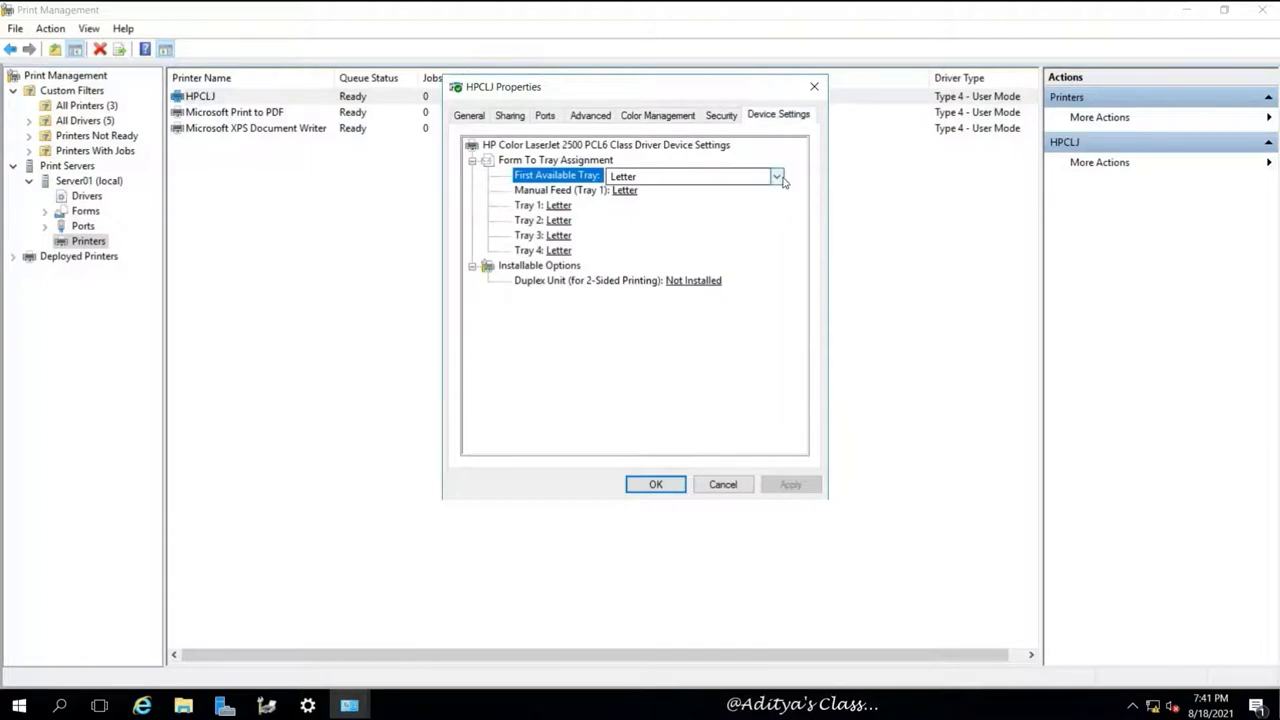
pyautogui.click(776, 176)
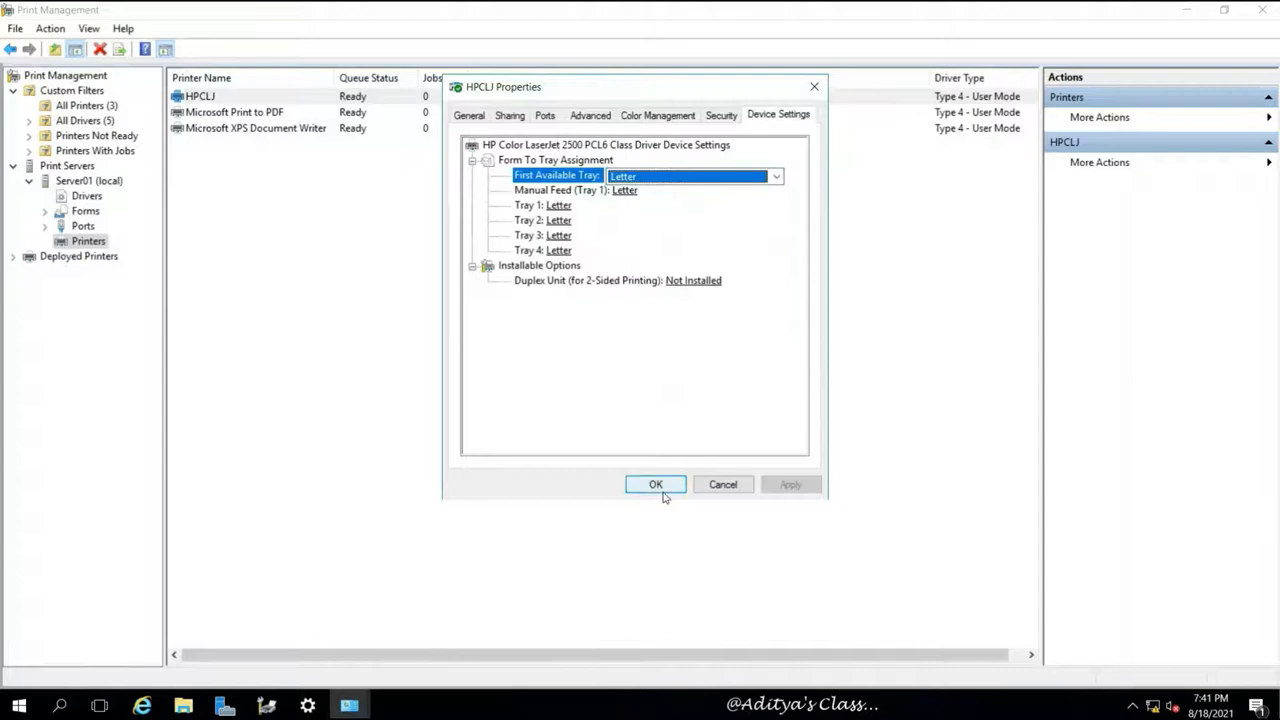
pyautogui.click(655, 484)
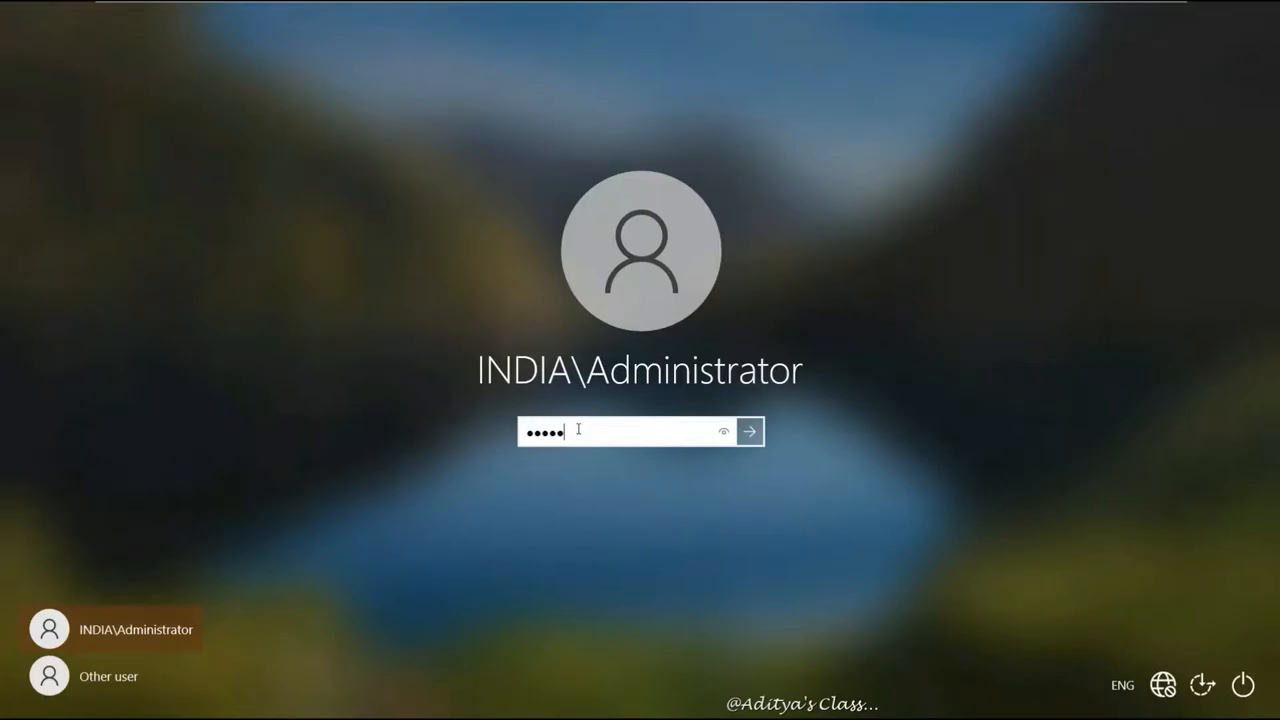
# - Sign in to the Windows 10 client as domain Administrator and open the Start context menu
pyautogui.click(749, 431)
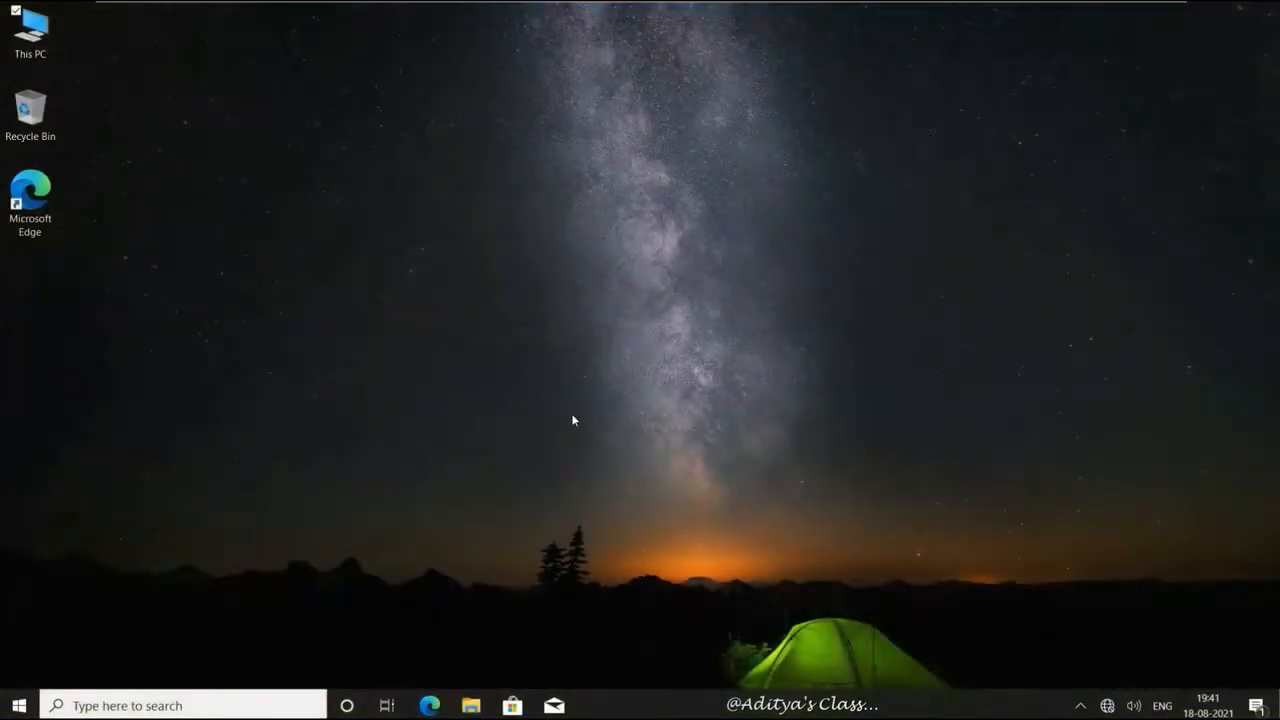
pyautogui.rightClick(573, 420)
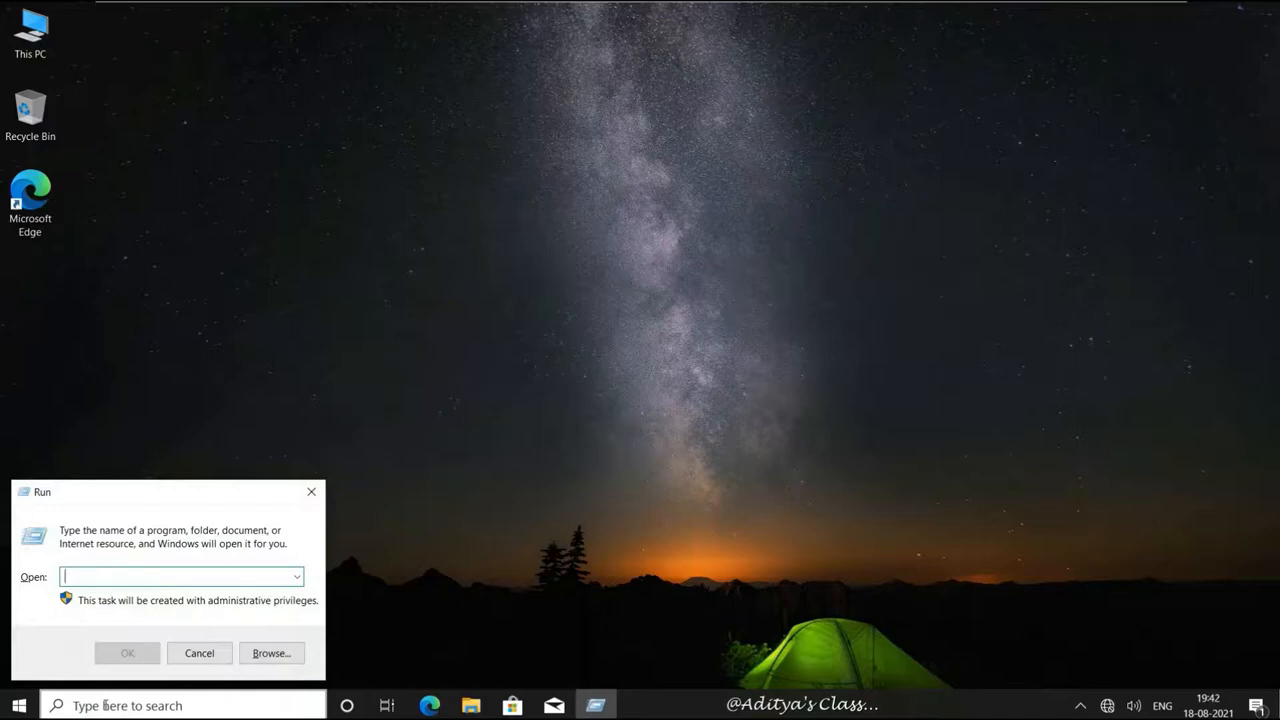
# - Browse to \\192.168.10.1 from Run and select the hpclj printer share
pyautogui.write('\\\\')
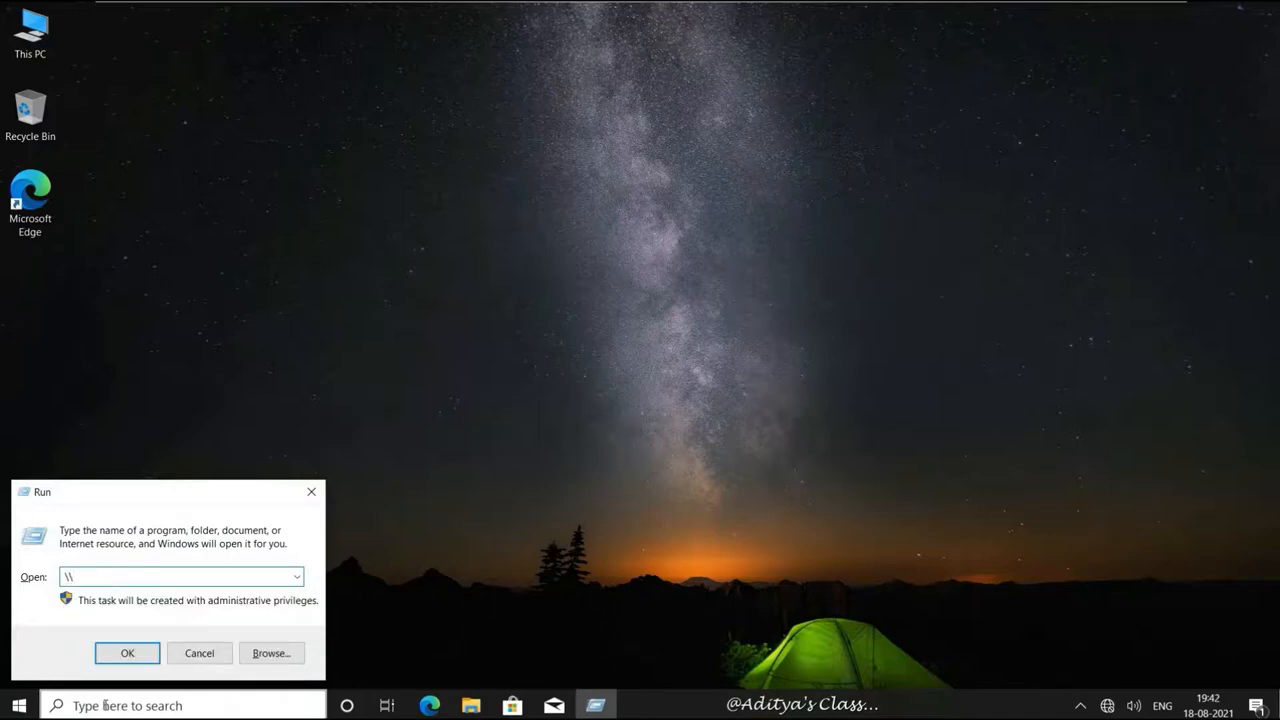
pyautogui.write('192')
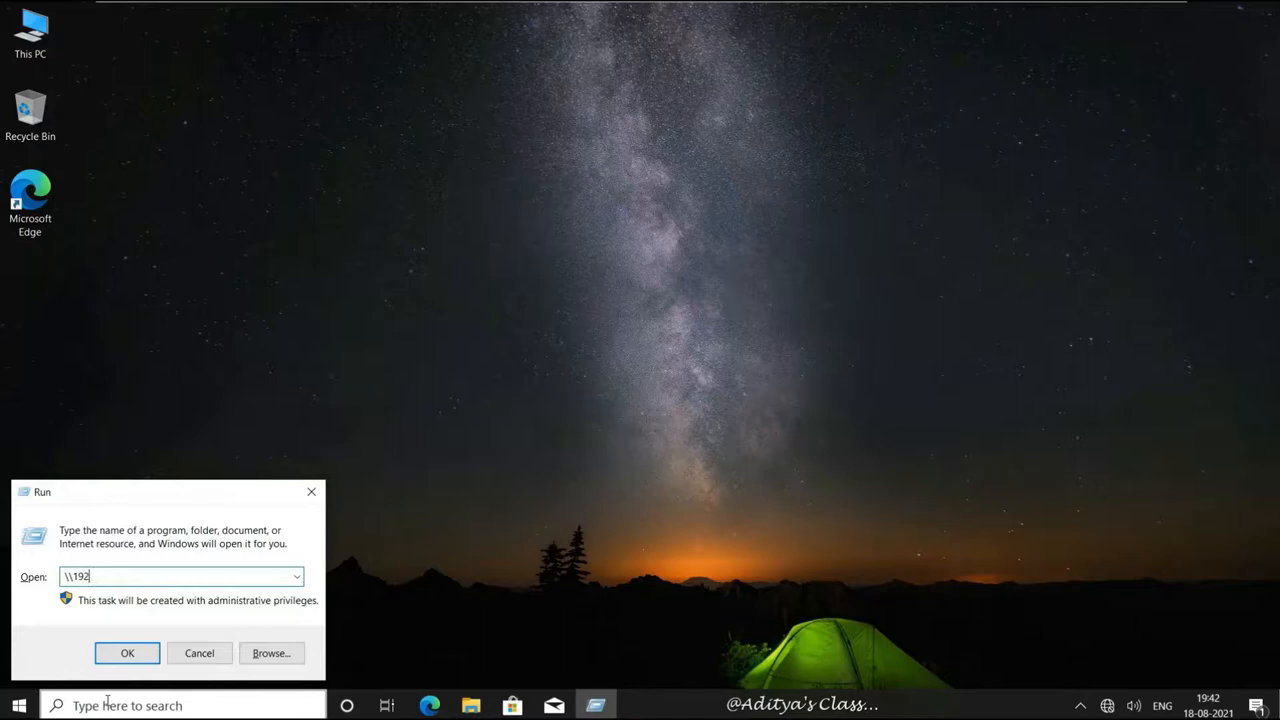
pyautogui.write('.168.10.1')
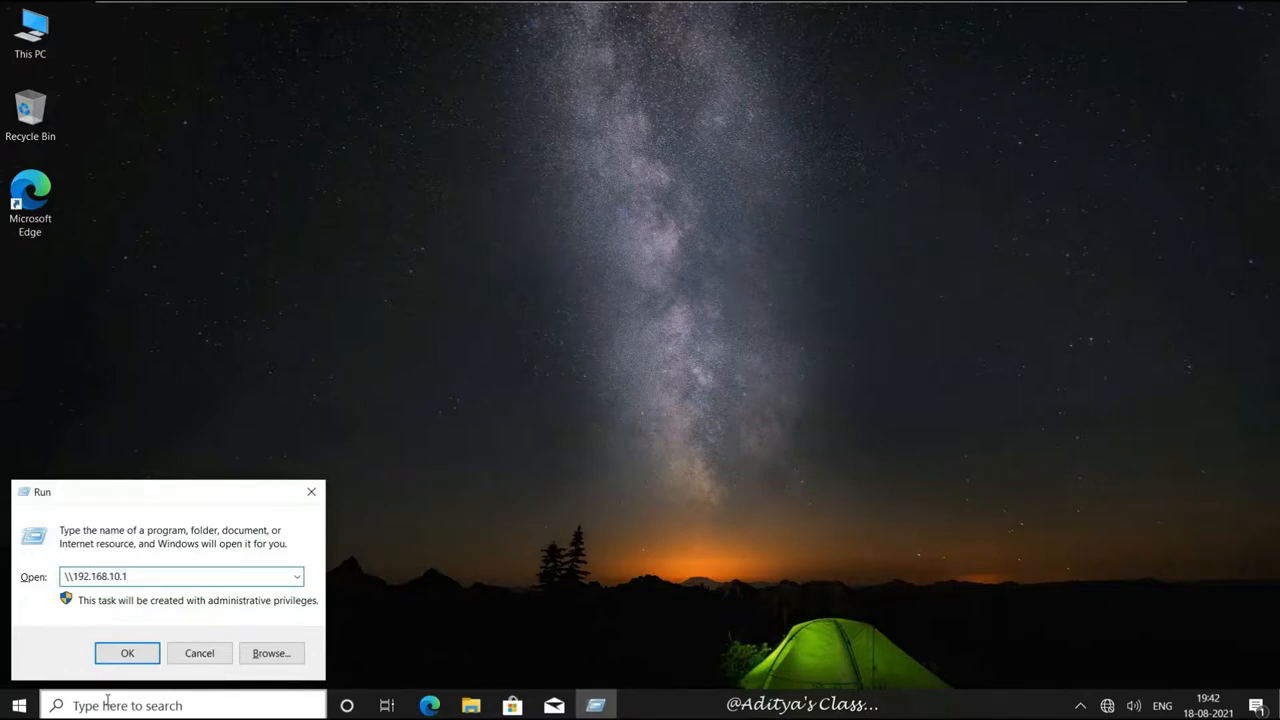
pyautogui.click(127, 653)
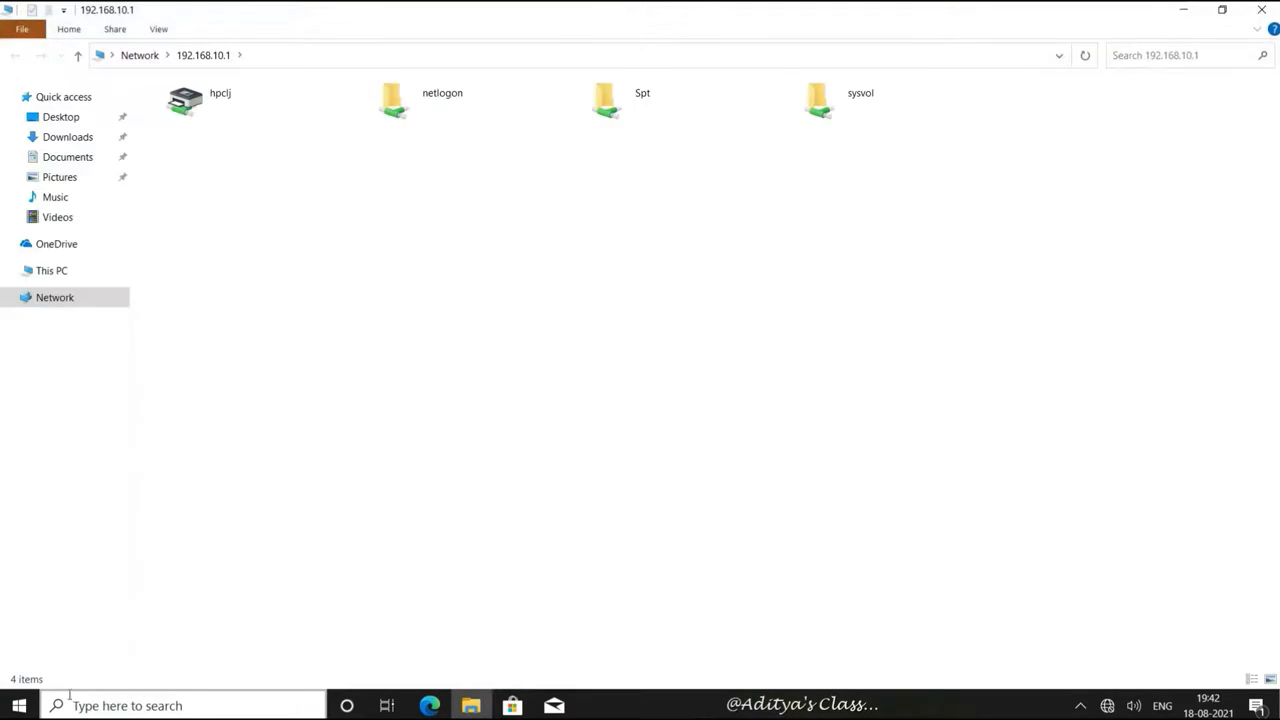
pyautogui.click(200, 100)
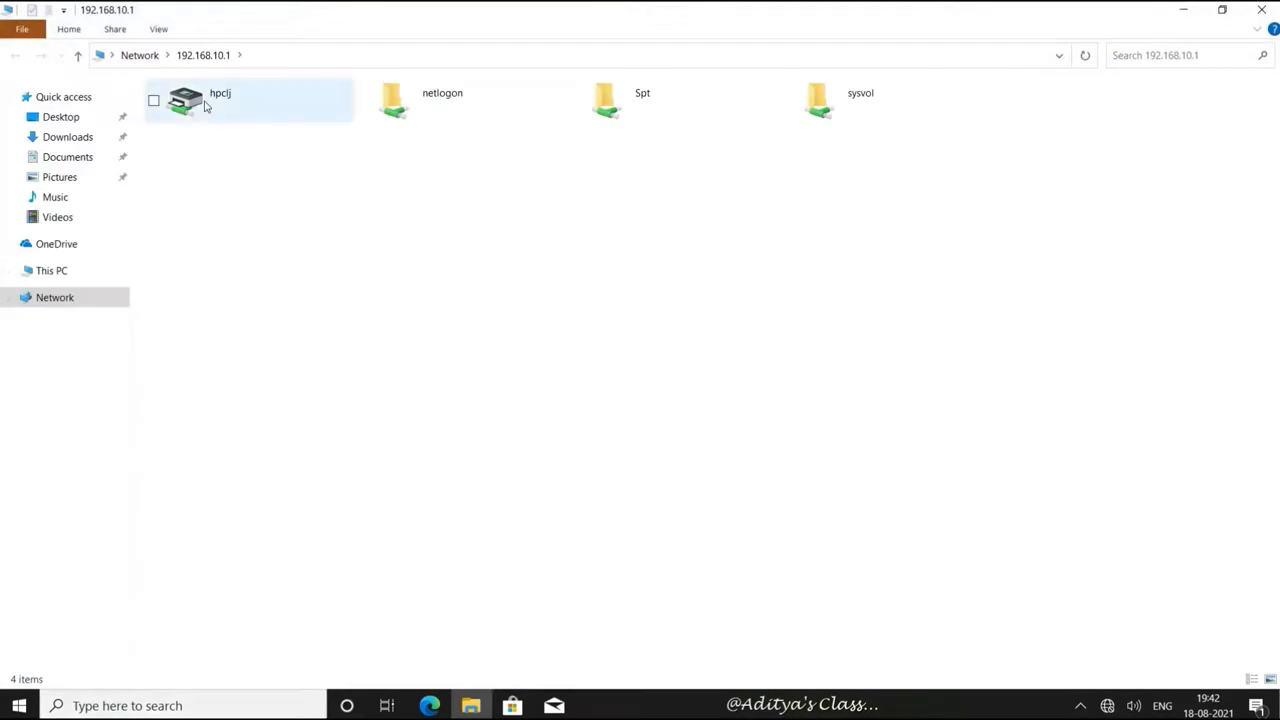
pyautogui.click(200, 100)
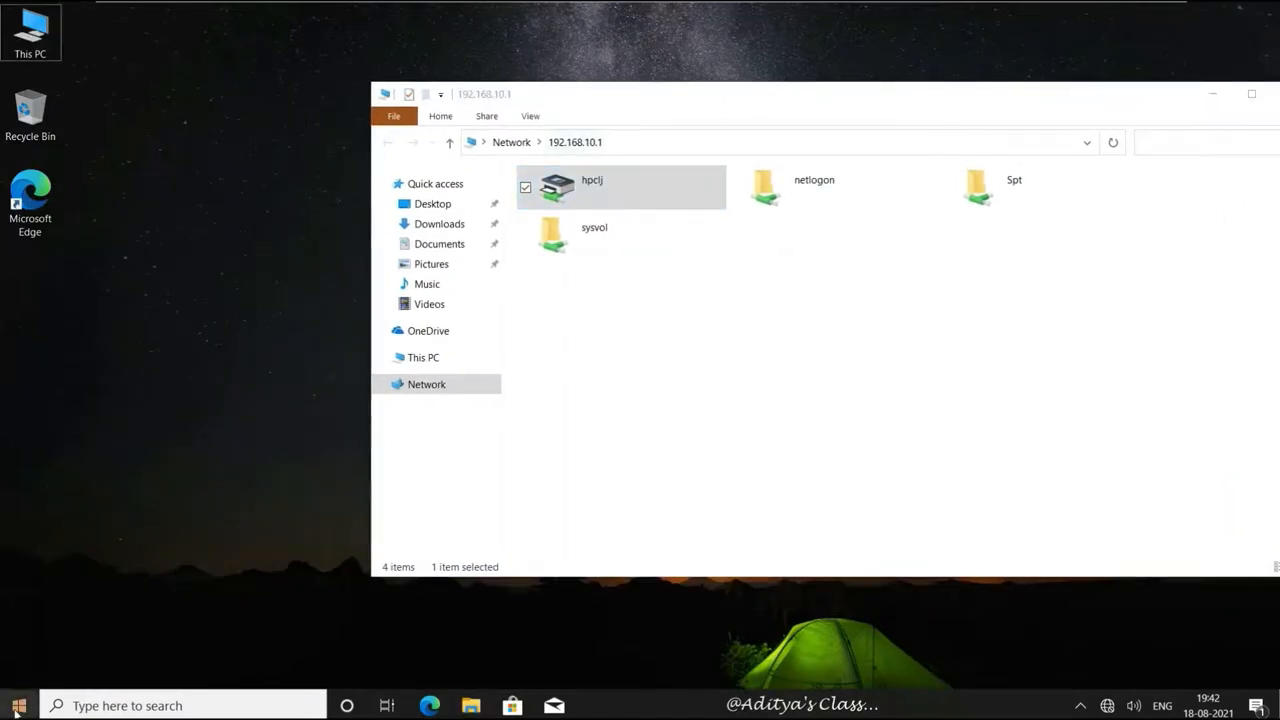
pyautogui.rightClick(18, 705)
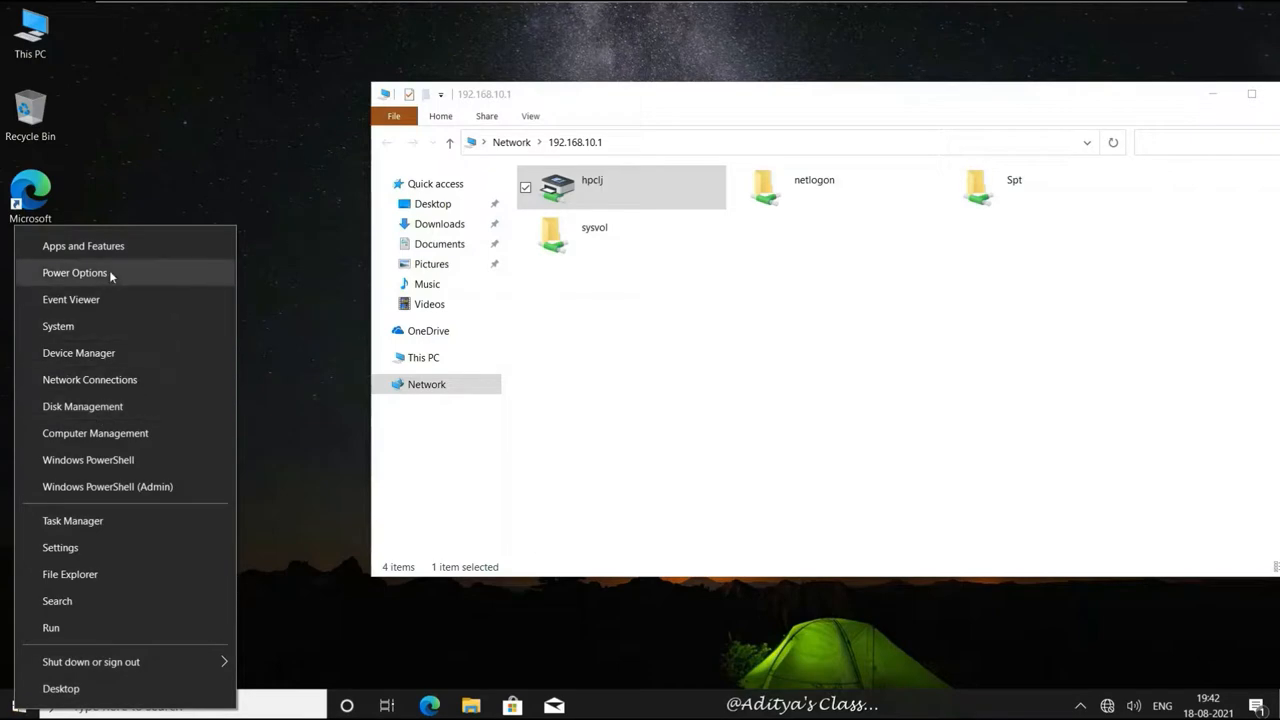
pyautogui.moveTo(132, 547)
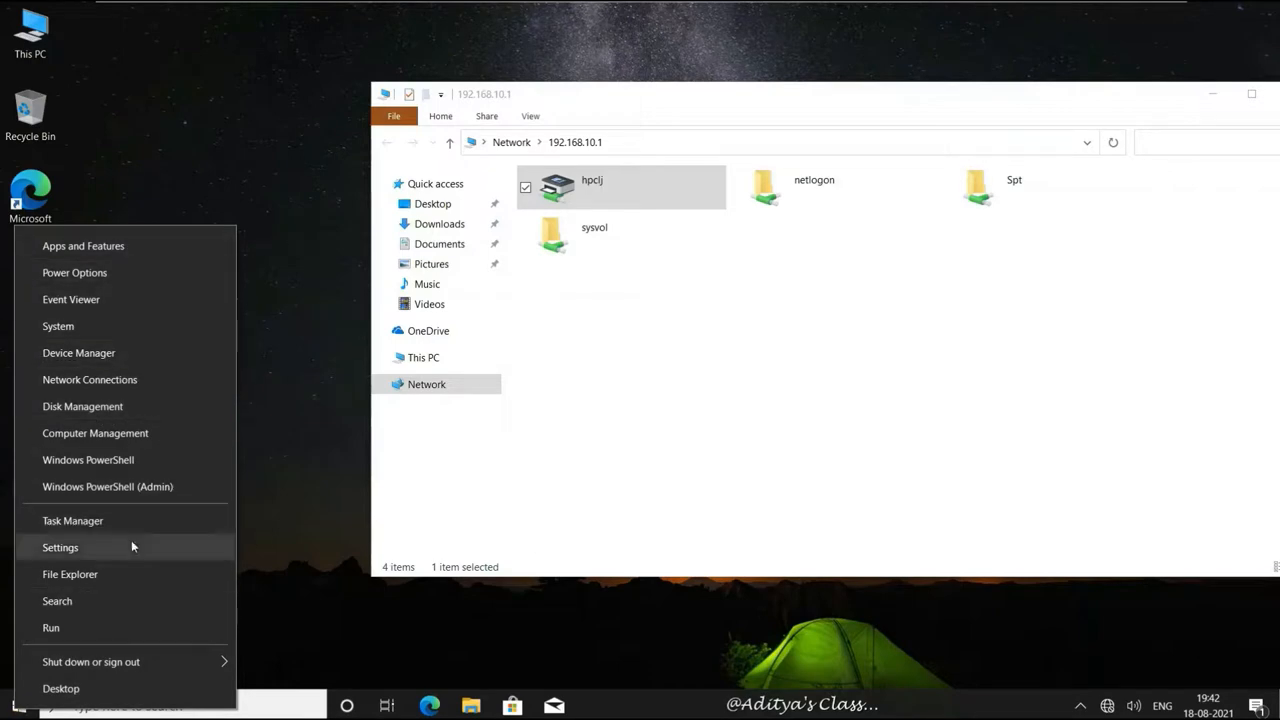
# - Open Settings at Bluetooth & other devices and scroll down to Related settings
pyautogui.click(60, 547)
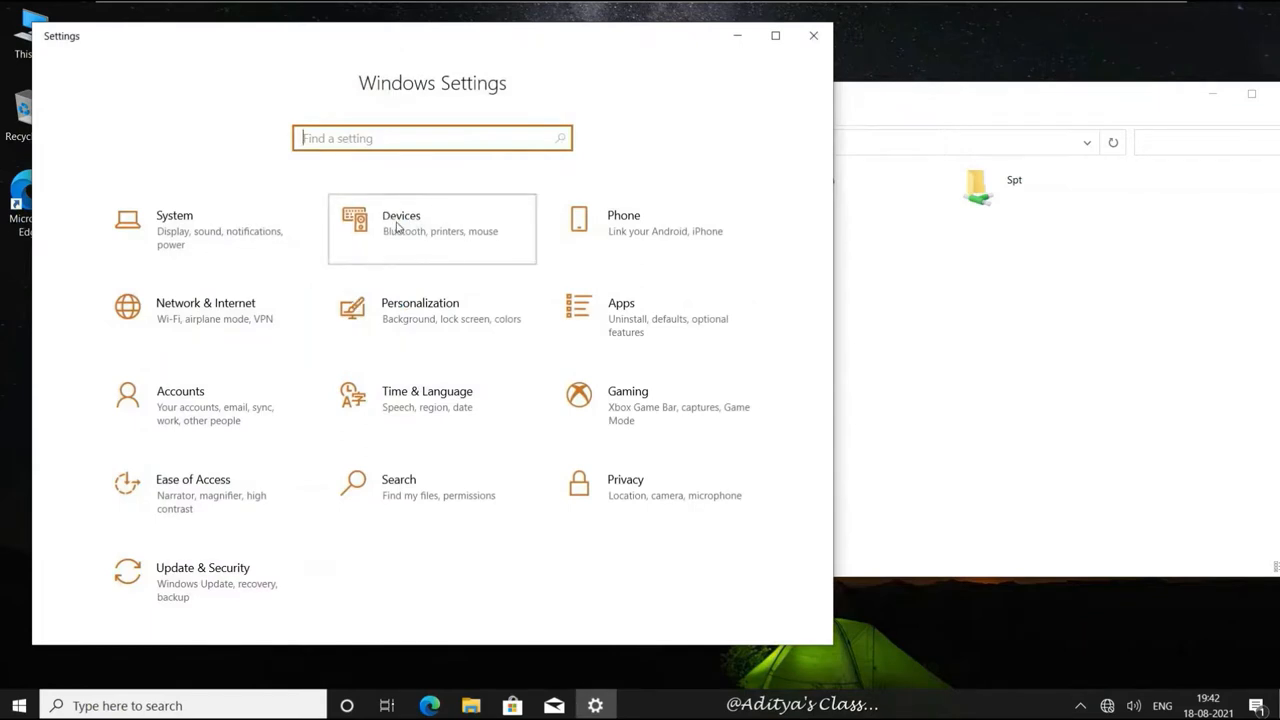
pyautogui.click(432, 228)
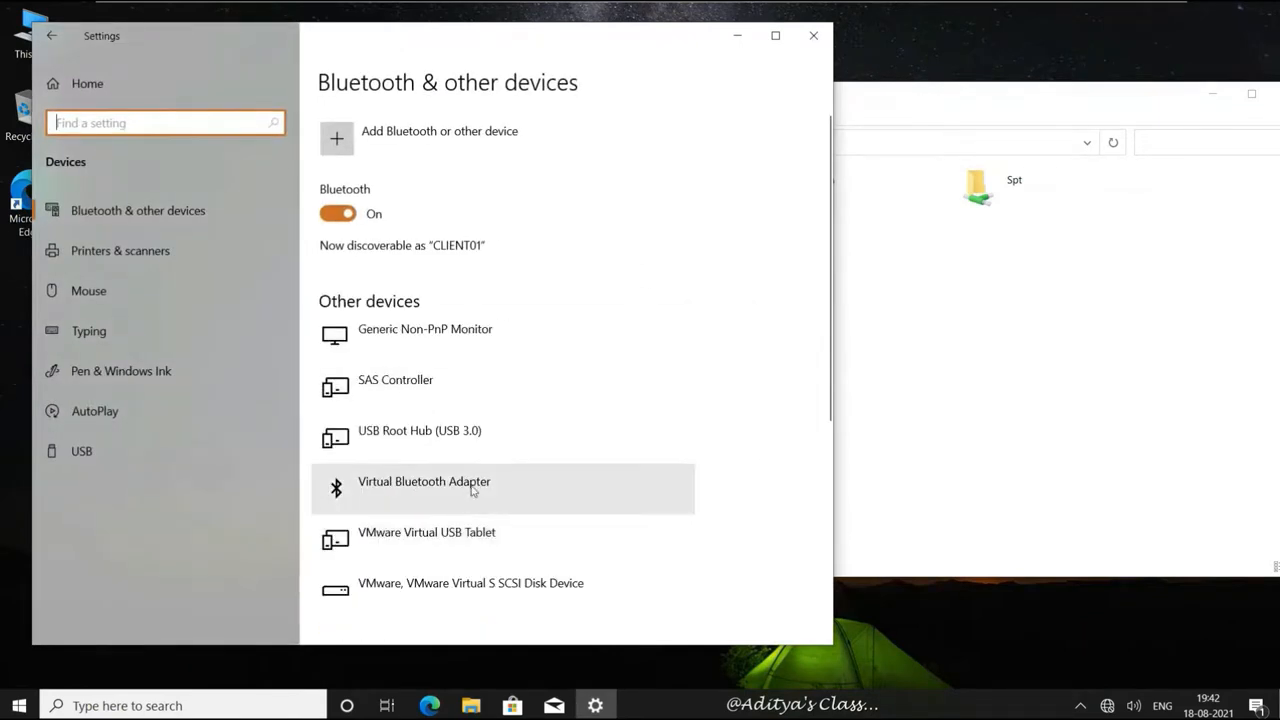
pyautogui.scroll(-3)
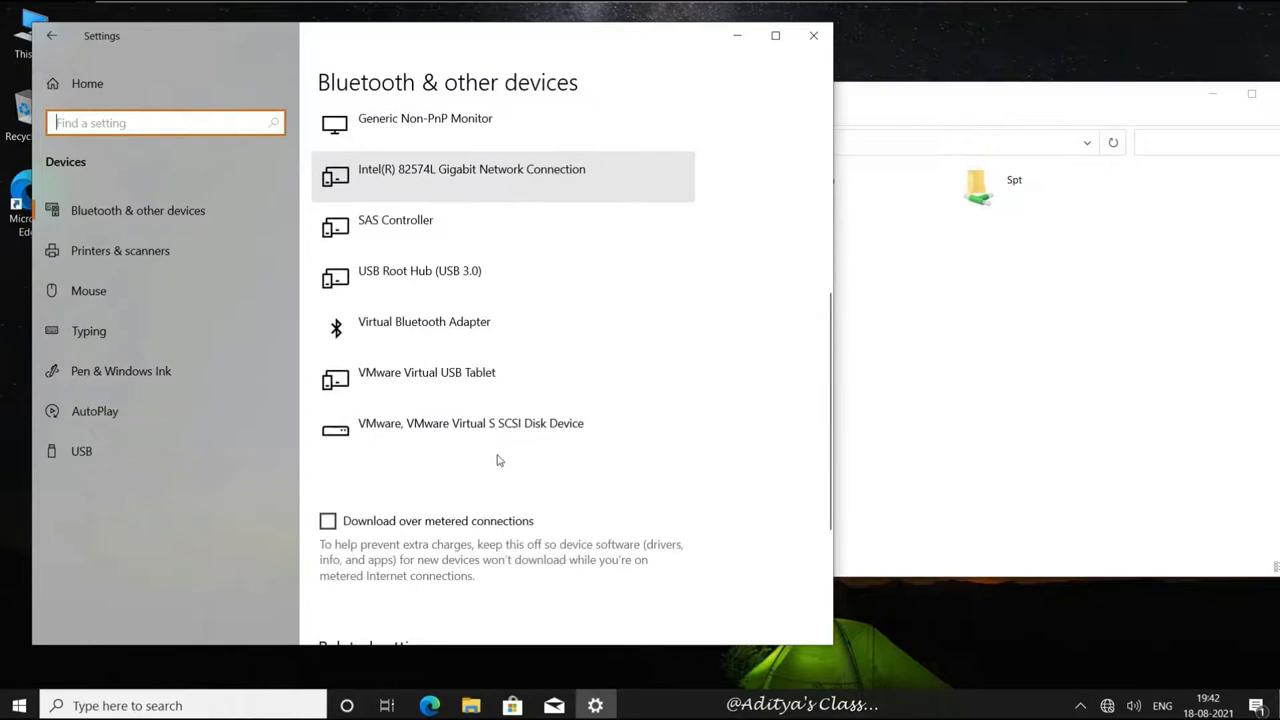
pyautogui.scroll(-3)
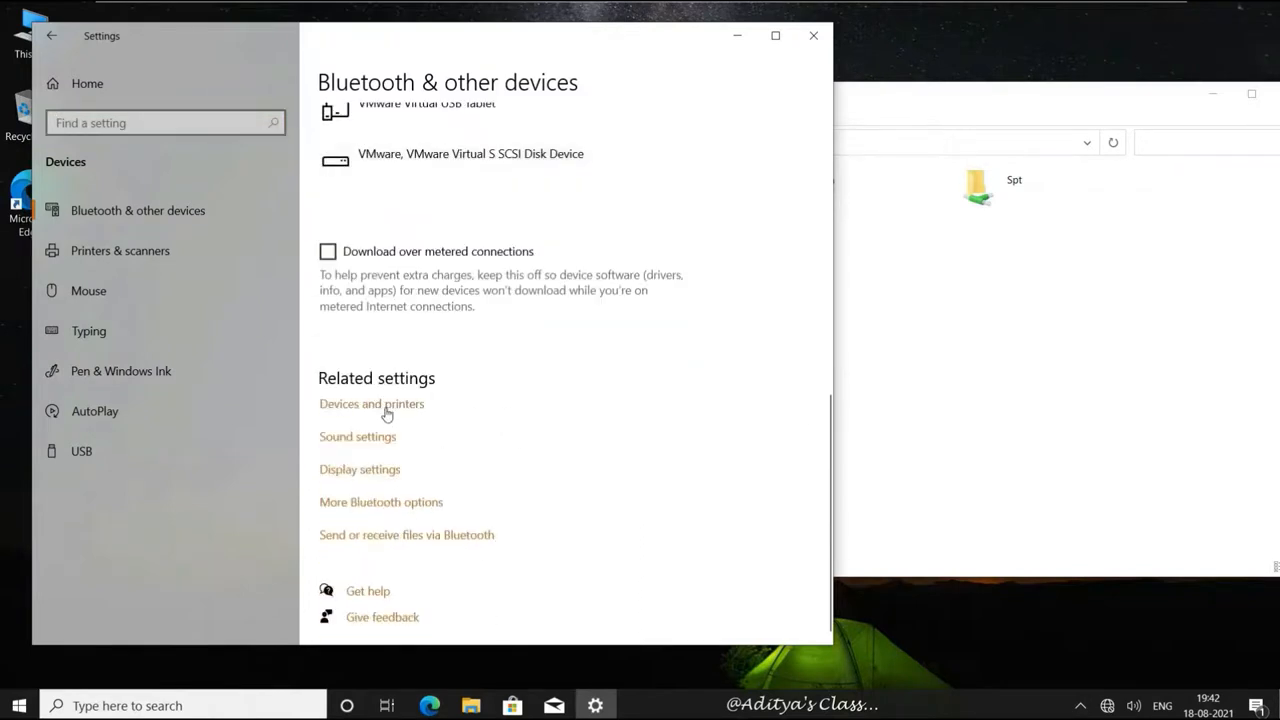
# - Open Devices and Printers and connect to the shared hpclj printer on 192.168.10.1
pyautogui.click(371, 404)
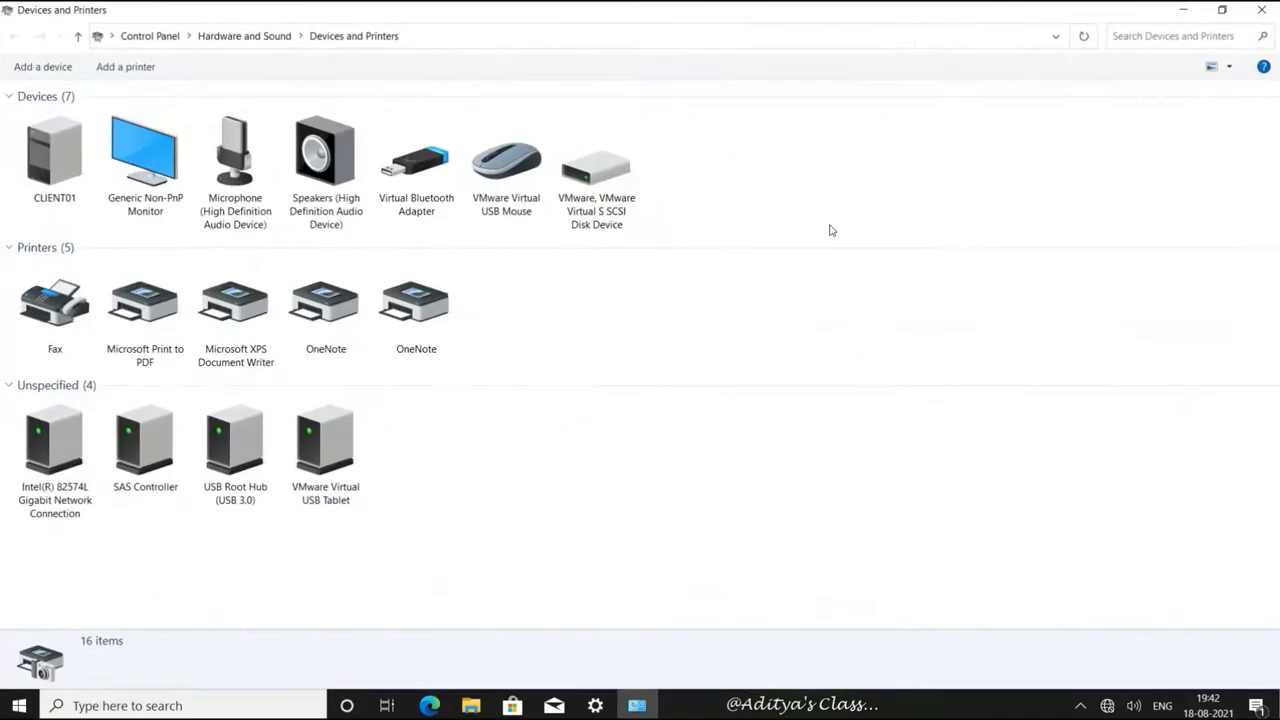
pyautogui.moveTo(1098, 68)
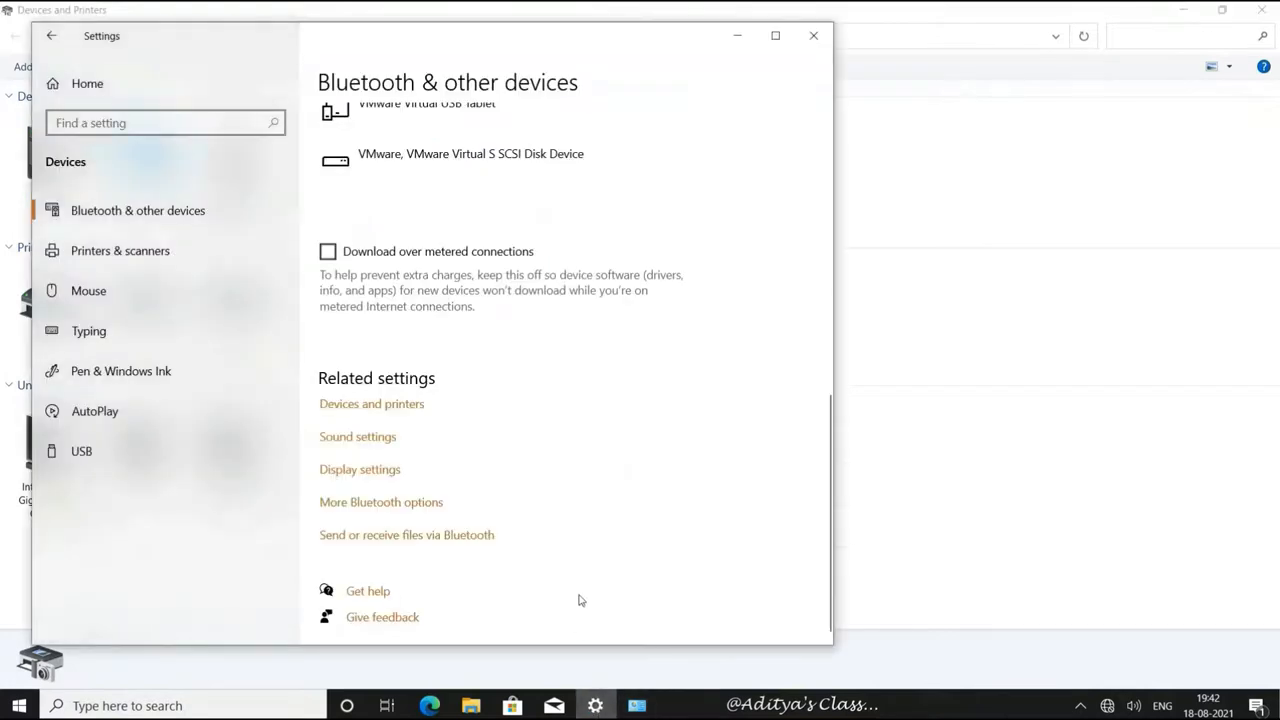
pyautogui.click(371, 403)
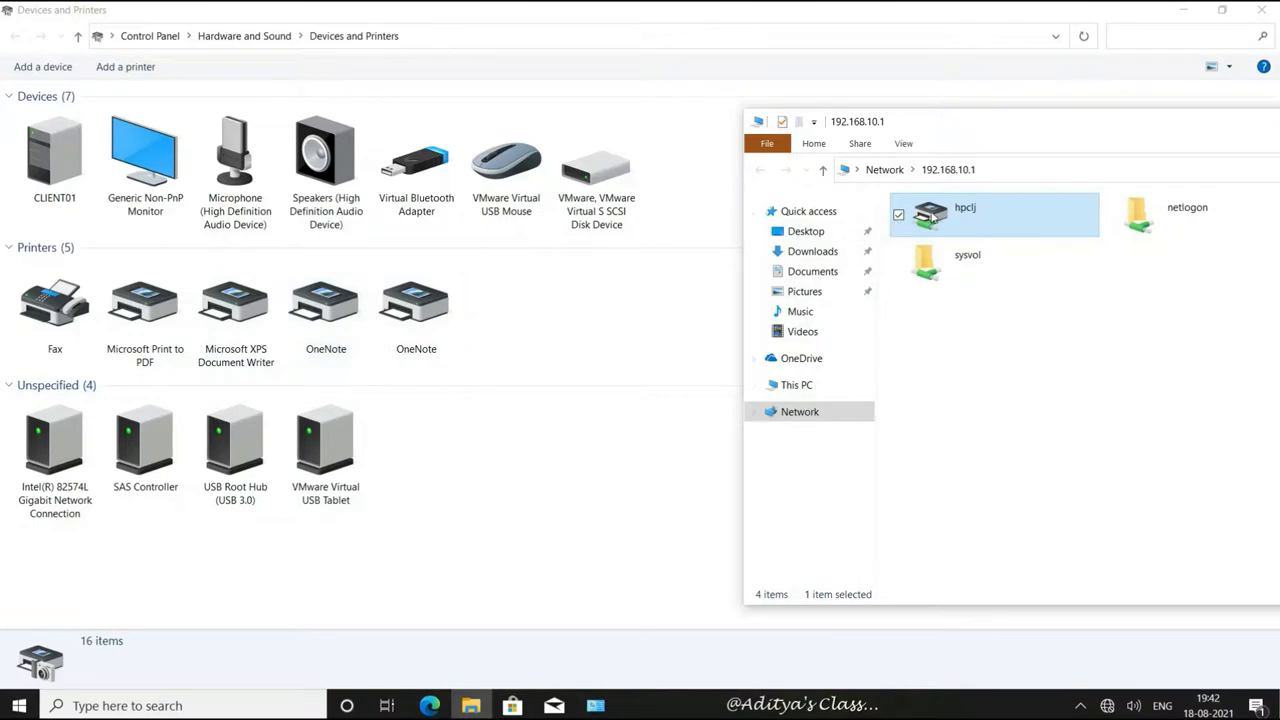
pyautogui.doubleClick(929, 214)
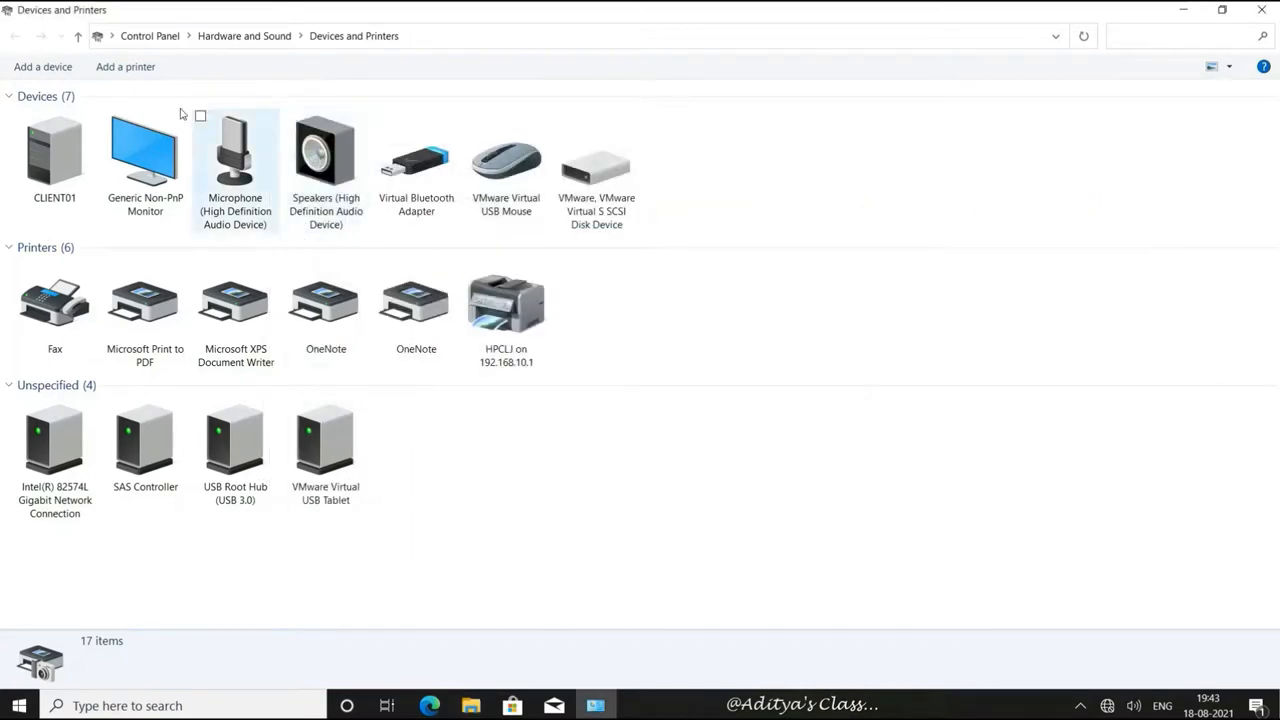
pyautogui.click(42, 66)
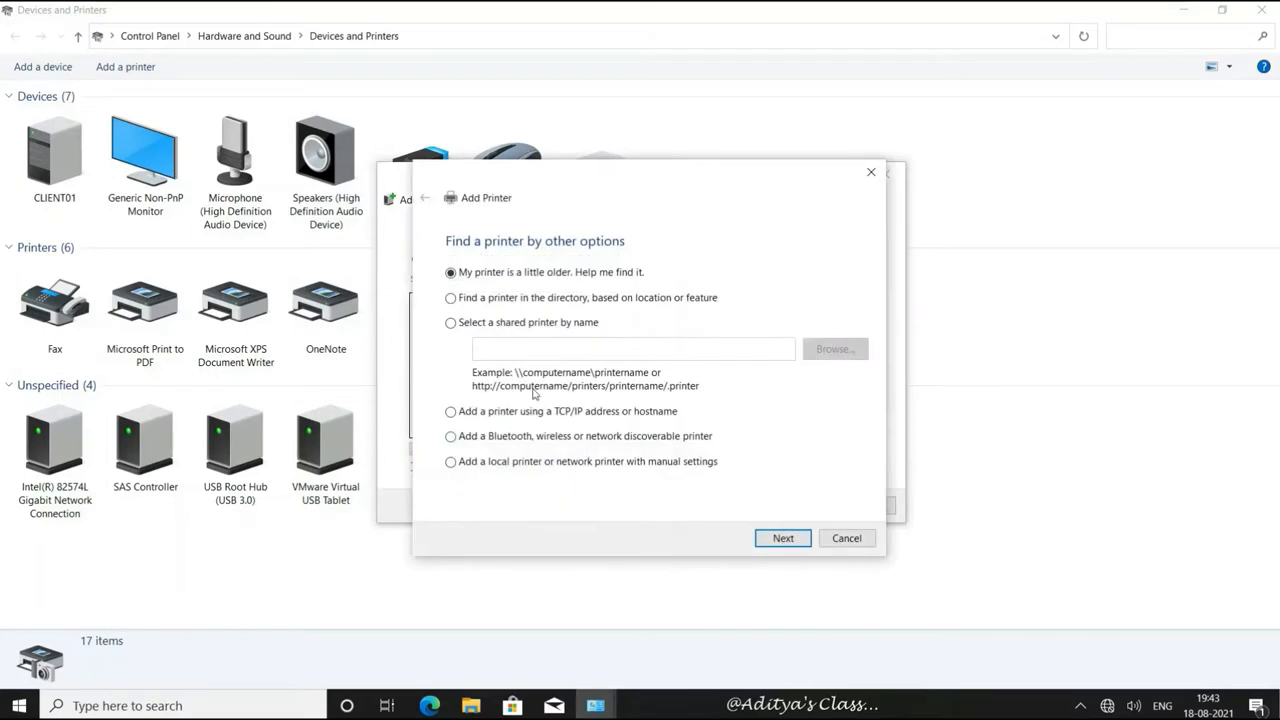
# - Try browsing for a shared printer by name, then cancel out of the Add Printer wizard
pyautogui.click(451, 322)
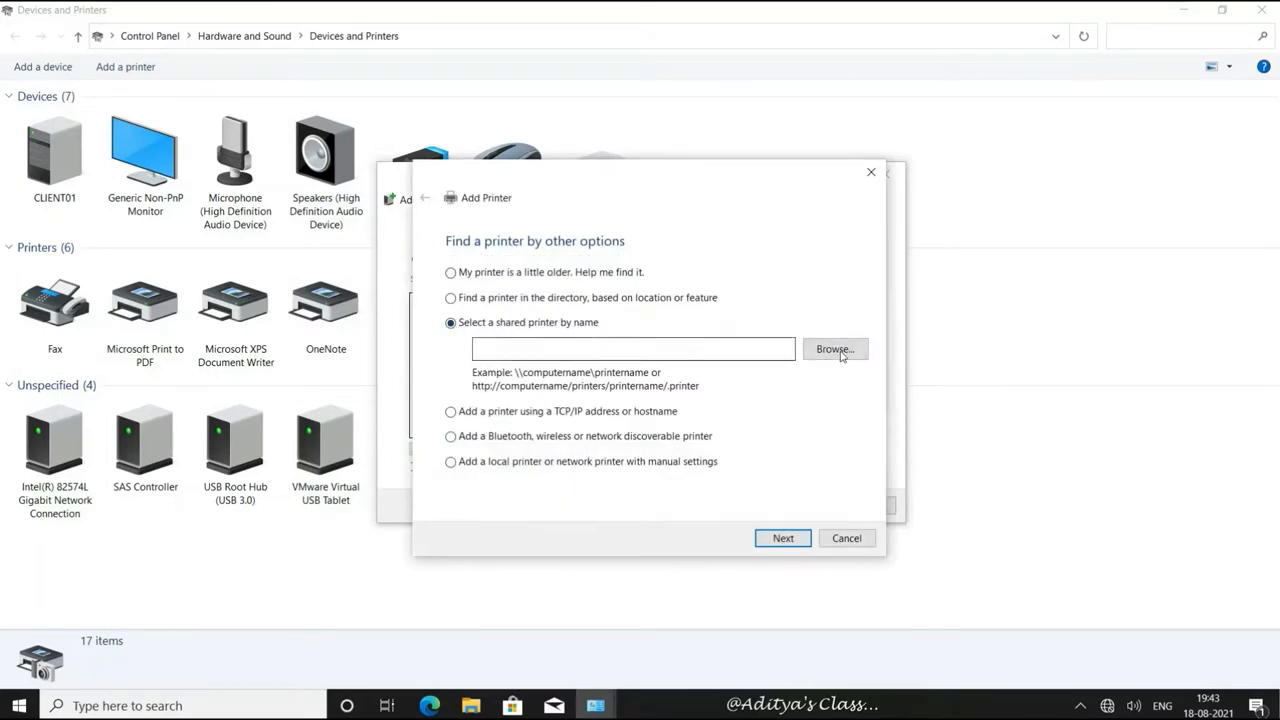
pyautogui.click(834, 349)
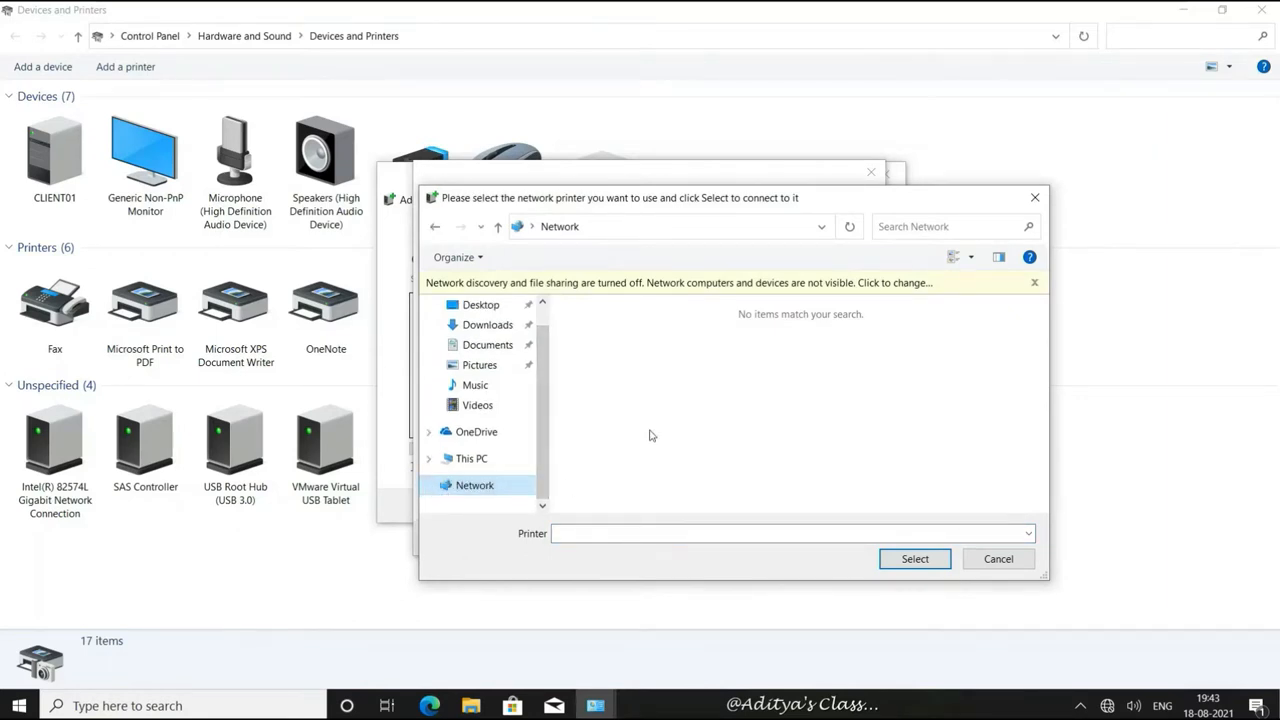
pyautogui.moveTo(657, 235)
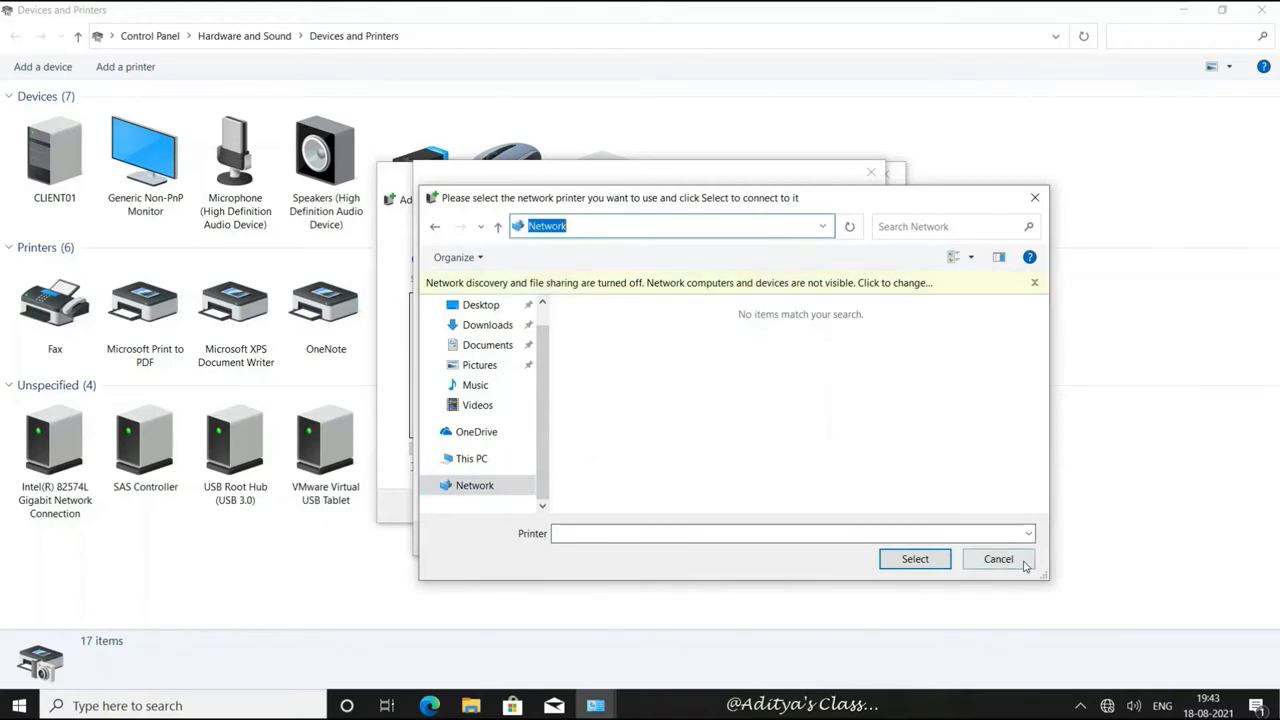
pyautogui.click(998, 558)
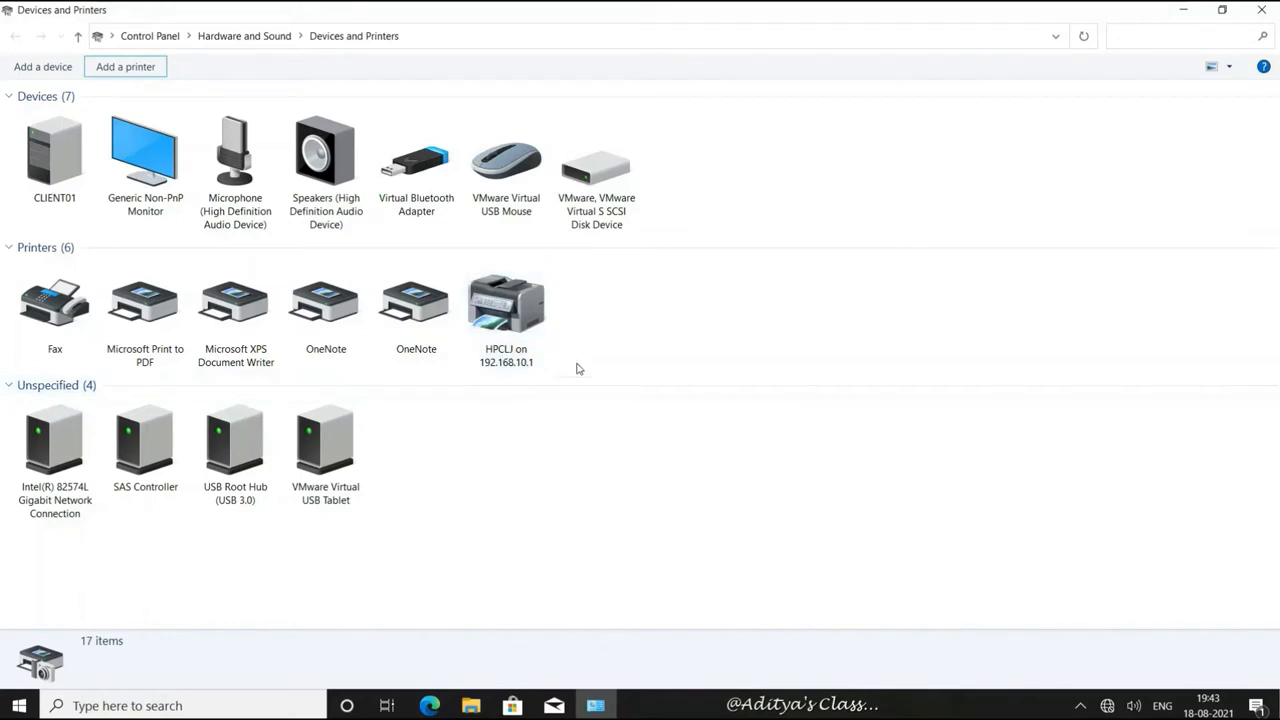
# - Set HPCLJ on 192.168.10.1 as the default printer, confirm, and close Devices and Printers
pyautogui.rightClick(506, 305)
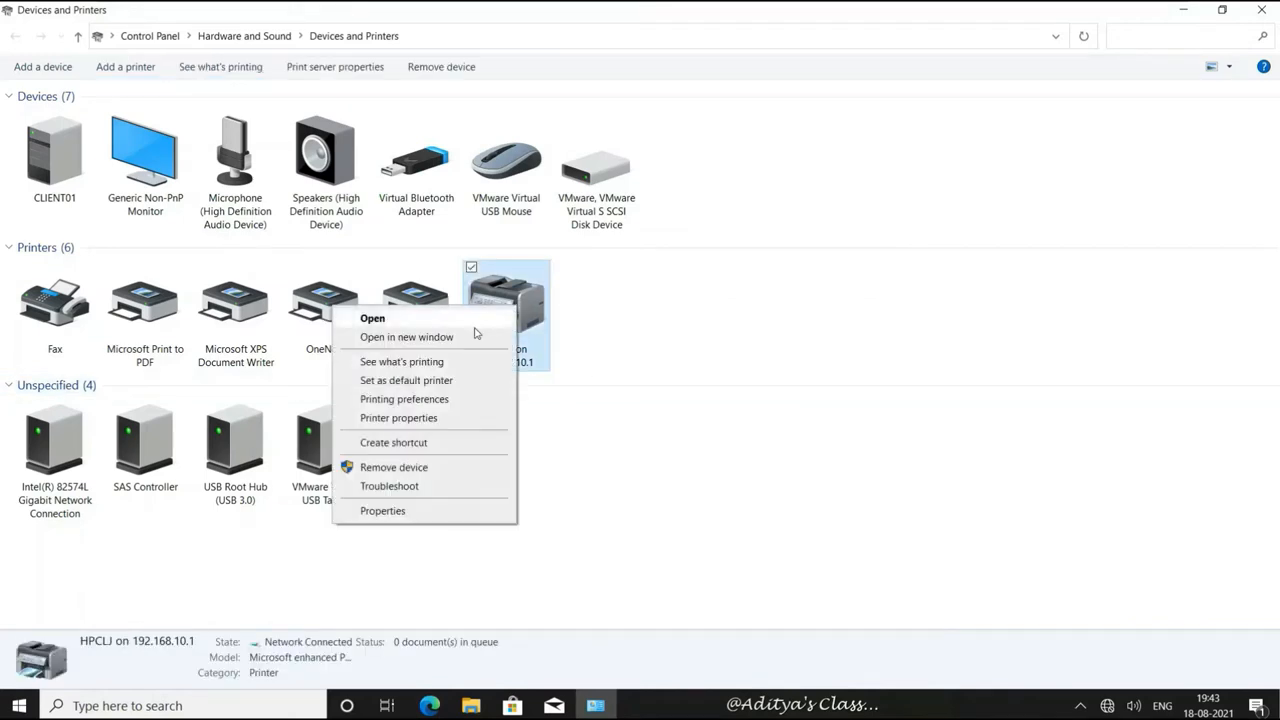
pyautogui.click(406, 380)
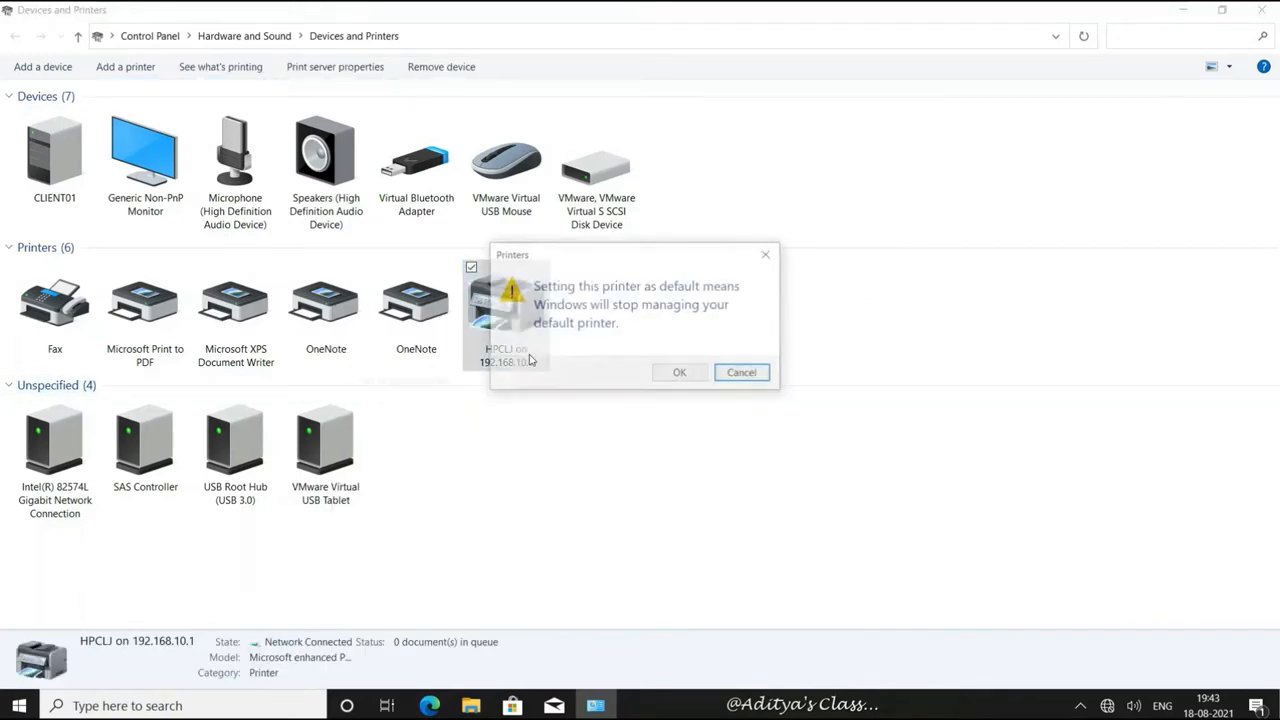
pyautogui.click(679, 372)
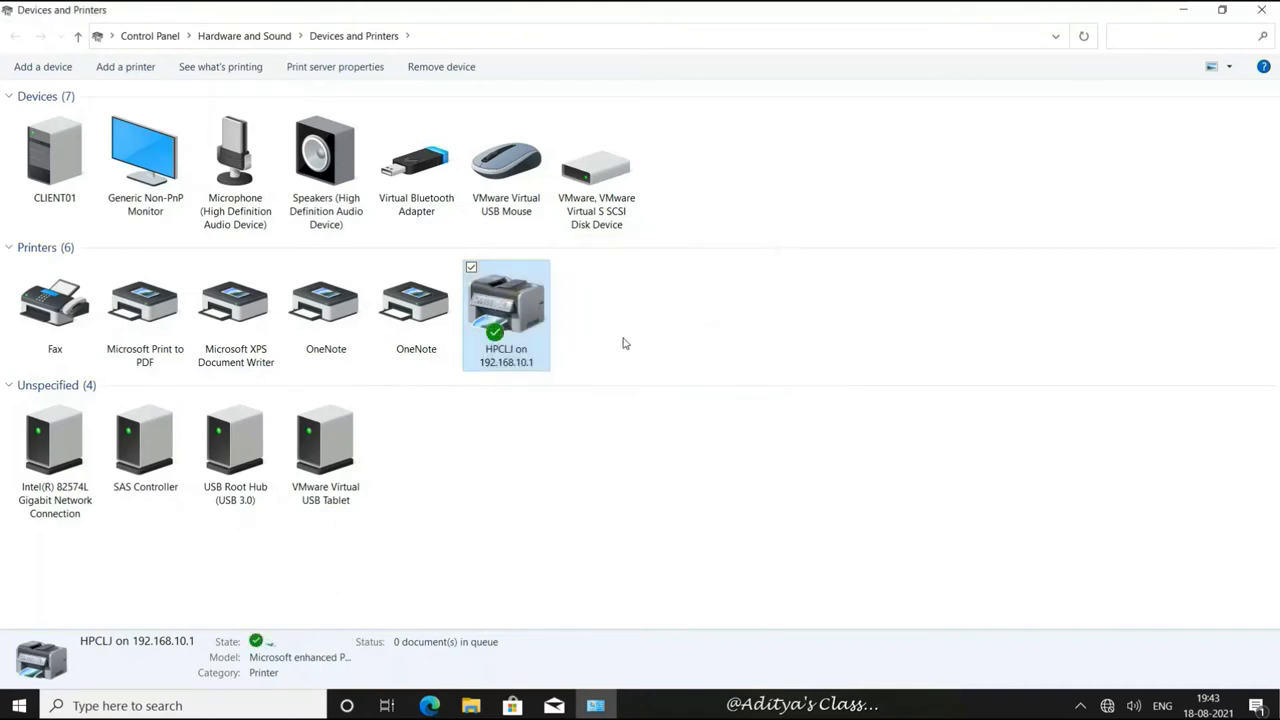
pyautogui.click(688, 303)
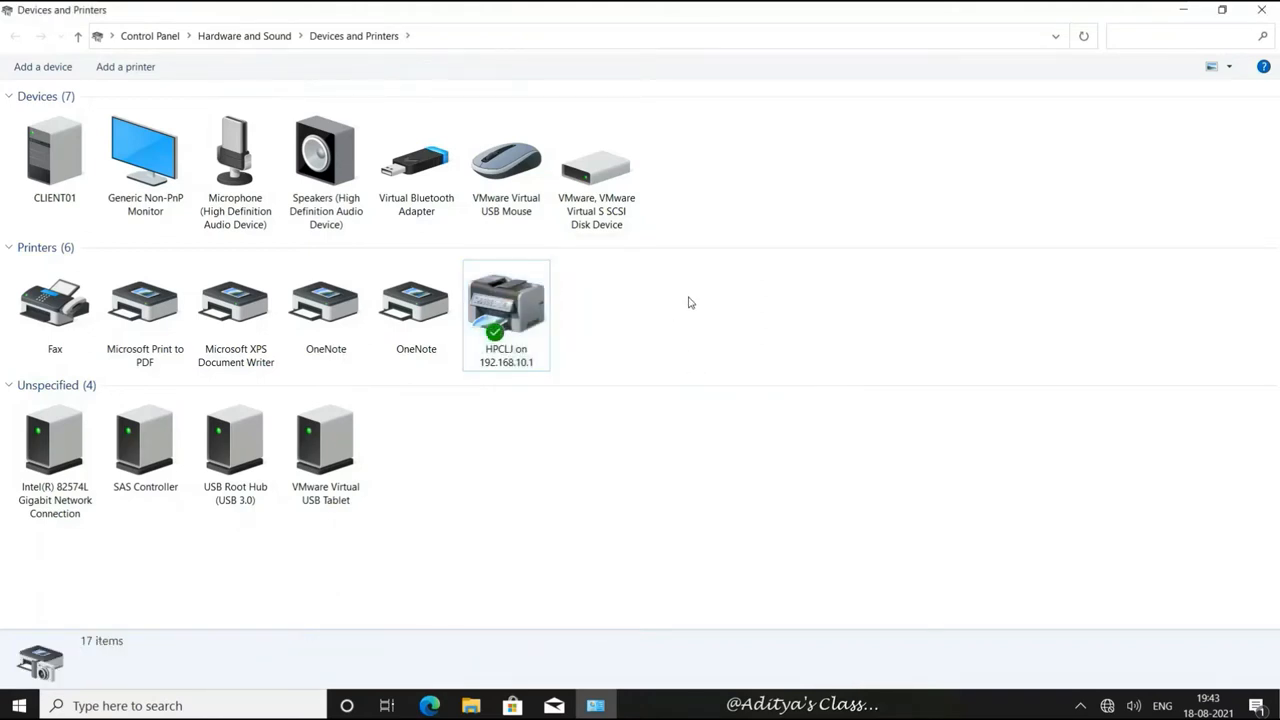
pyautogui.moveTo(700, 290)
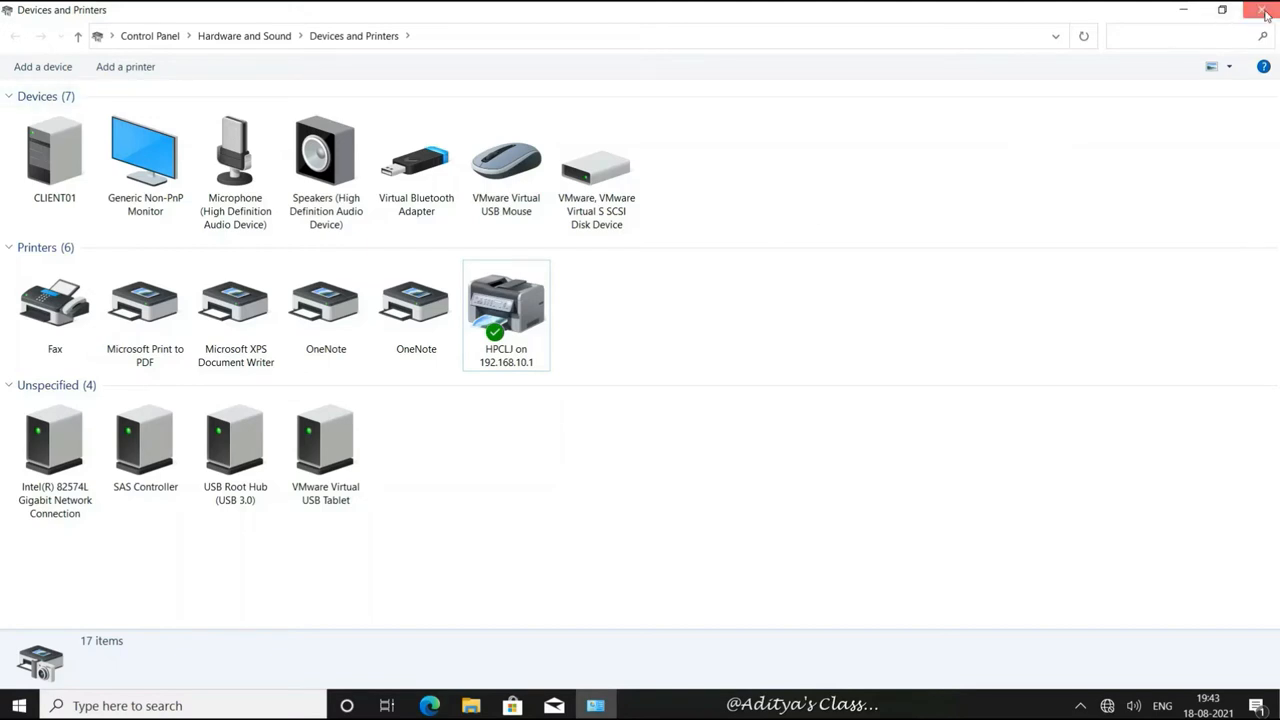
pyautogui.click(1264, 11)
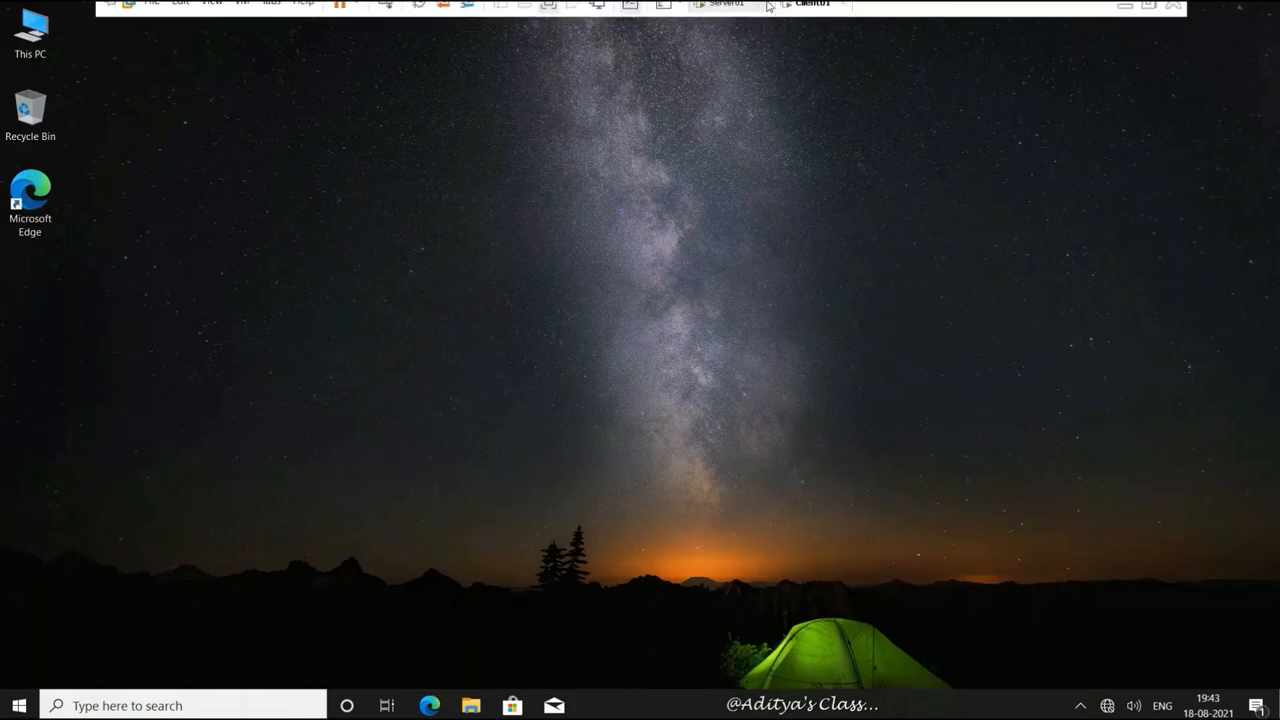